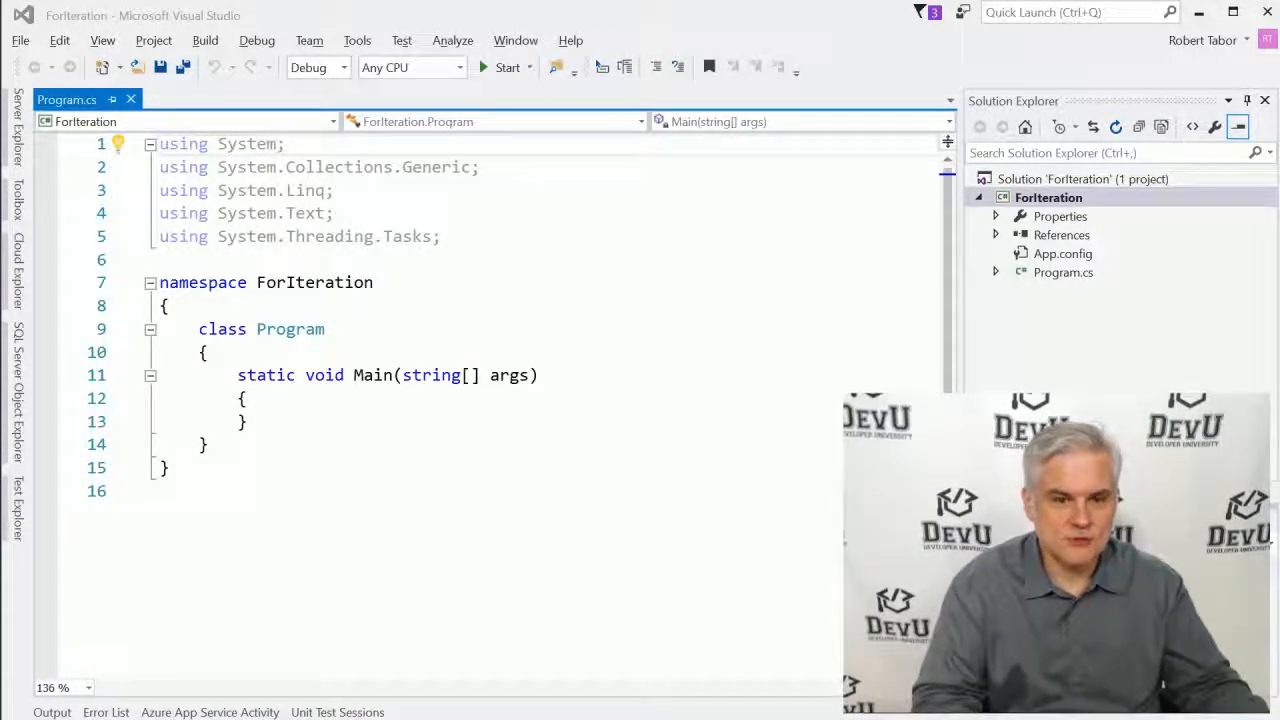
Step: Add an empty line inside Main's braces for new code
key("enter")
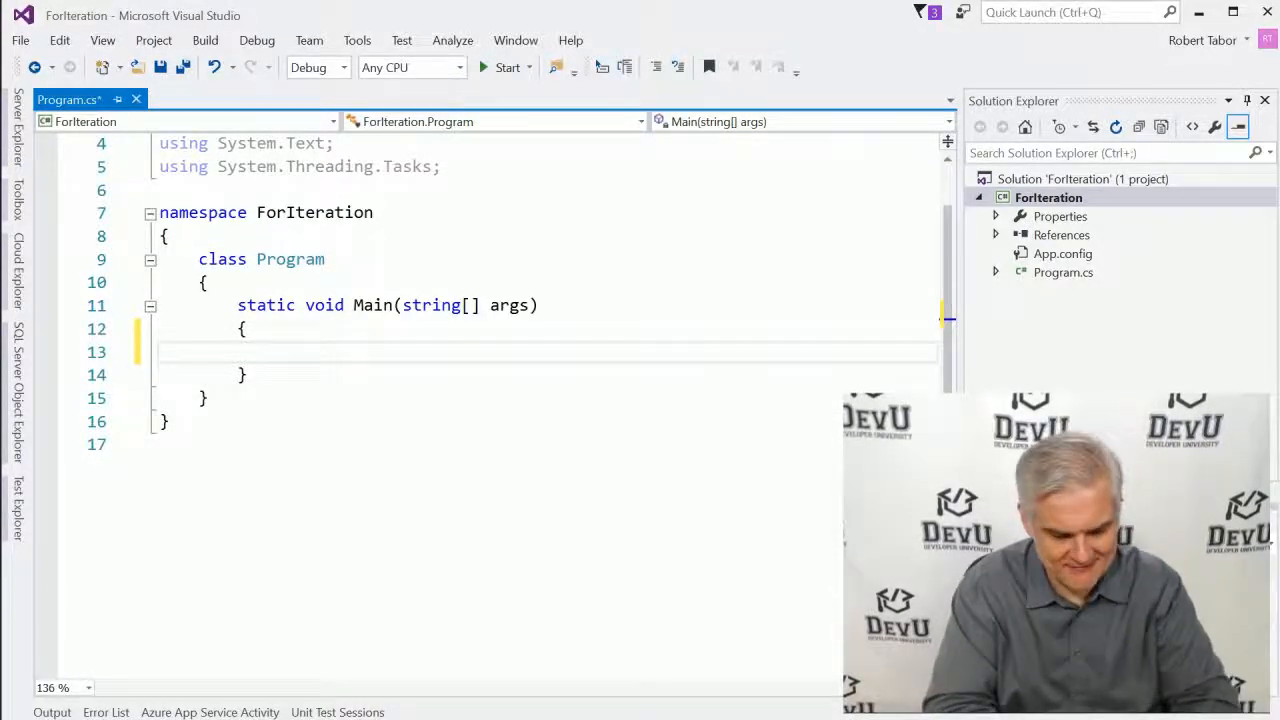
Step: Write a for loop from i = 0 while i < 10 with i++ that writes i to the console
type("for (int i )")
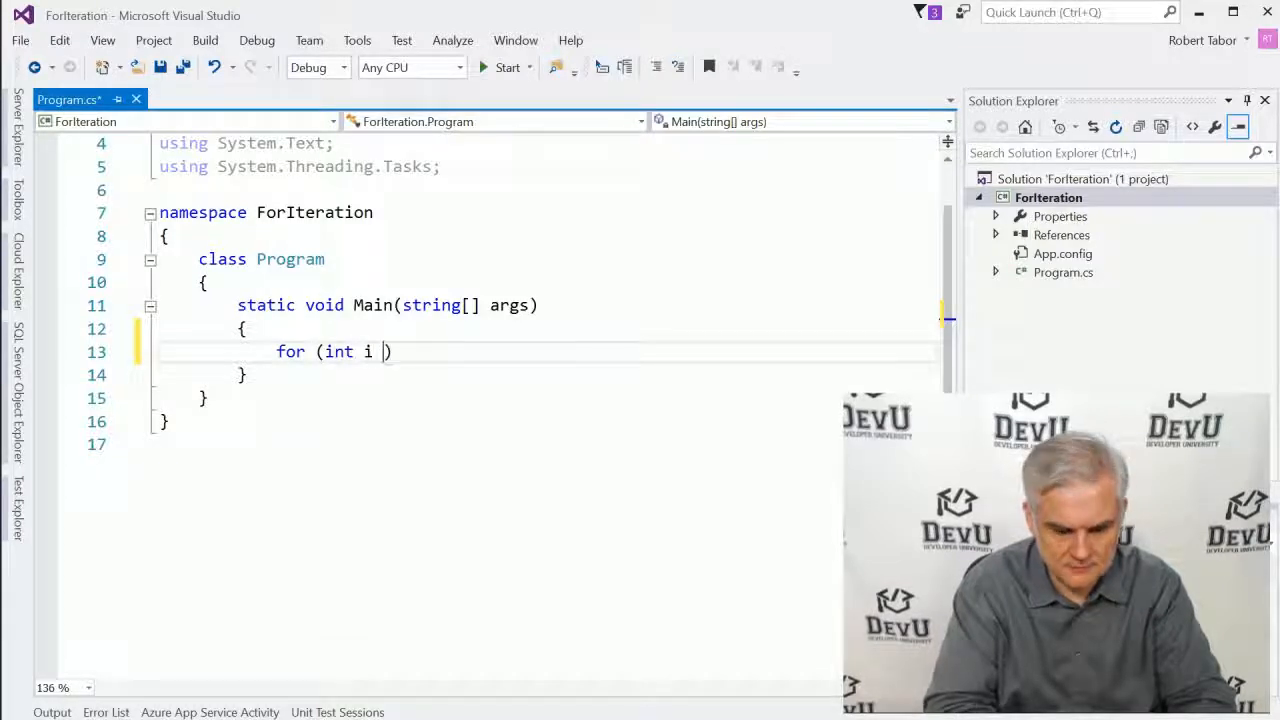
type("= 0;")
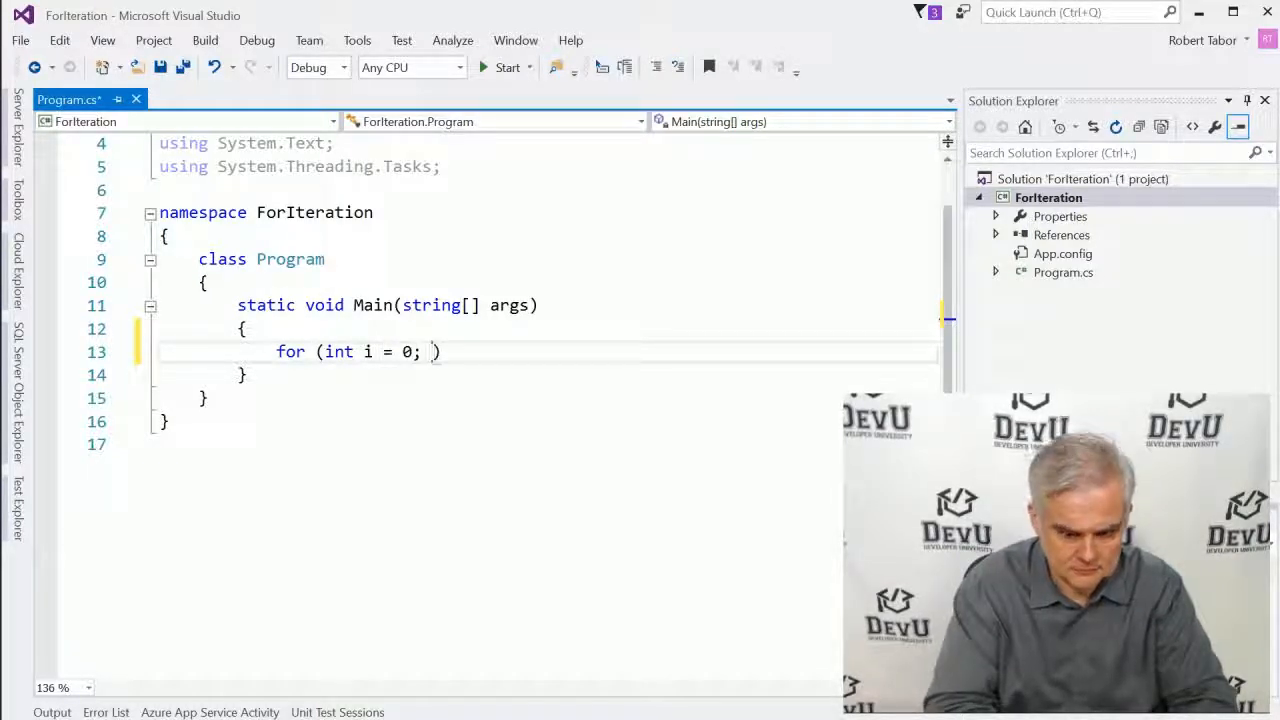
type("i < 10; i")
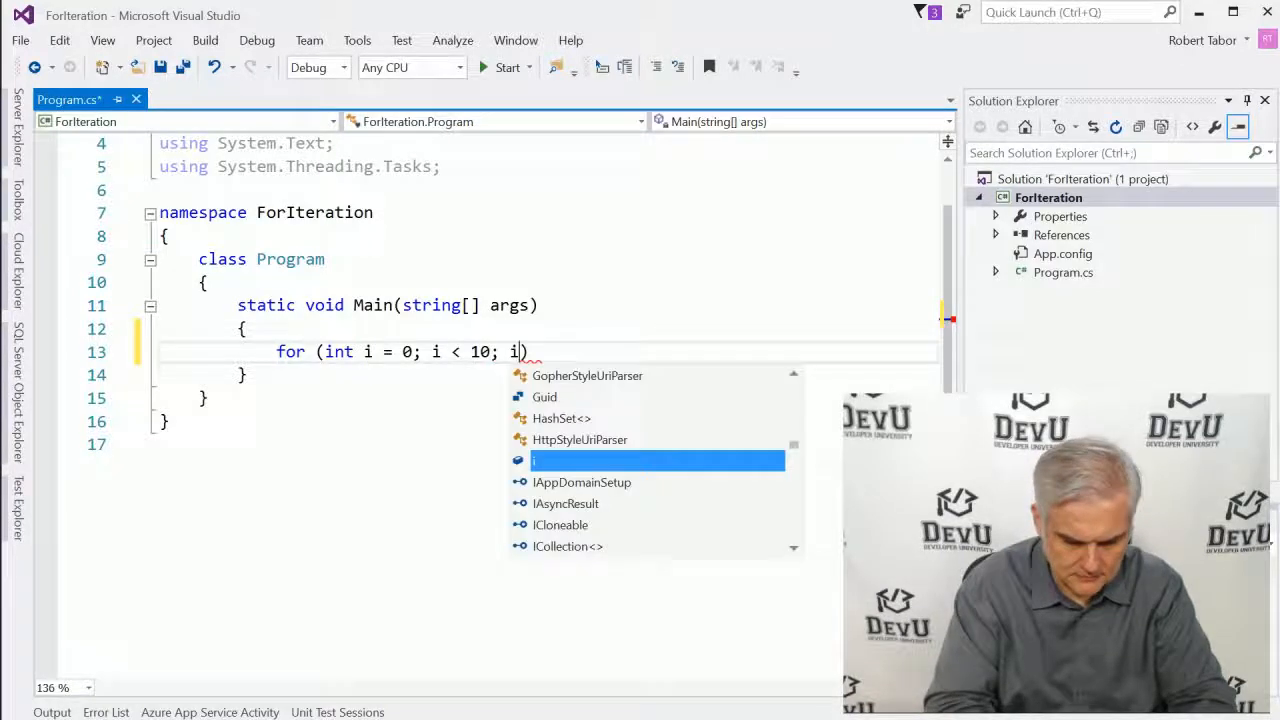
type("++)")
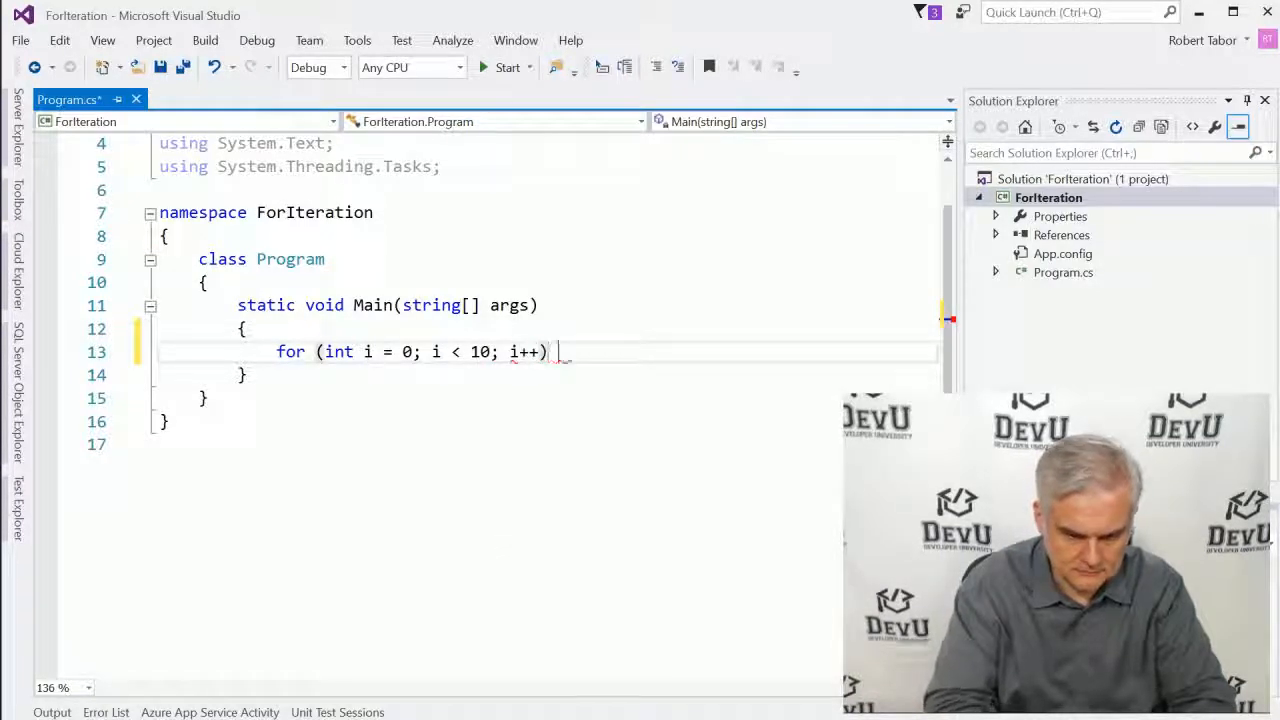
type("Console.WriteLine()")
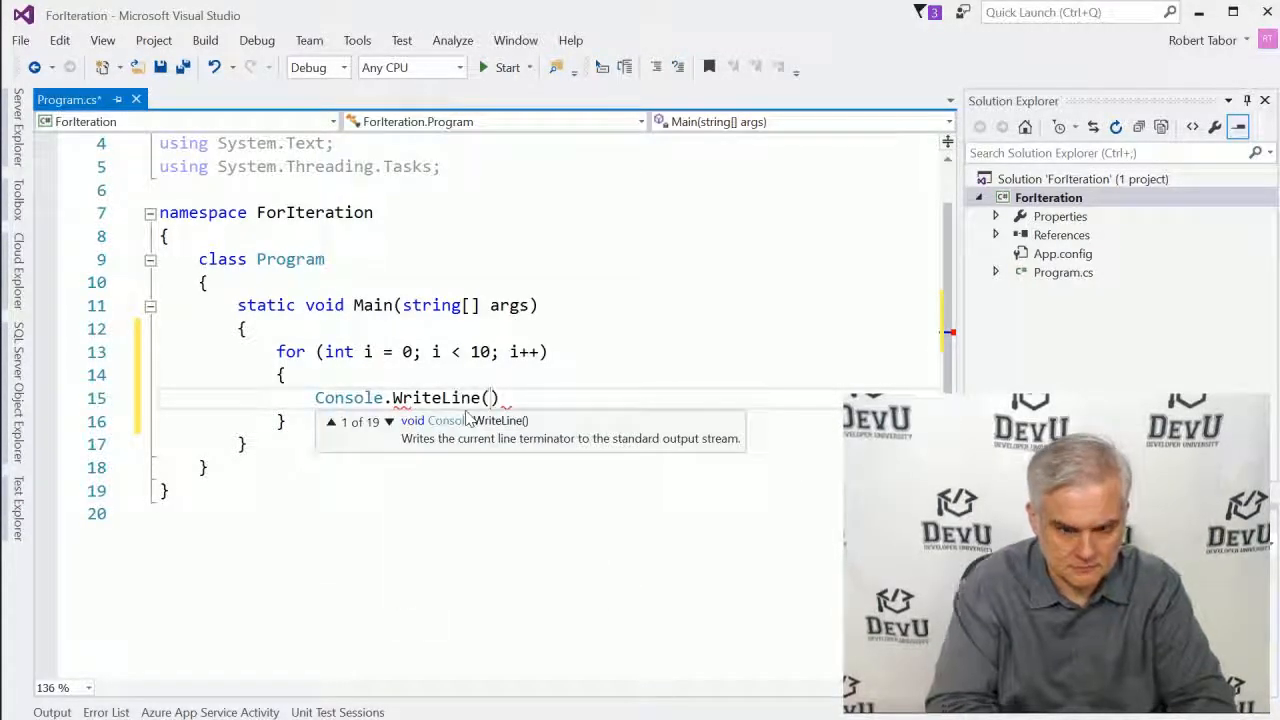
type("i);")
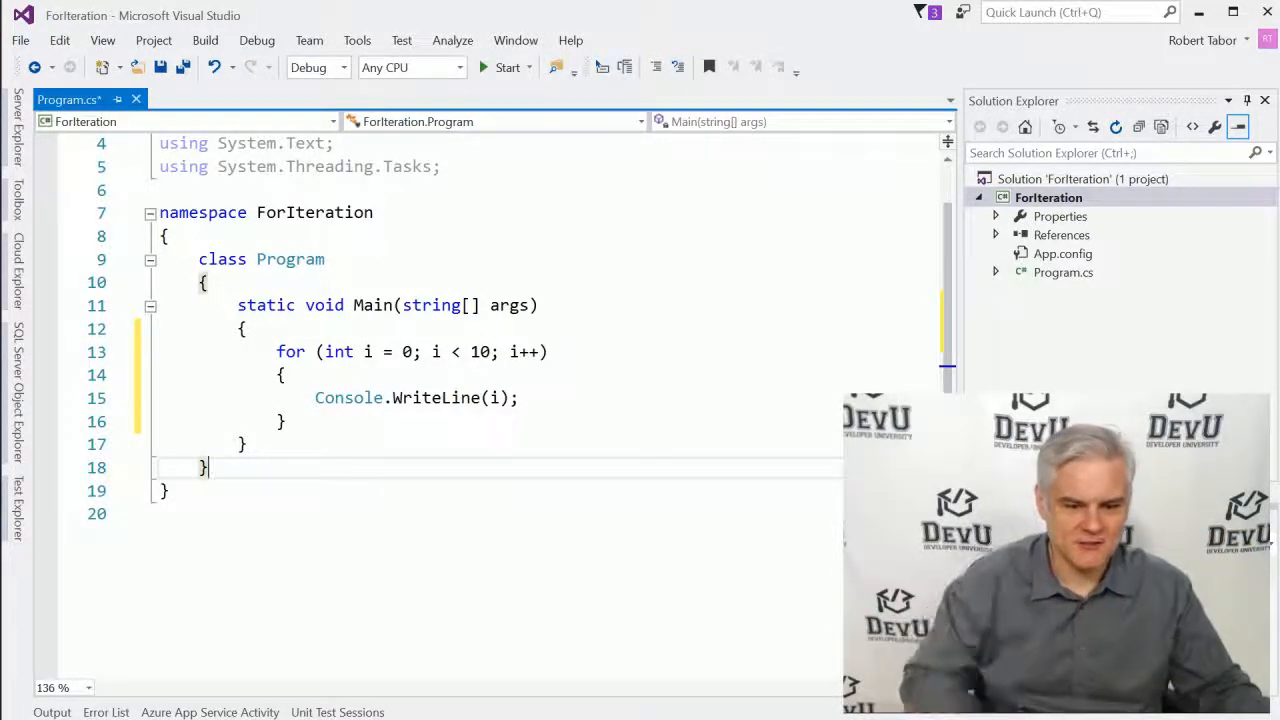
Step: Add Console.ReadLine(); after the loop so the console waits before closing
type("Consol")
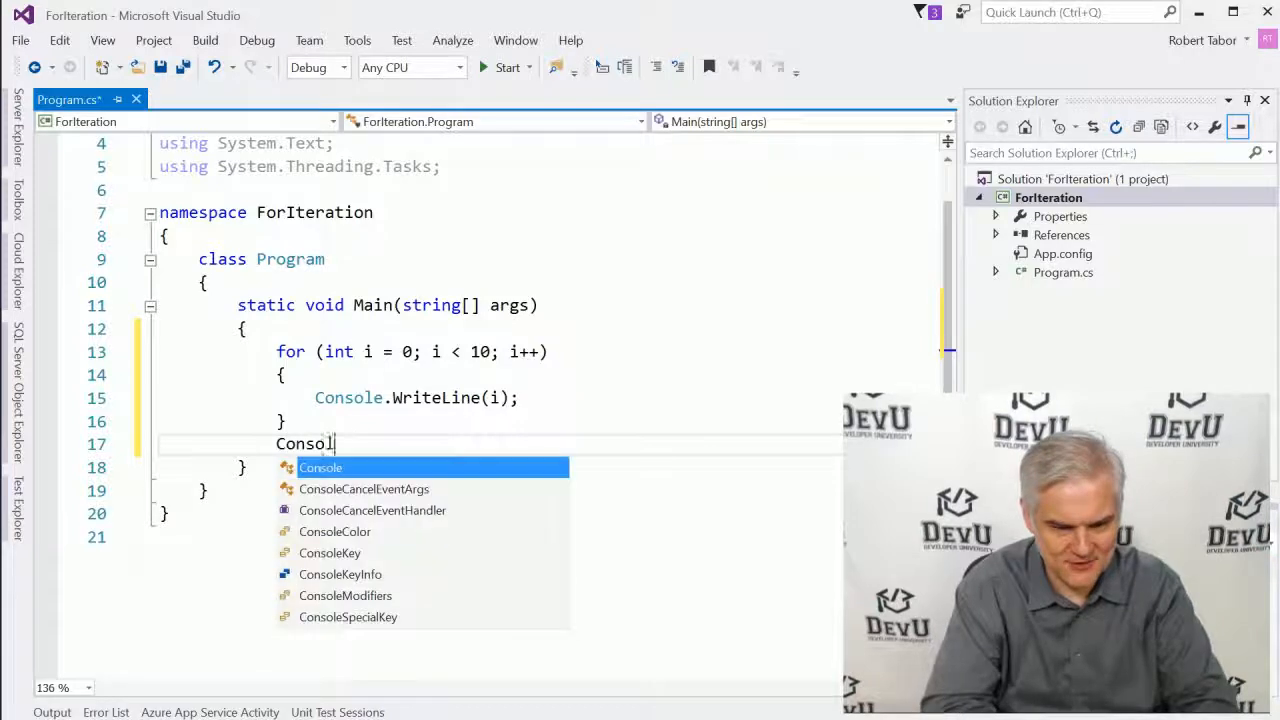
type("e.ReadLine")
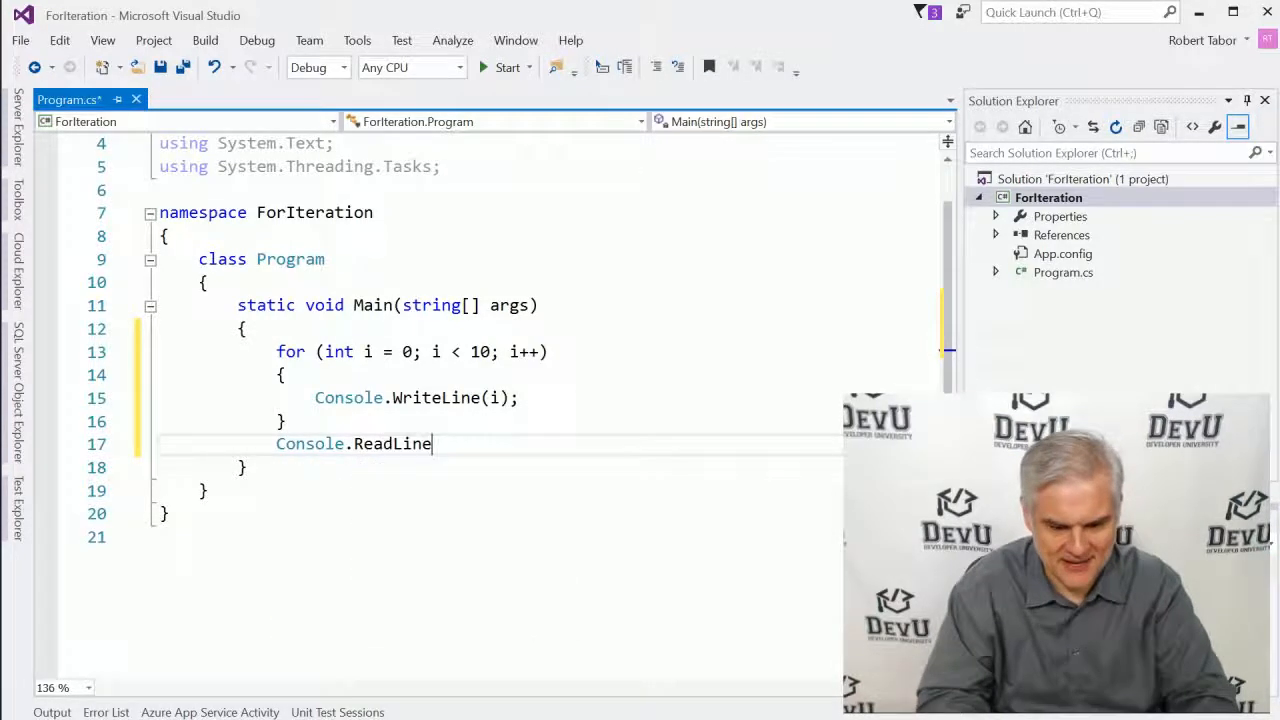
type("();")
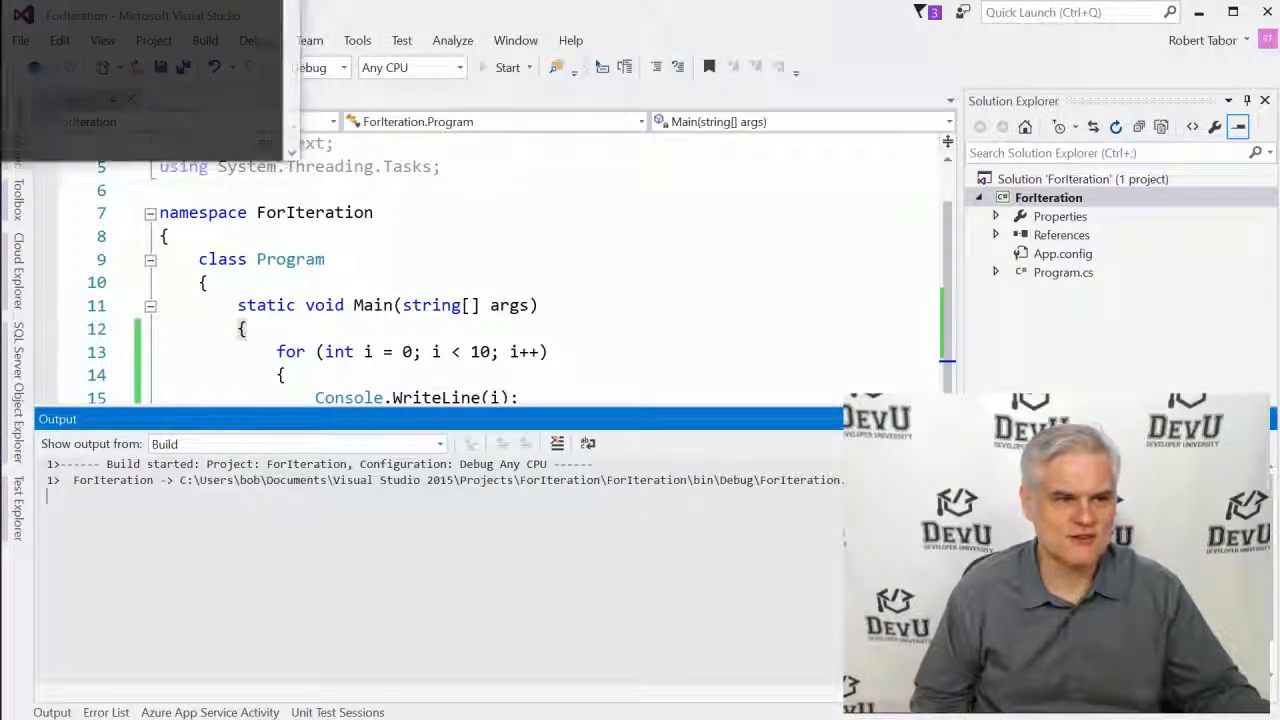
Step: Start the ForIteration app, view its output and return to Program.cs
left_click(508, 68)
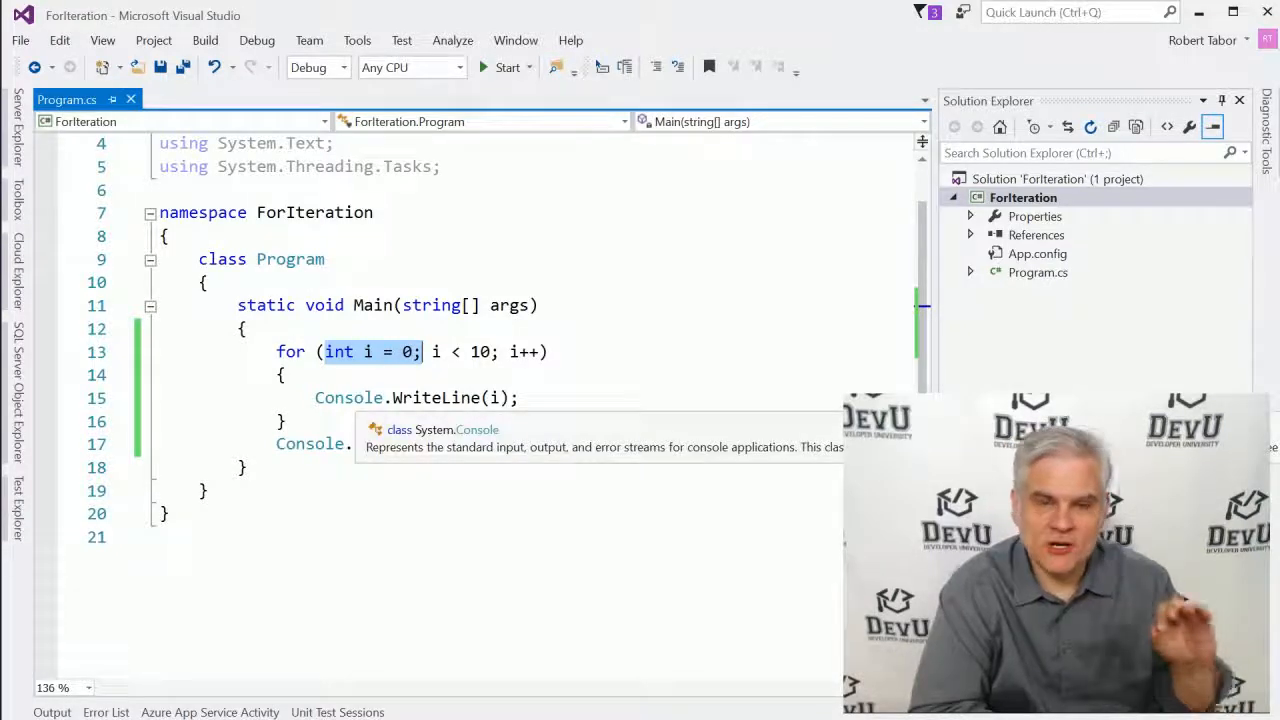
type("ReadLine();")
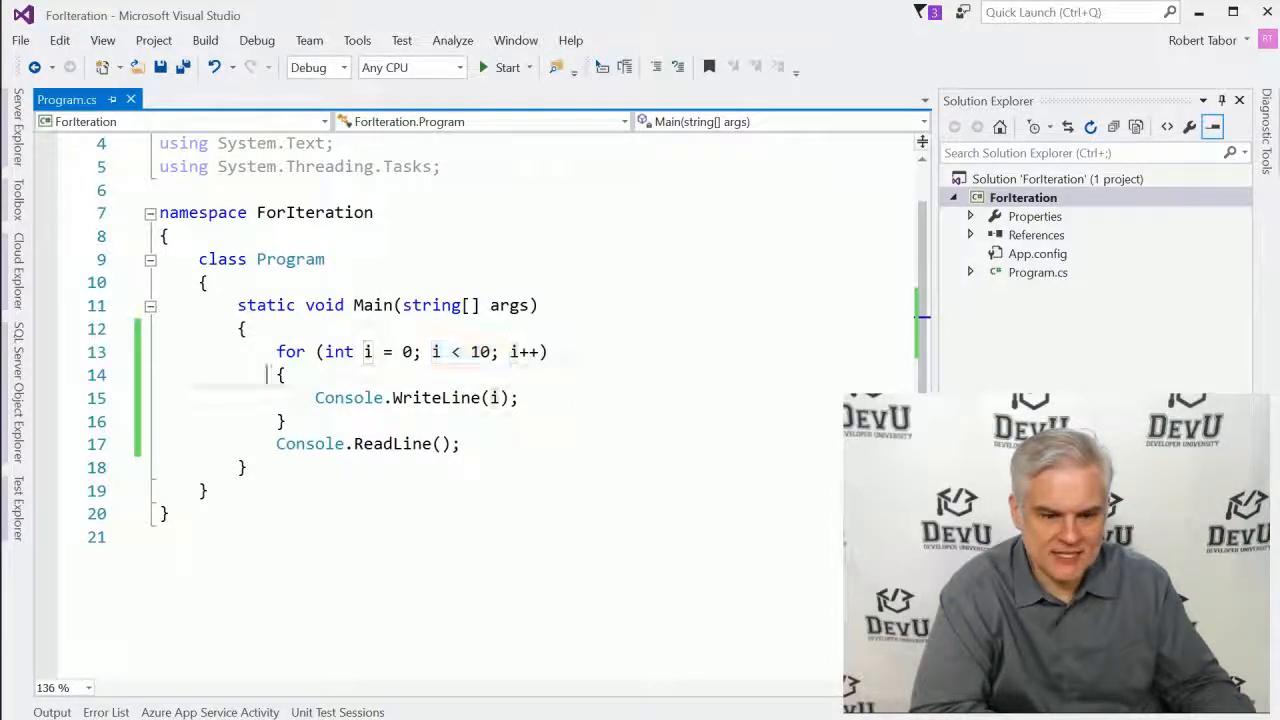
left_click_drag(284, 374, 284, 420)
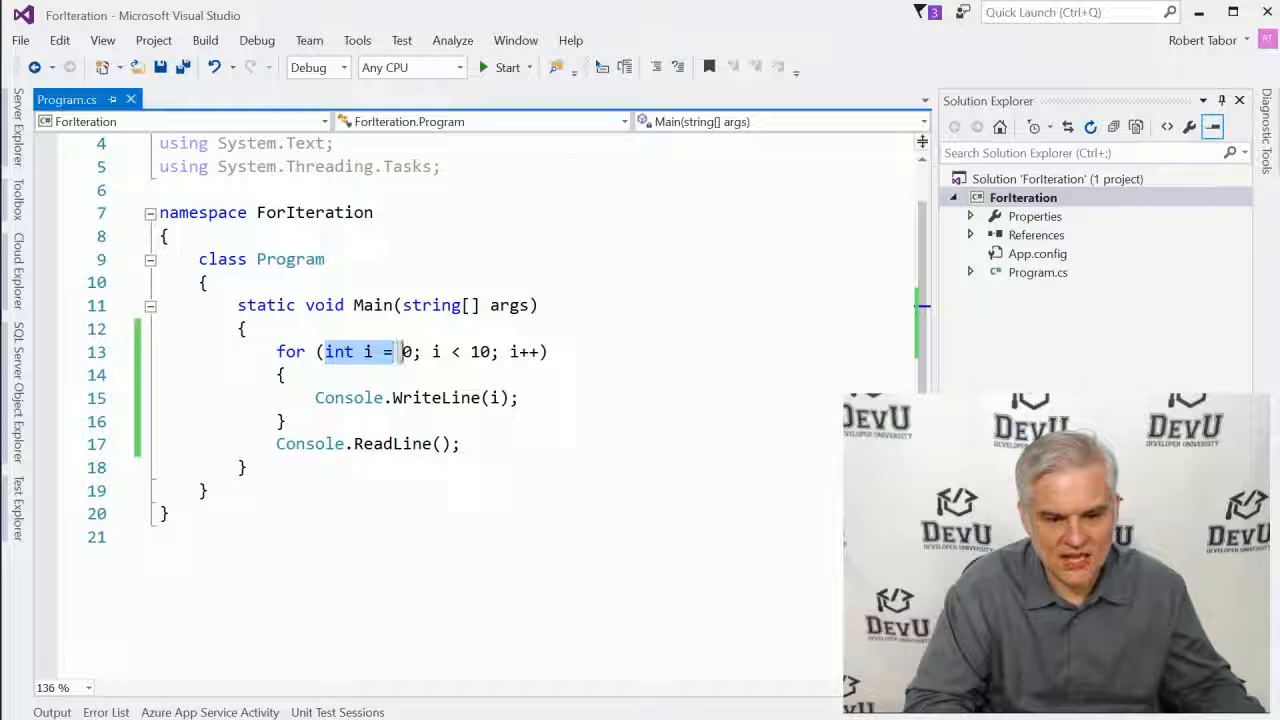
type("0")
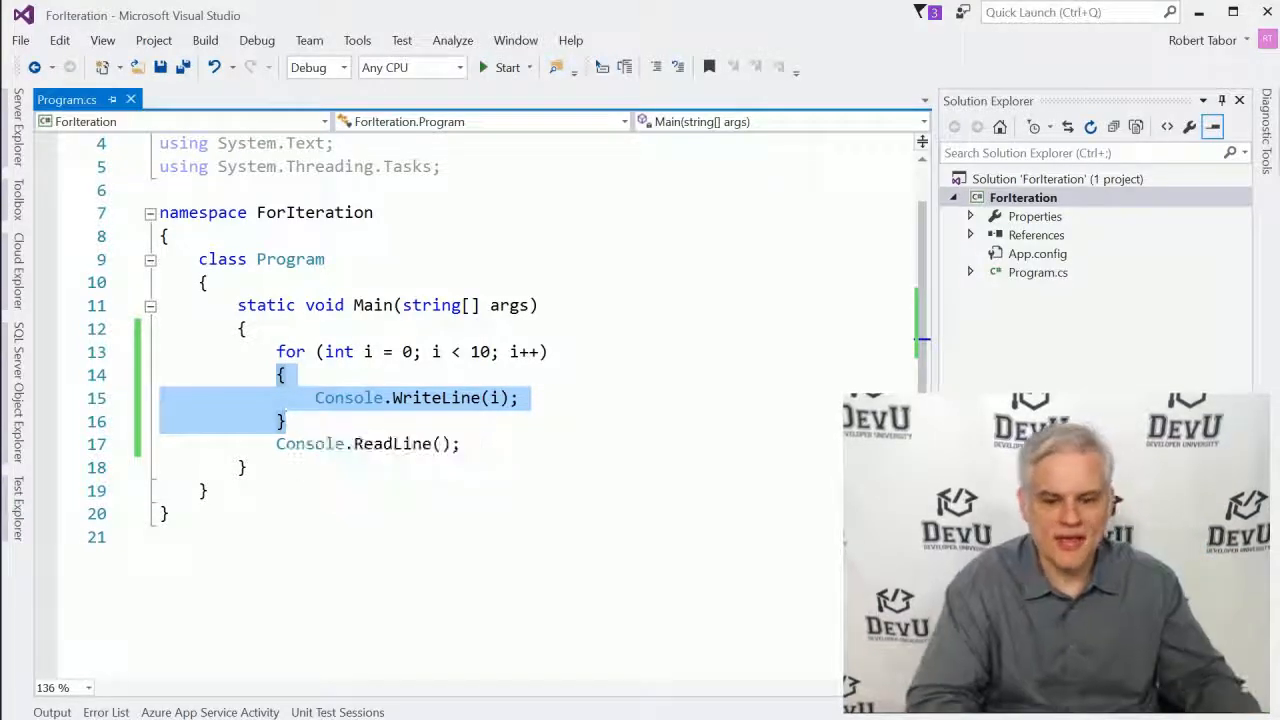
left_click(368, 352)
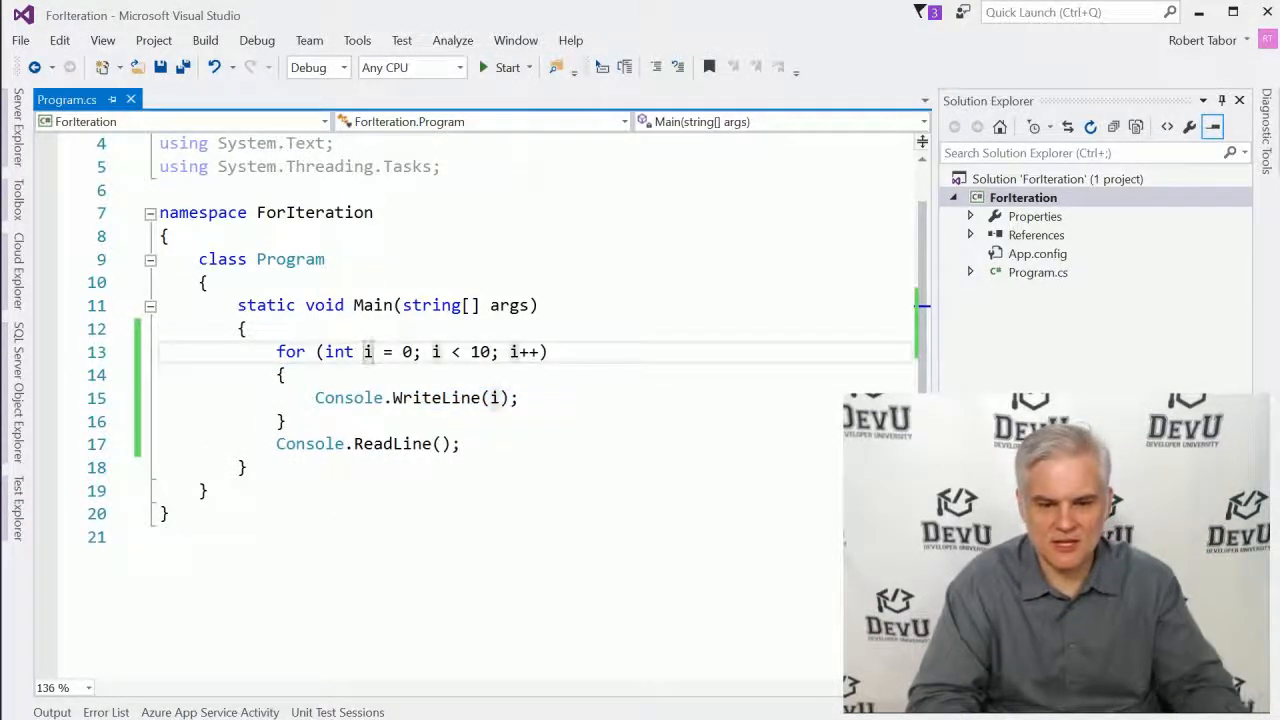
double_click(524, 352)
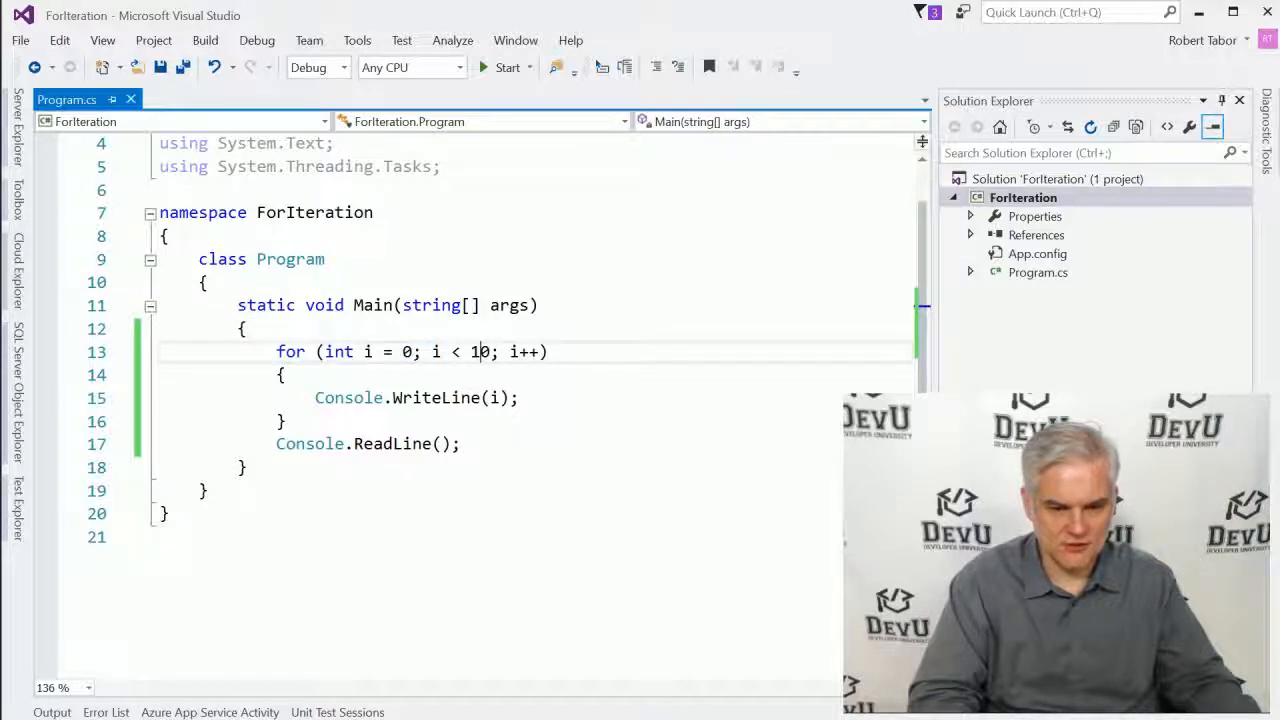
left_click_drag(280, 374, 288, 420)
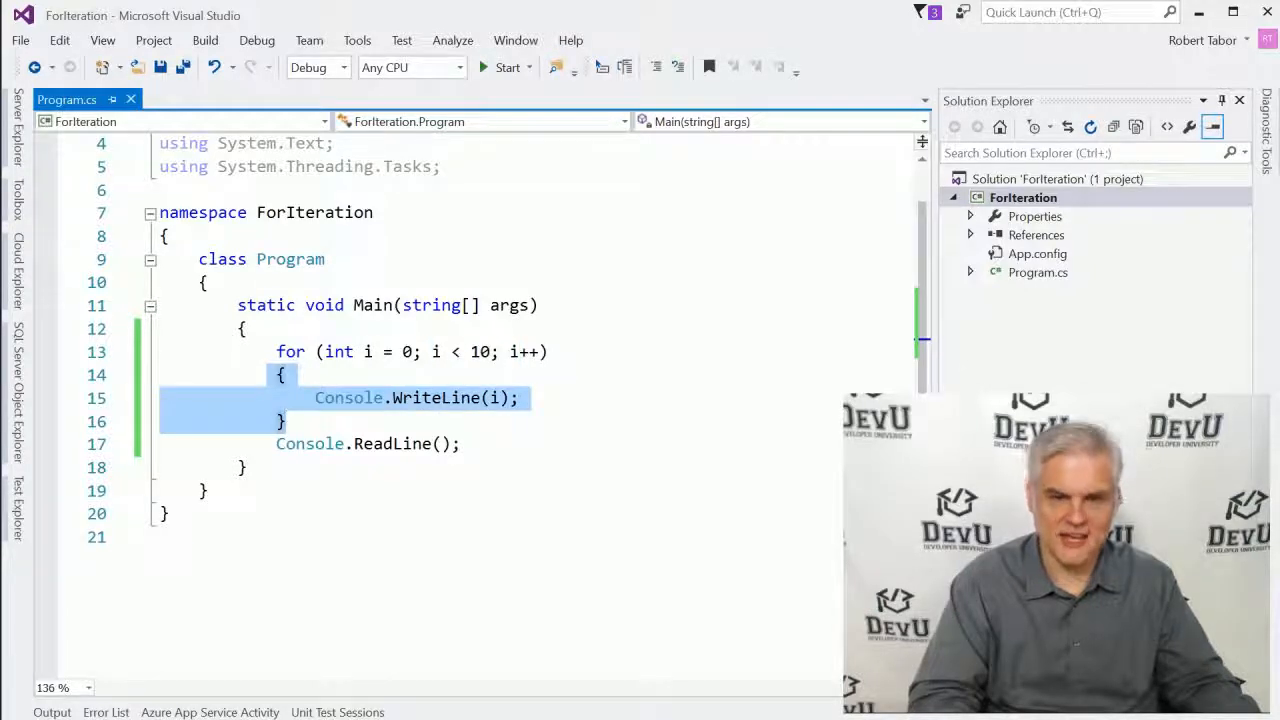
left_click(400, 512)
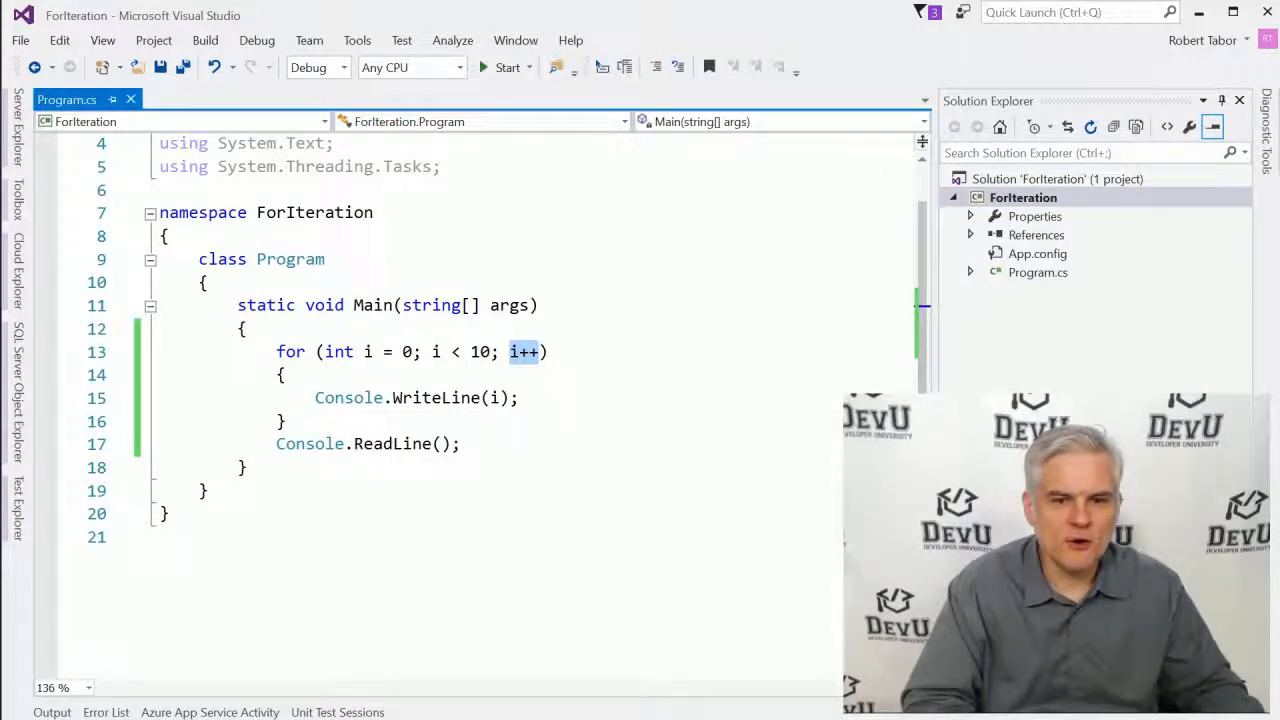
Step: Comment out Console.WriteLine(i); and begin an if (i == 7) check inside the loop
type("/")
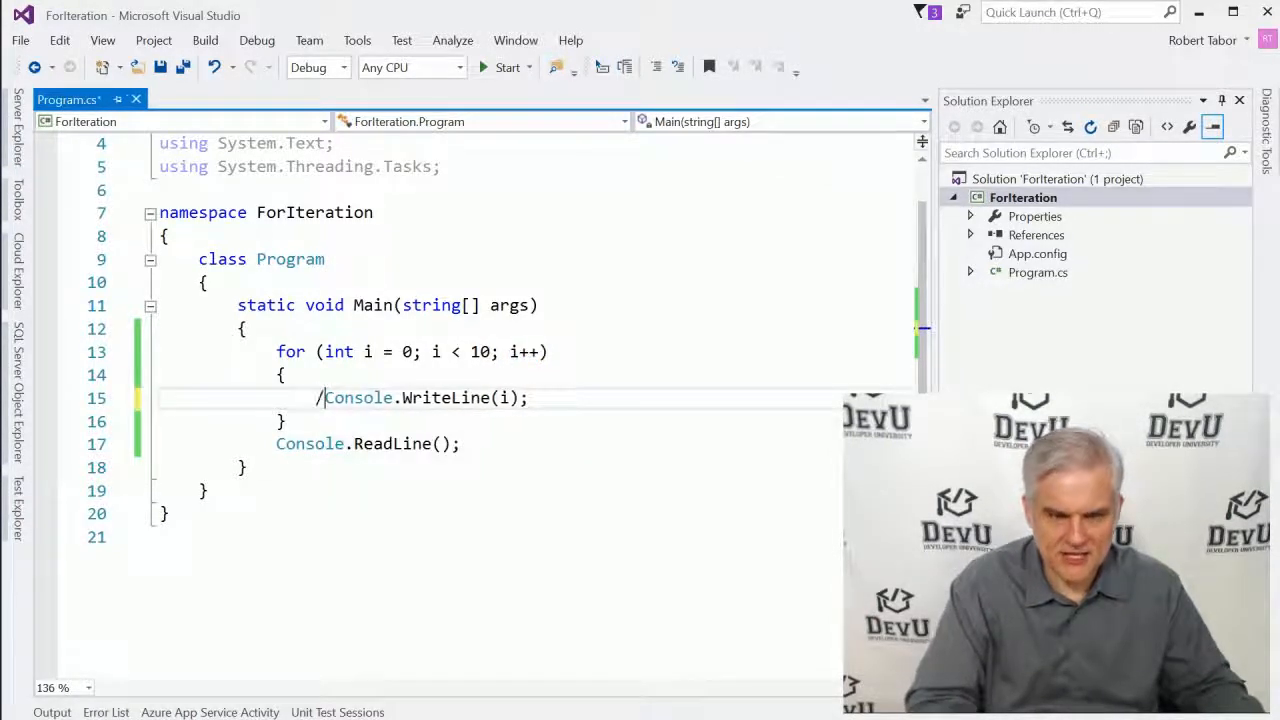
type("/")
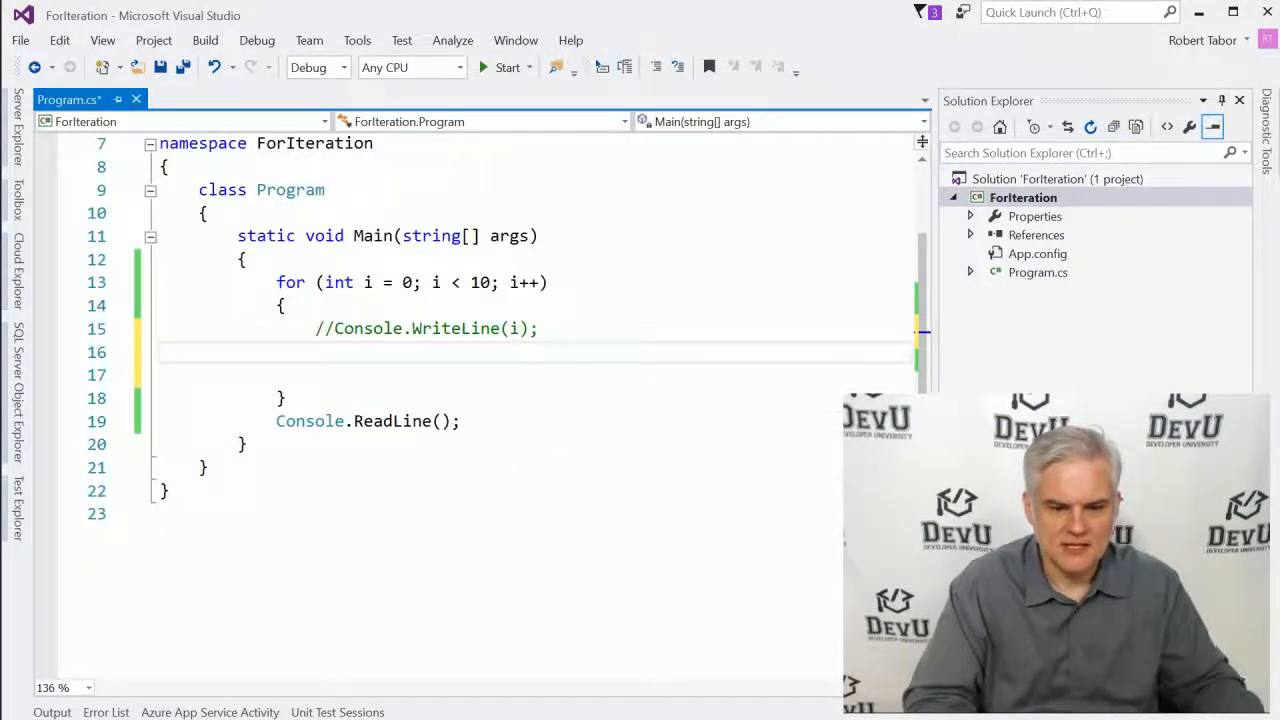
type("if (")
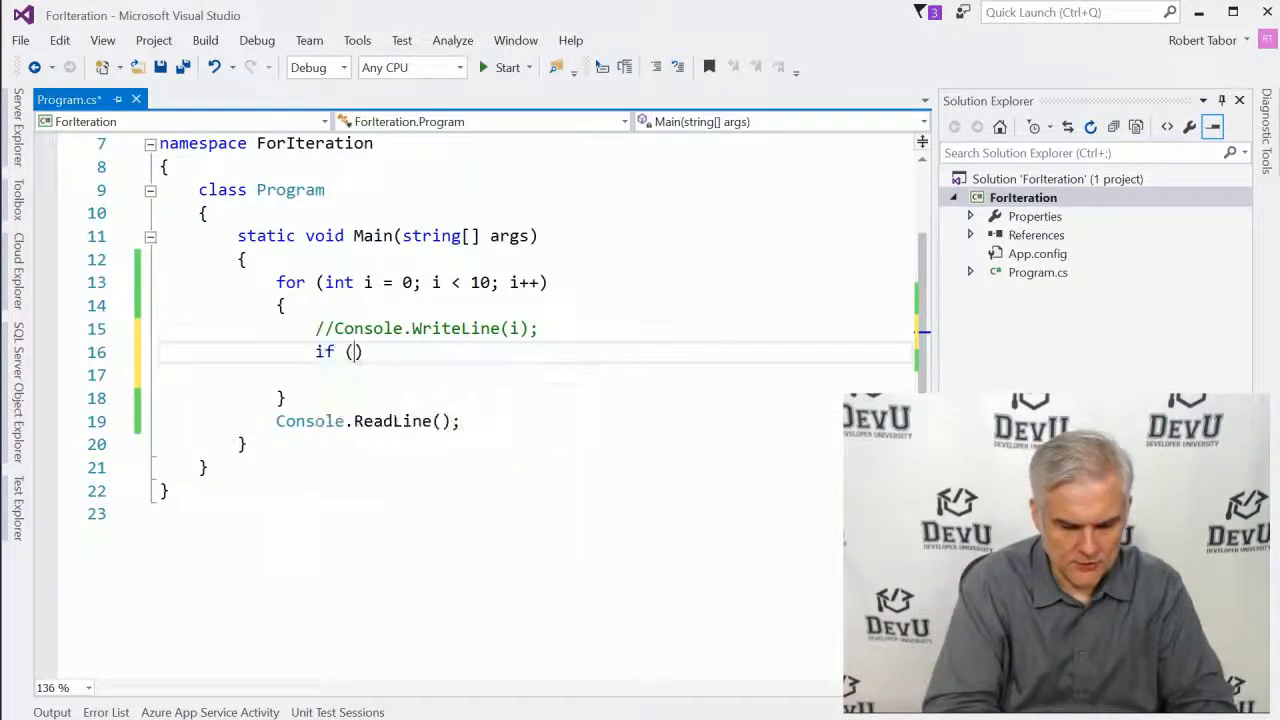
type("i == 7")
left_click(532, 374)
type("{")
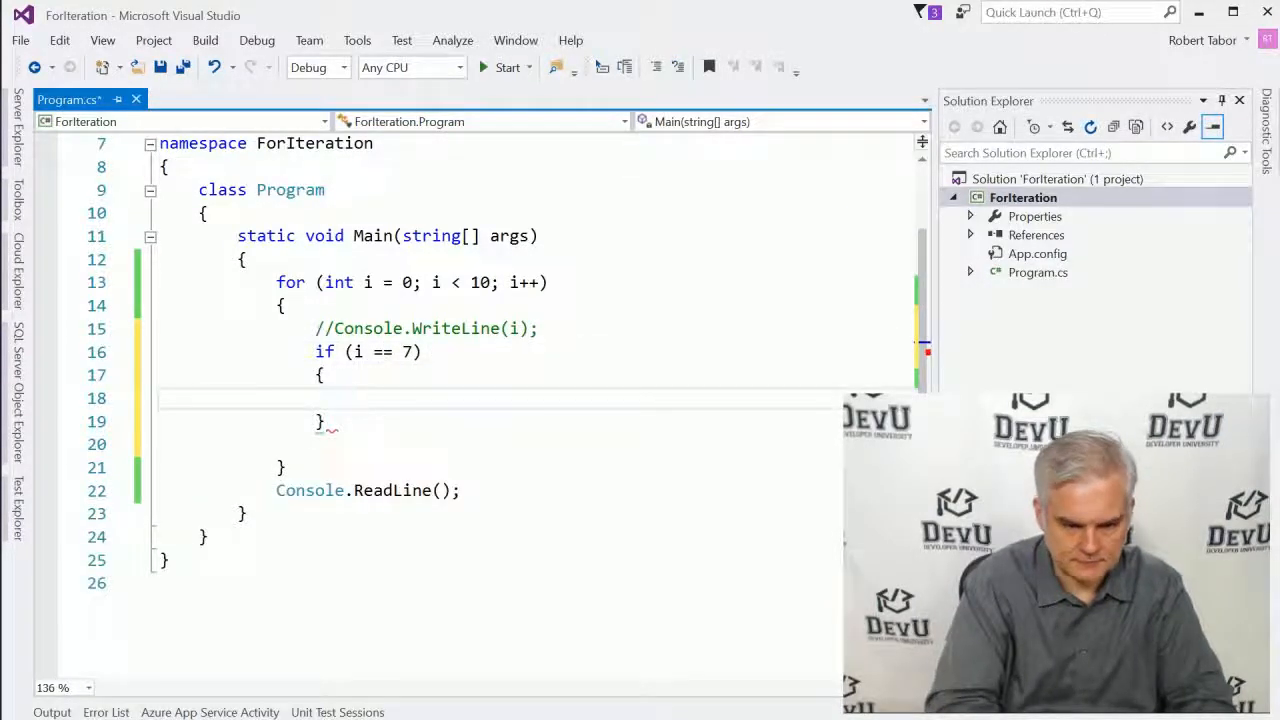
Step: Inside the if, write "Found seven!" to the console and break out of the loop
type("Console.W")
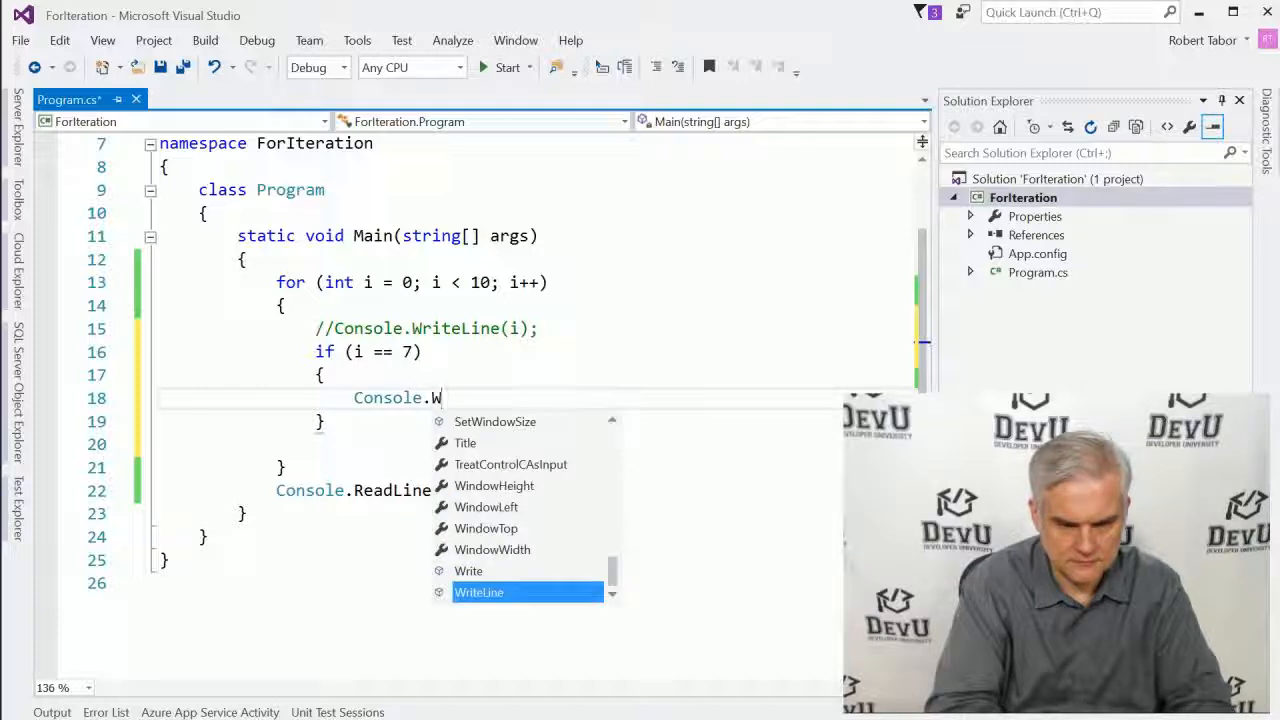
type("riteLine(\"F\"")
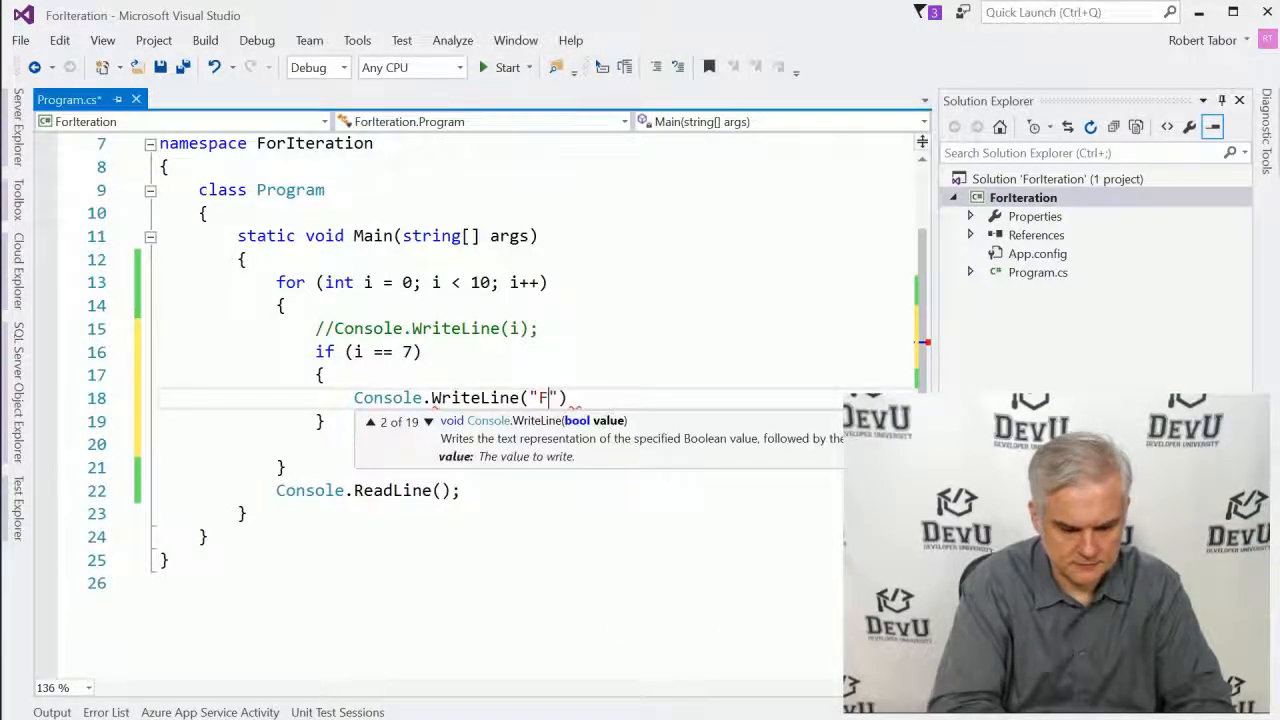
type("ound seven!")
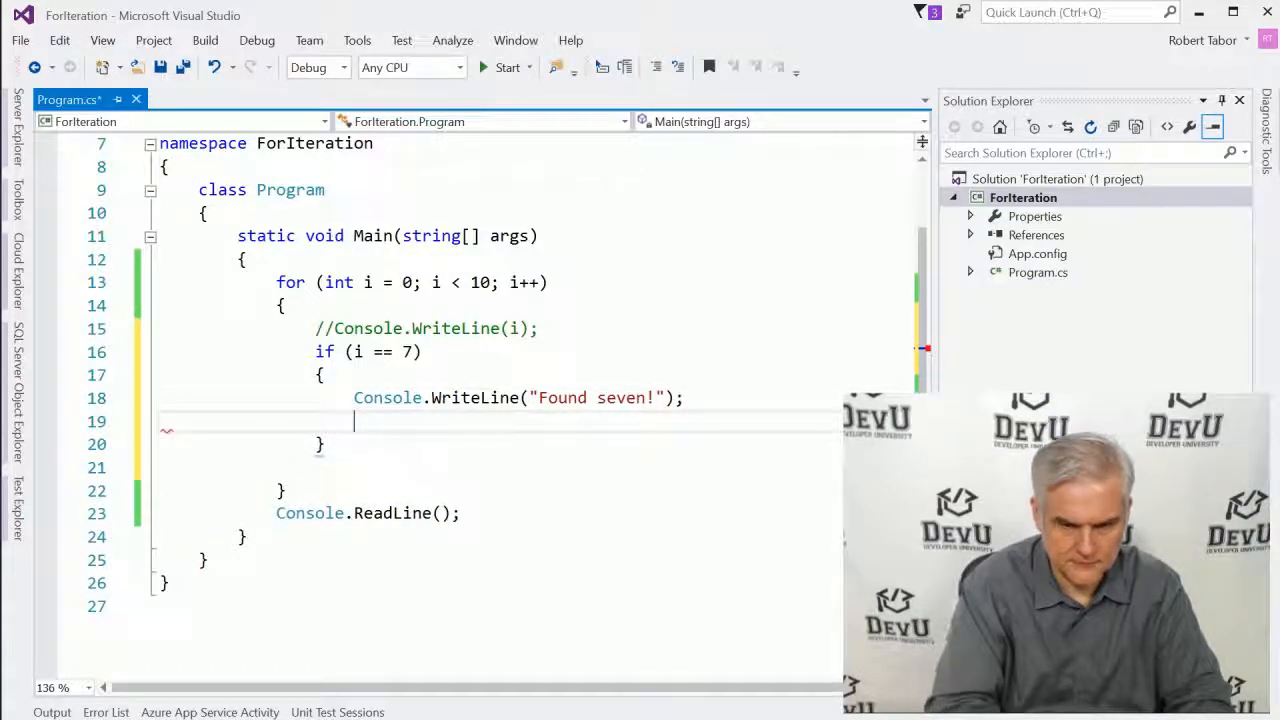
type("break")
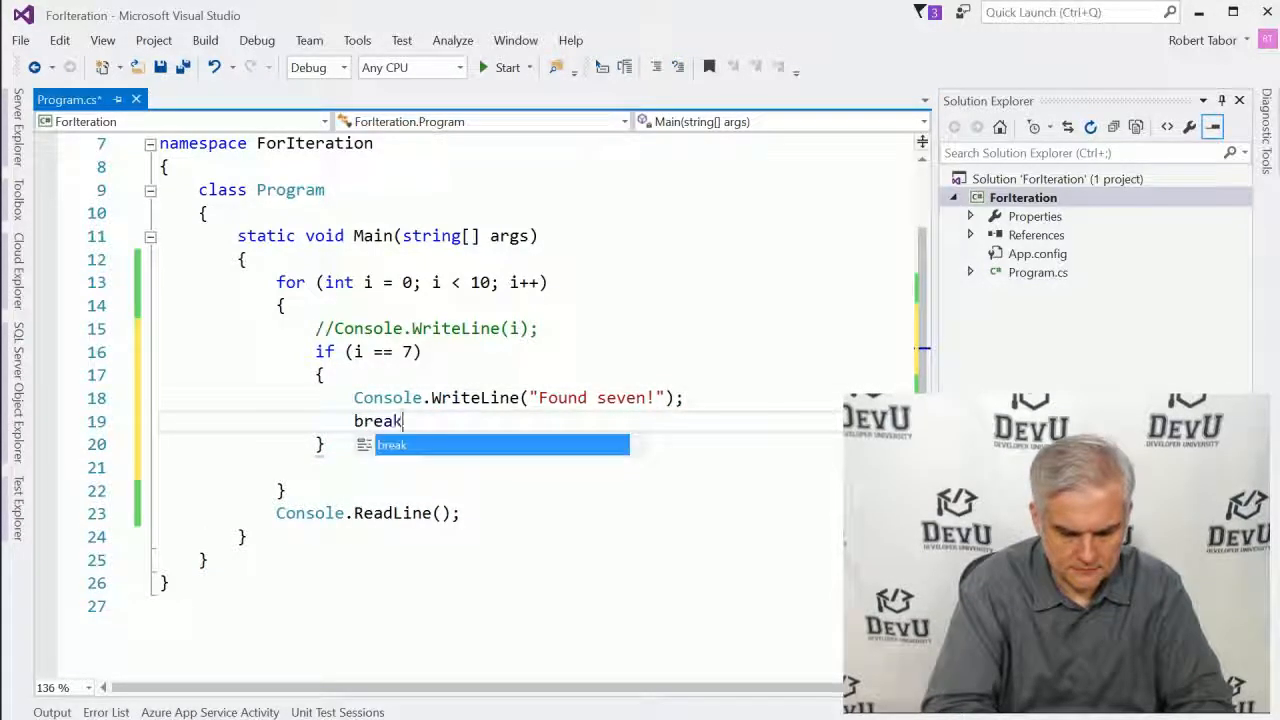
type(";")
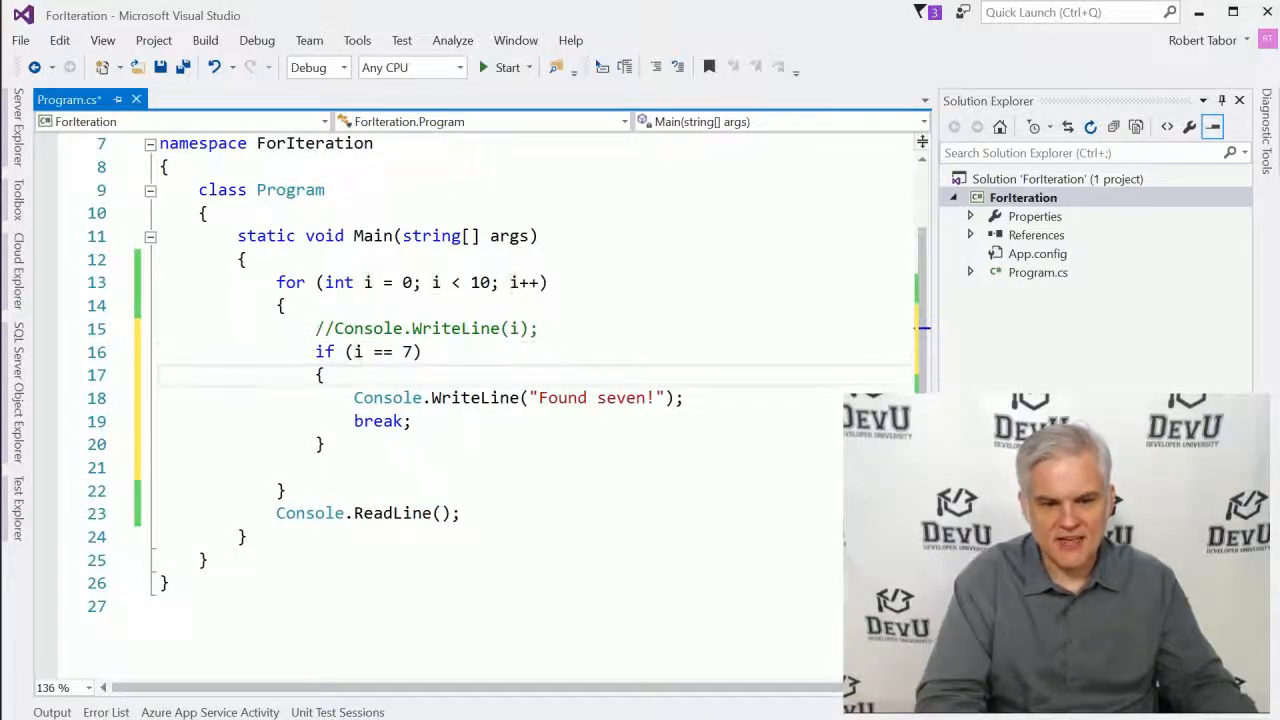
left_click_drag(316, 374, 322, 444)
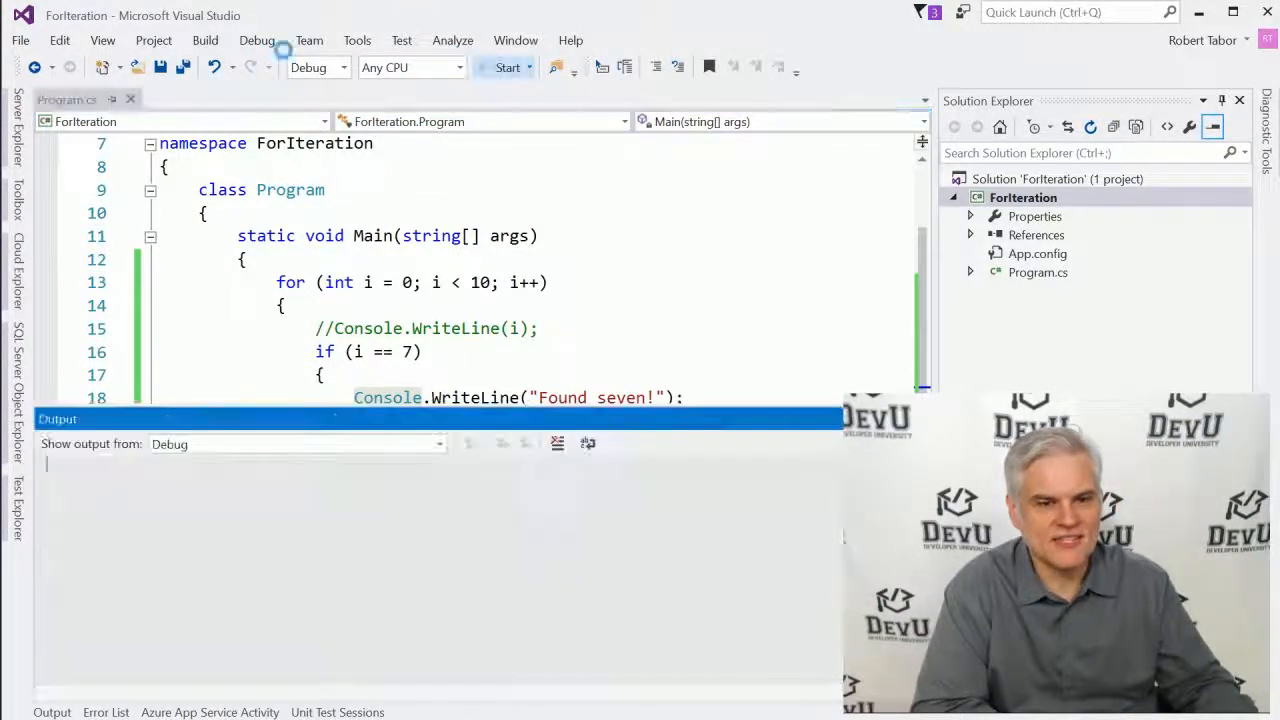
Step: Start the modified loop program and let it run to its end
left_click(508, 68)
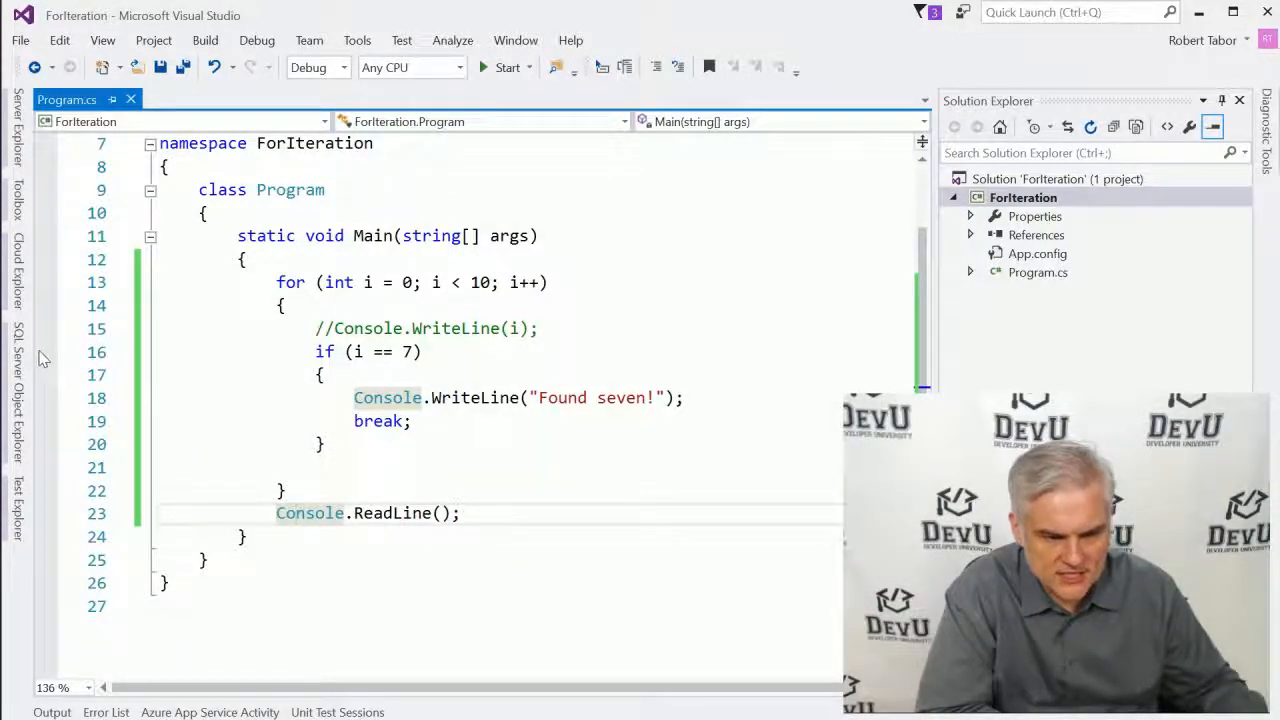
left_click(46, 352)
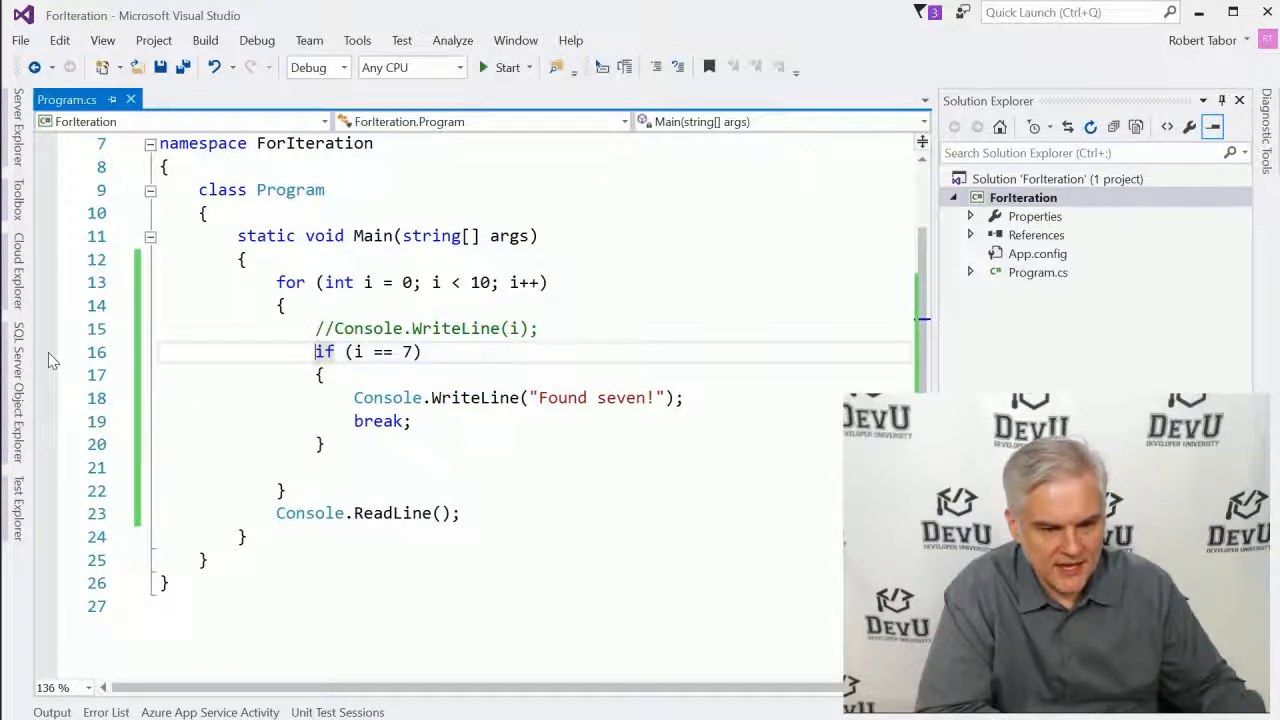
left_click(44, 352)
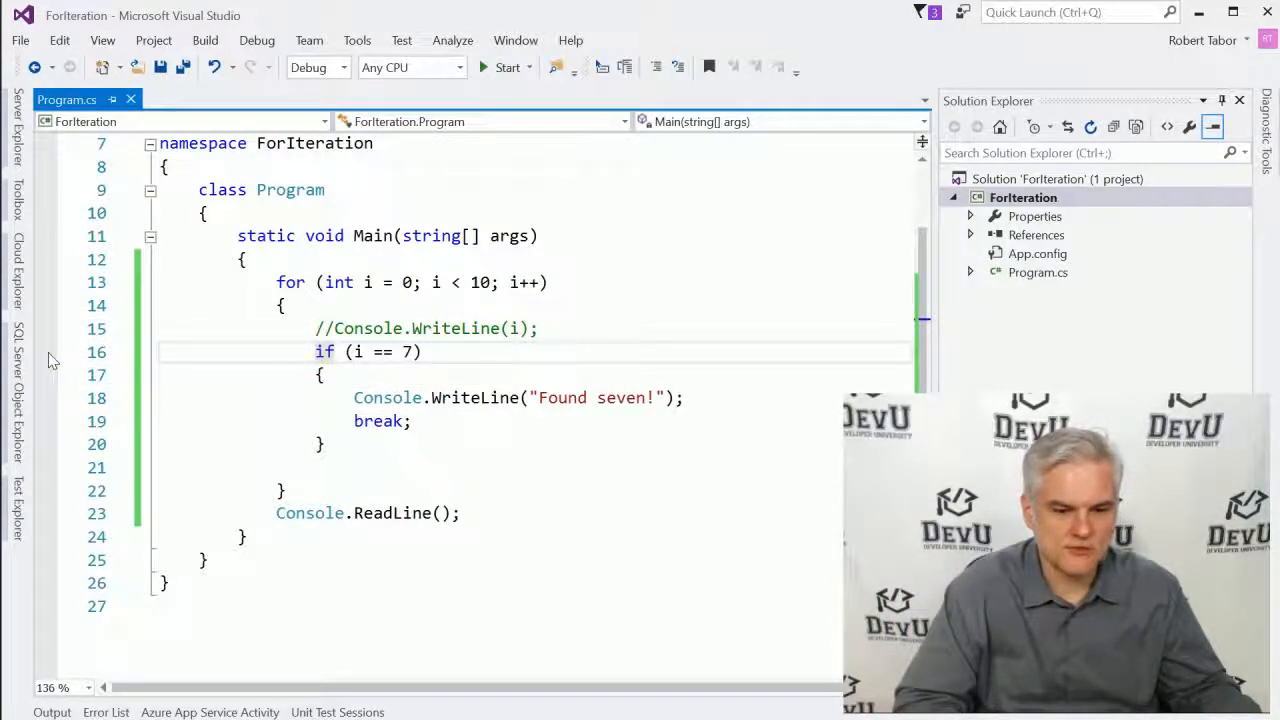
mouse_move(76, 248)
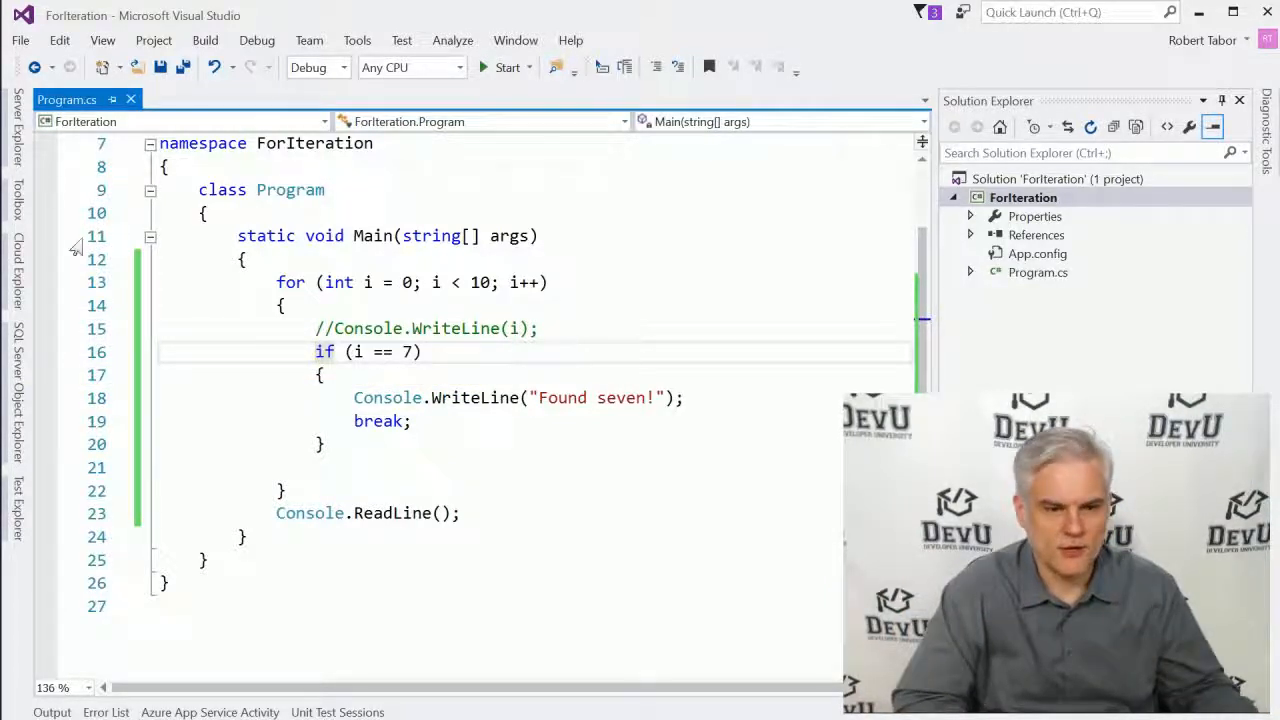
mouse_move(214, 68)
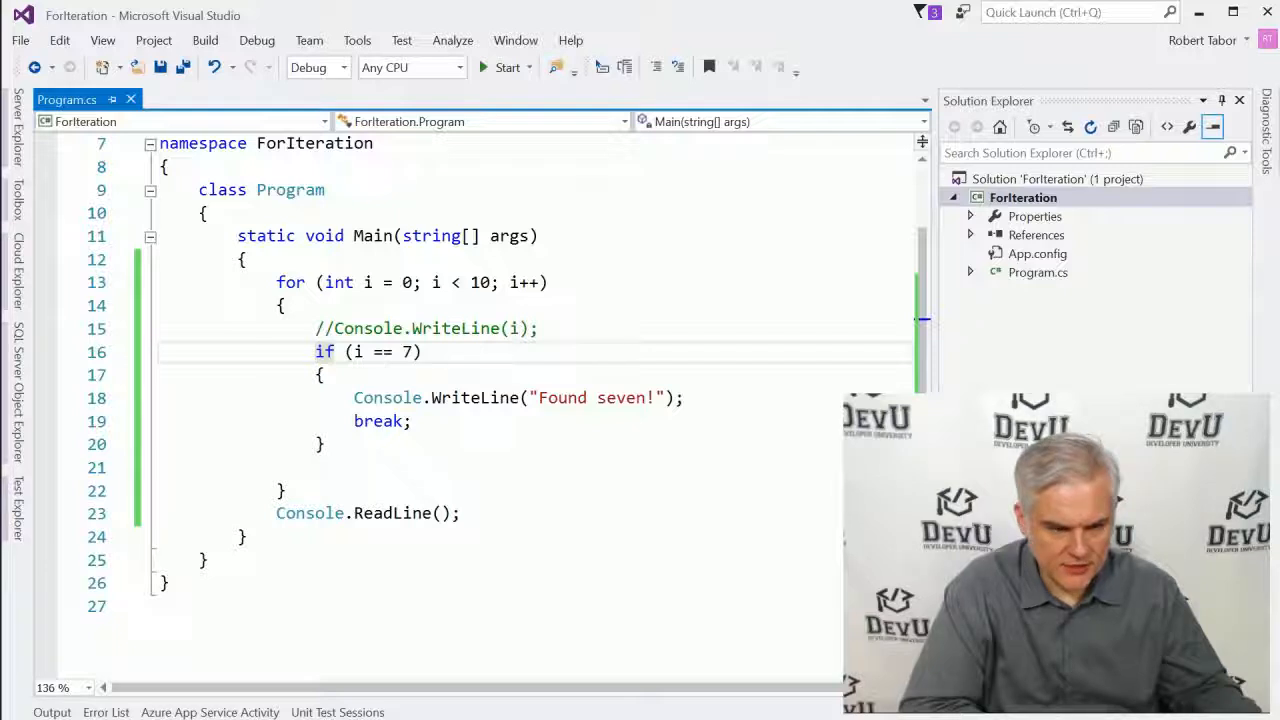
Step: Set a breakpoint on the if (i == 7) line via Debug and start debugging
left_click(256, 40)
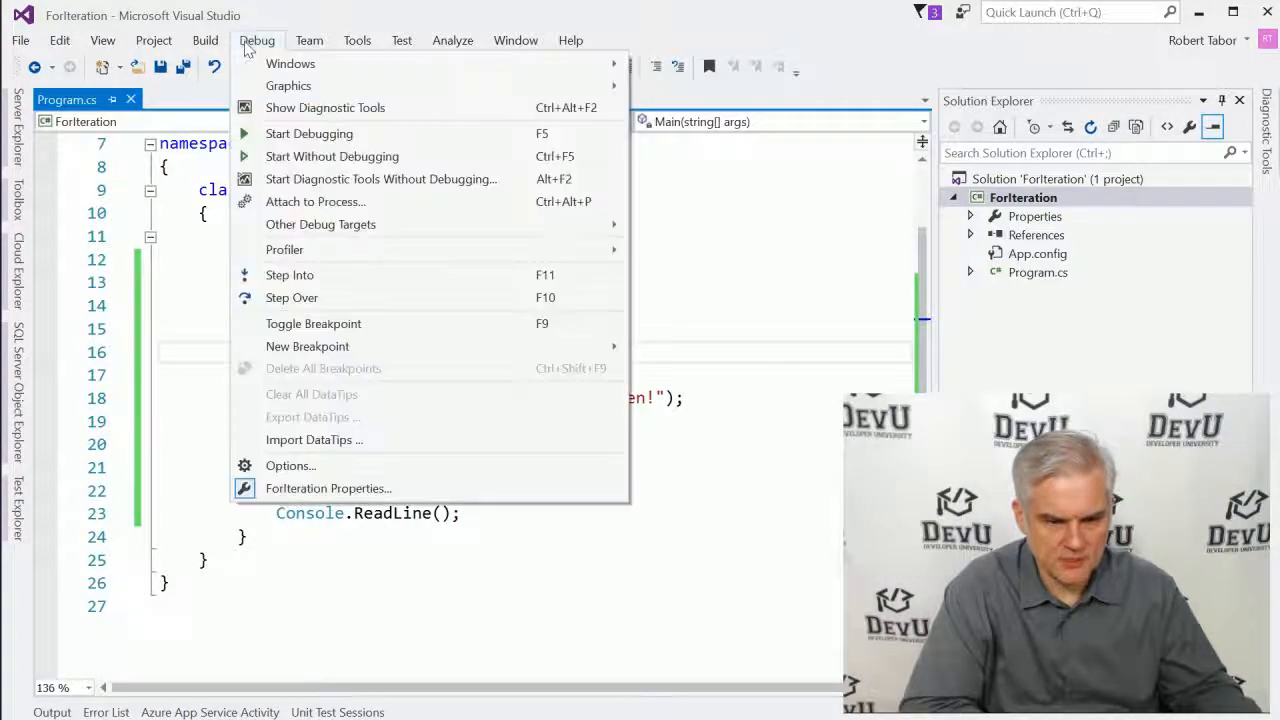
mouse_move(312, 324)
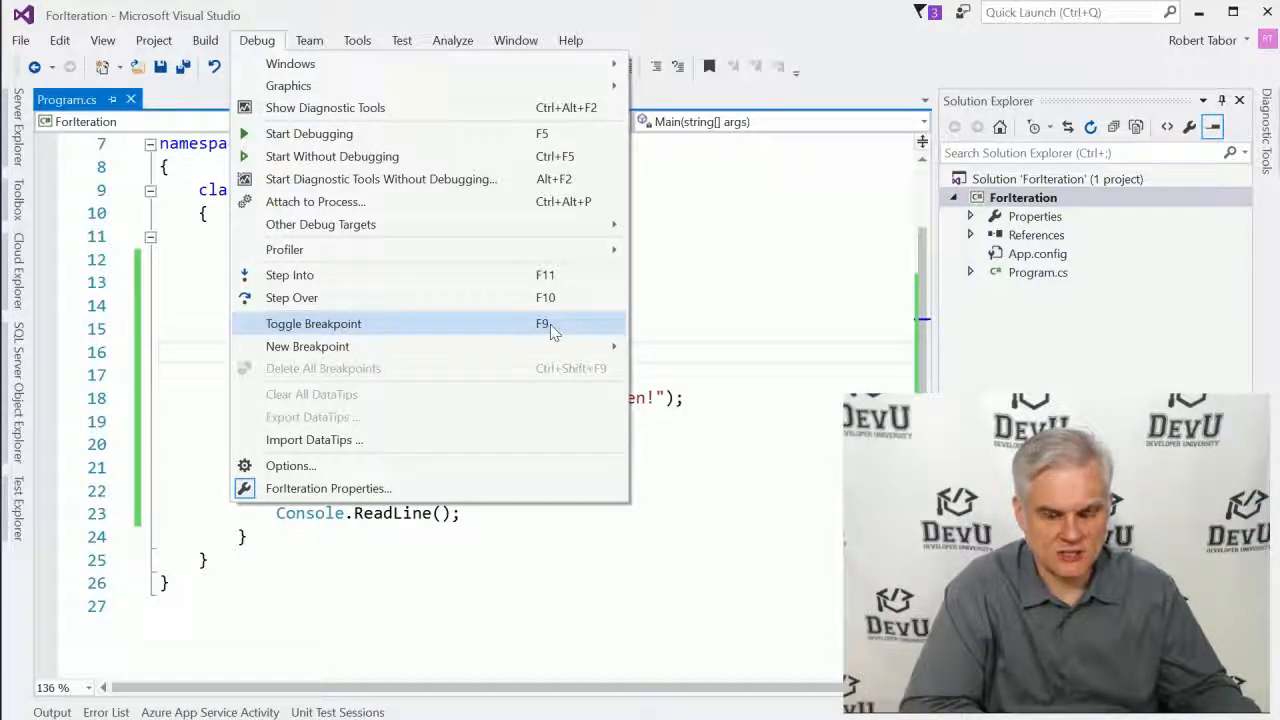
left_click(312, 324)
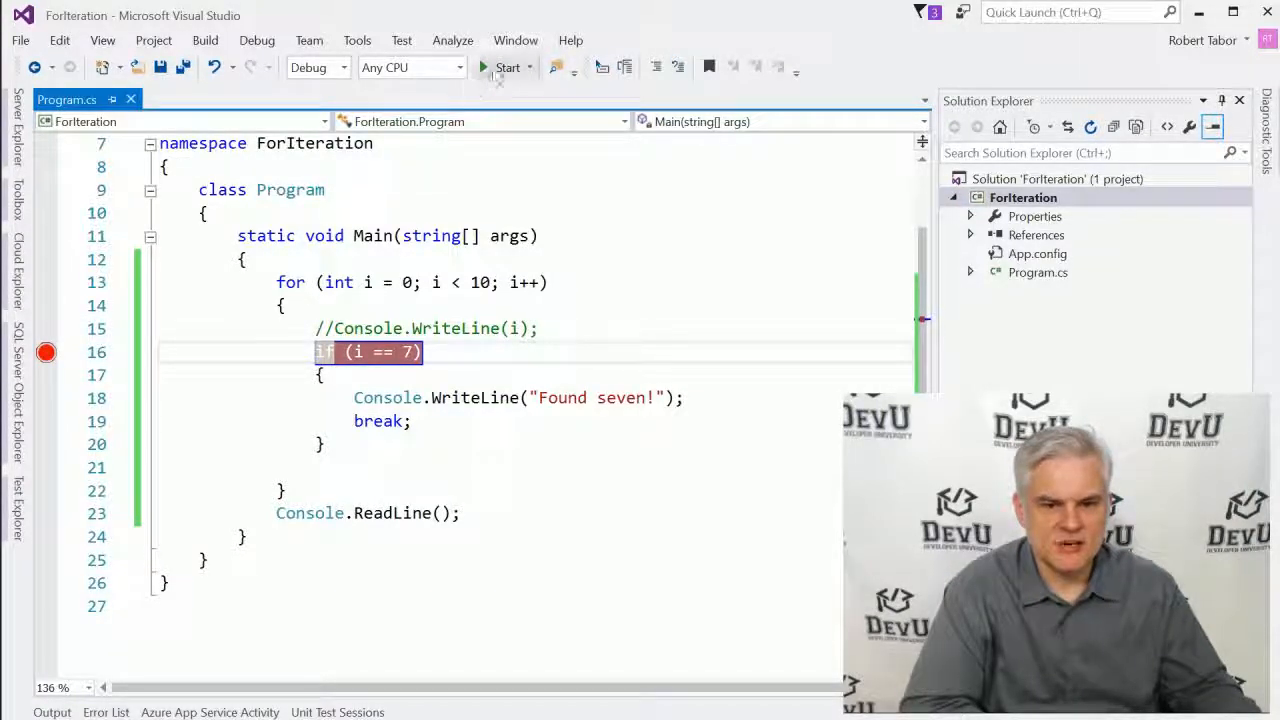
left_click(508, 68)
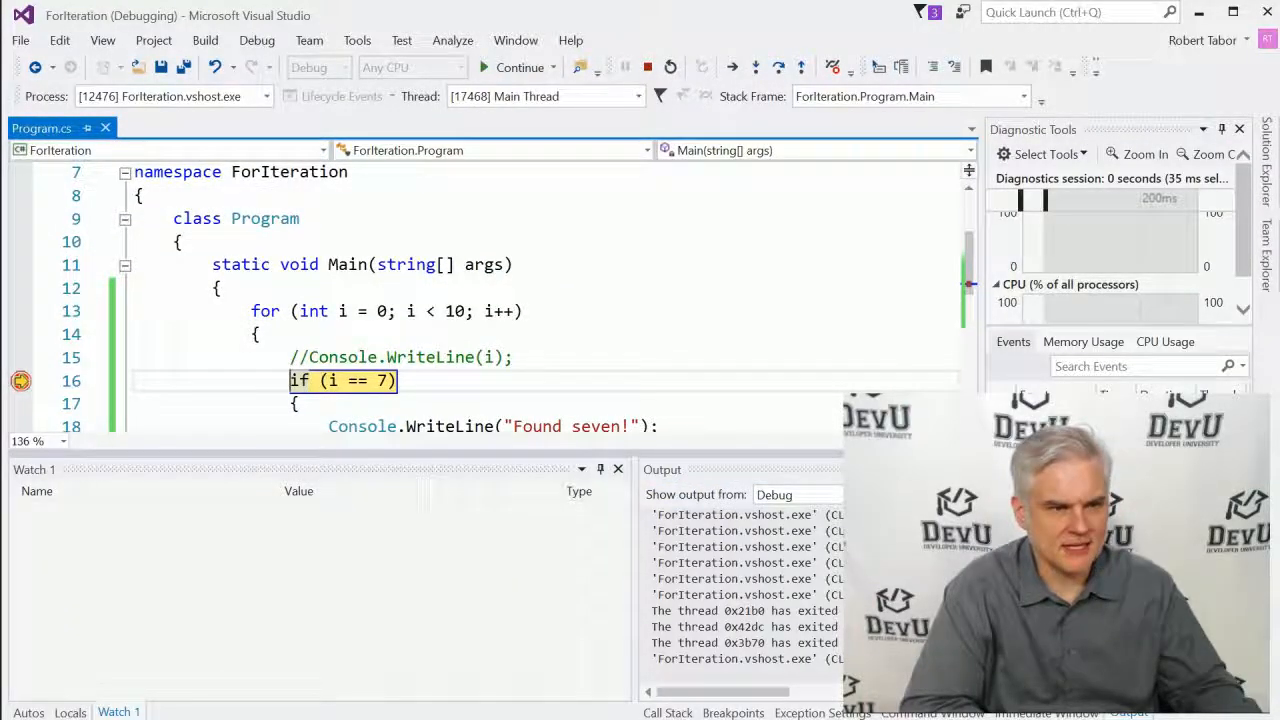
Step: Show the Locals window while paused and inspect i, currently 0
left_click(516, 68)
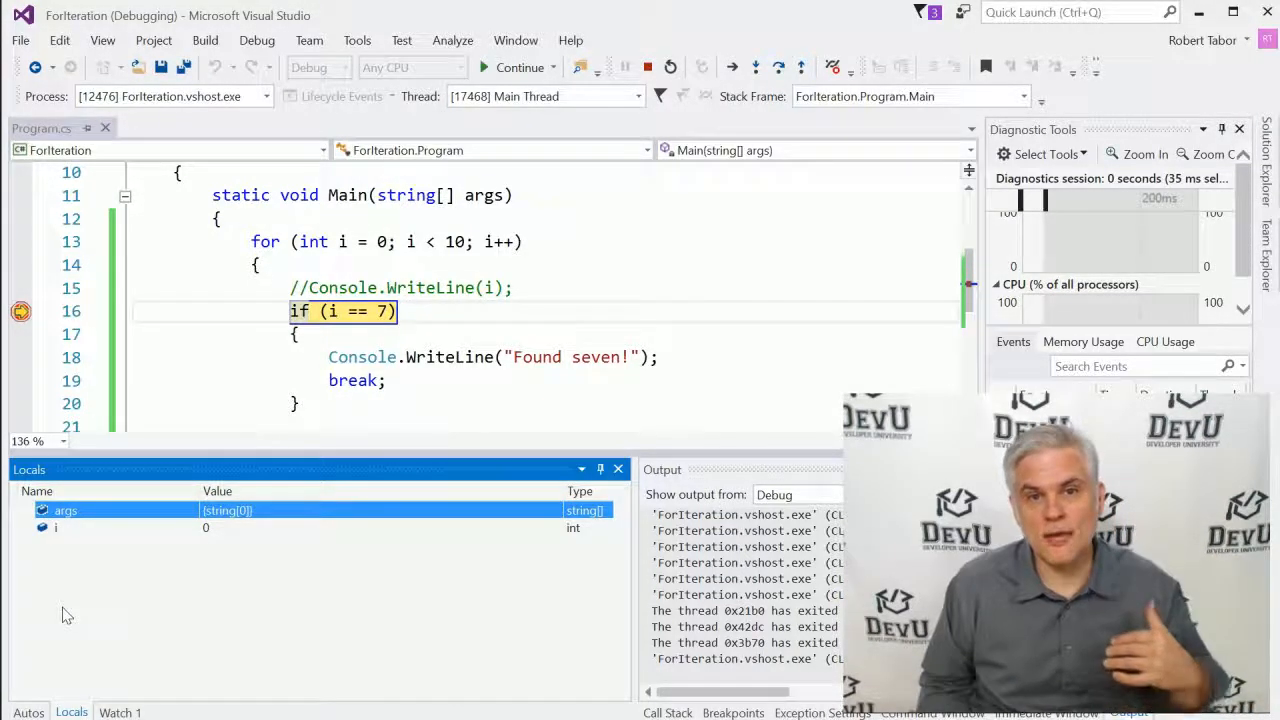
mouse_move(312, 652)
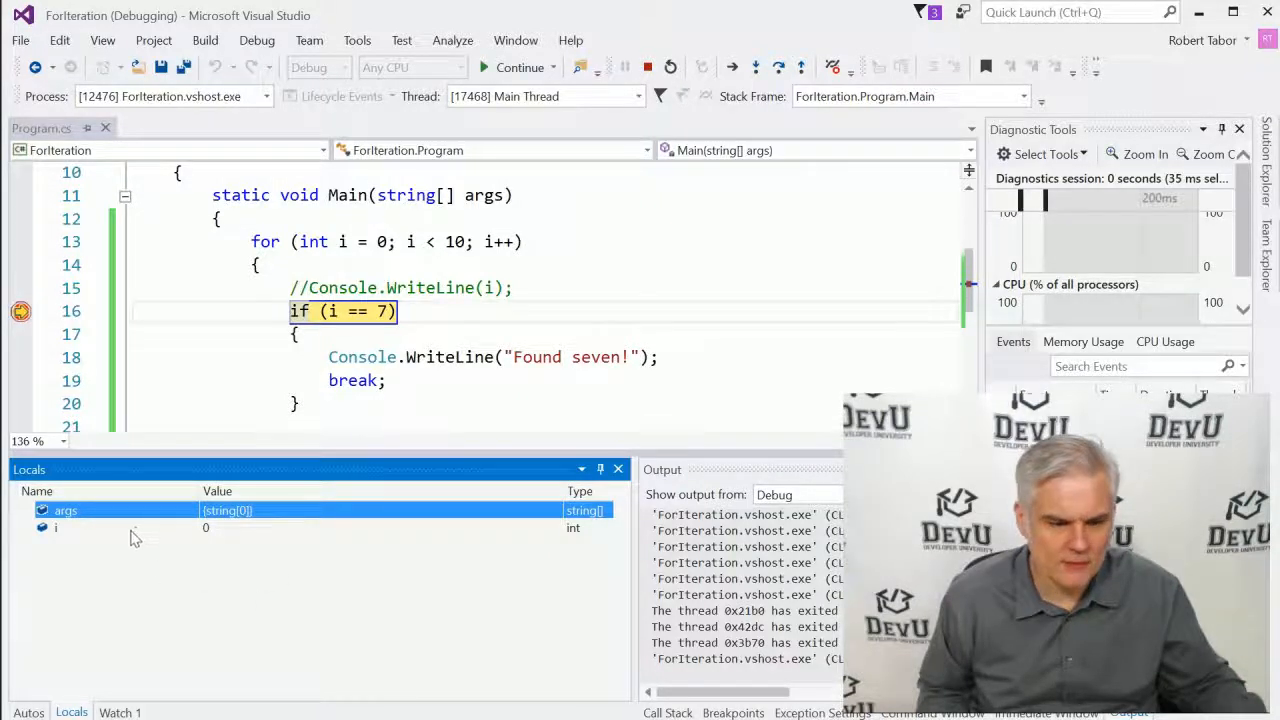
left_click(56, 528)
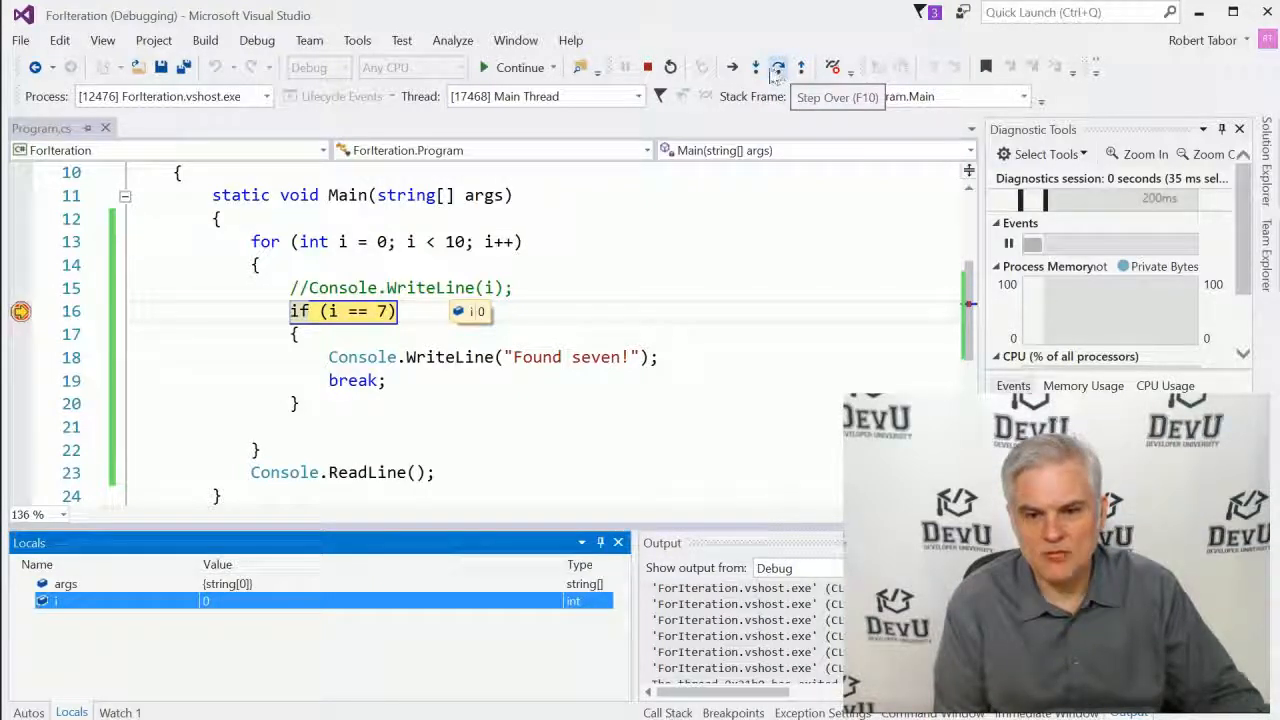
Step: Step over past the if check and back to the for header, where i becomes 1
left_click(778, 68)
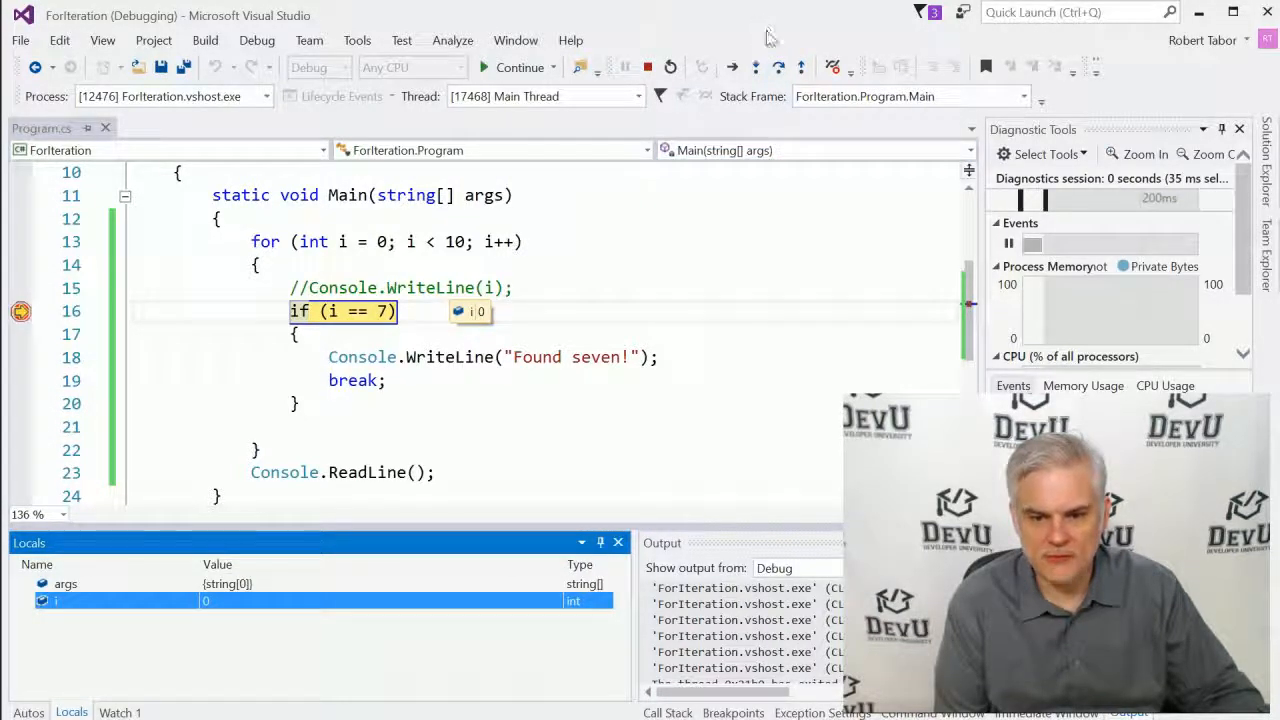
mouse_move(780, 66)
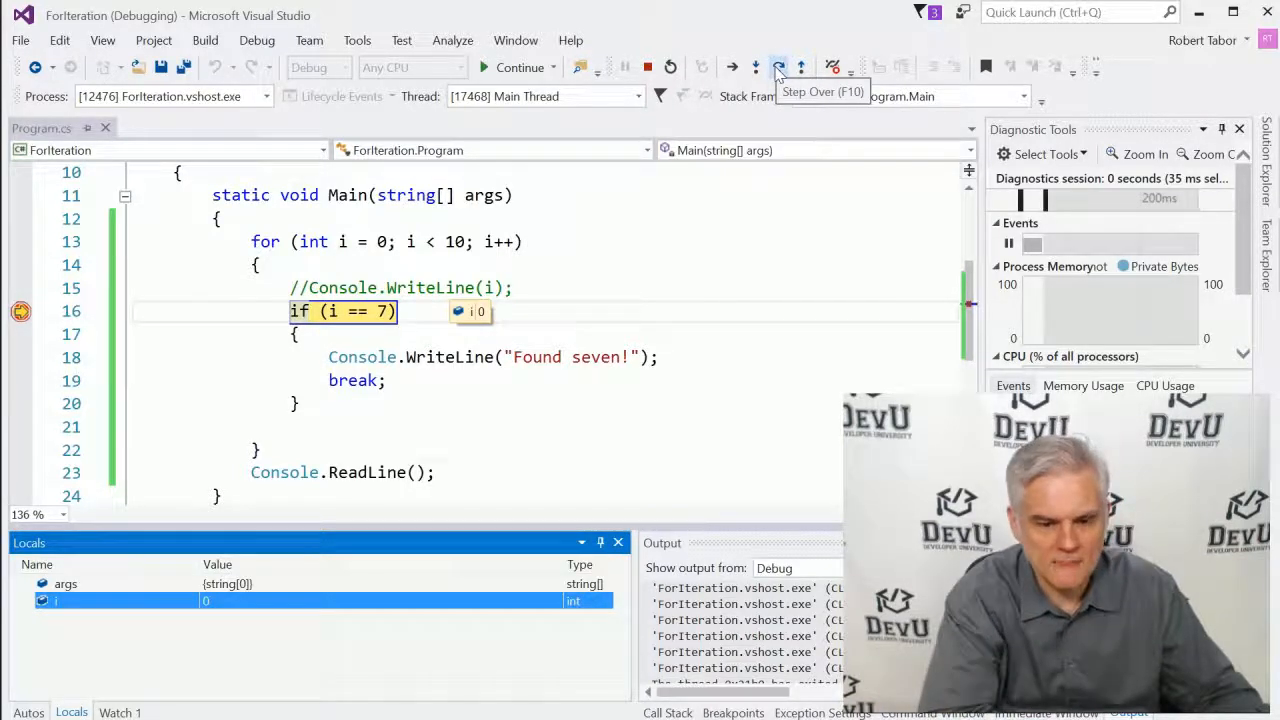
left_click(780, 68)
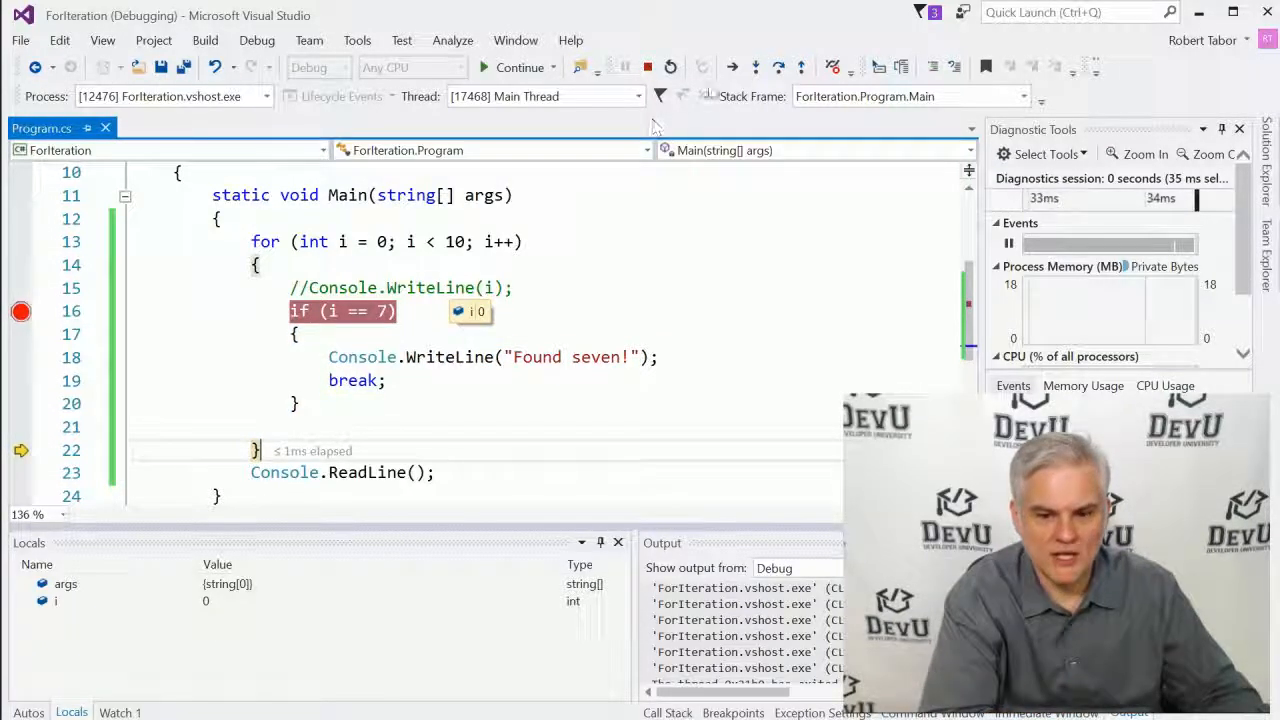
left_click(780, 68)
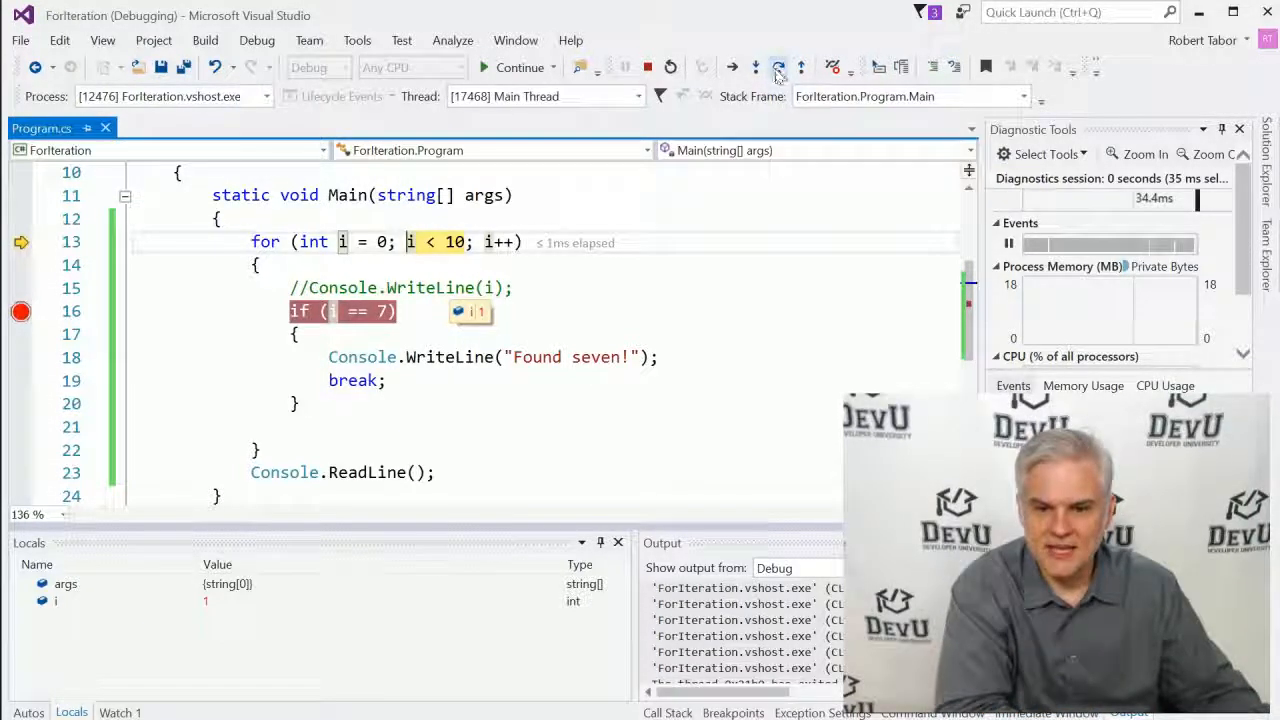
Step: Step over through further loop passes until paused at the if check with i at 6
left_click(778, 68)
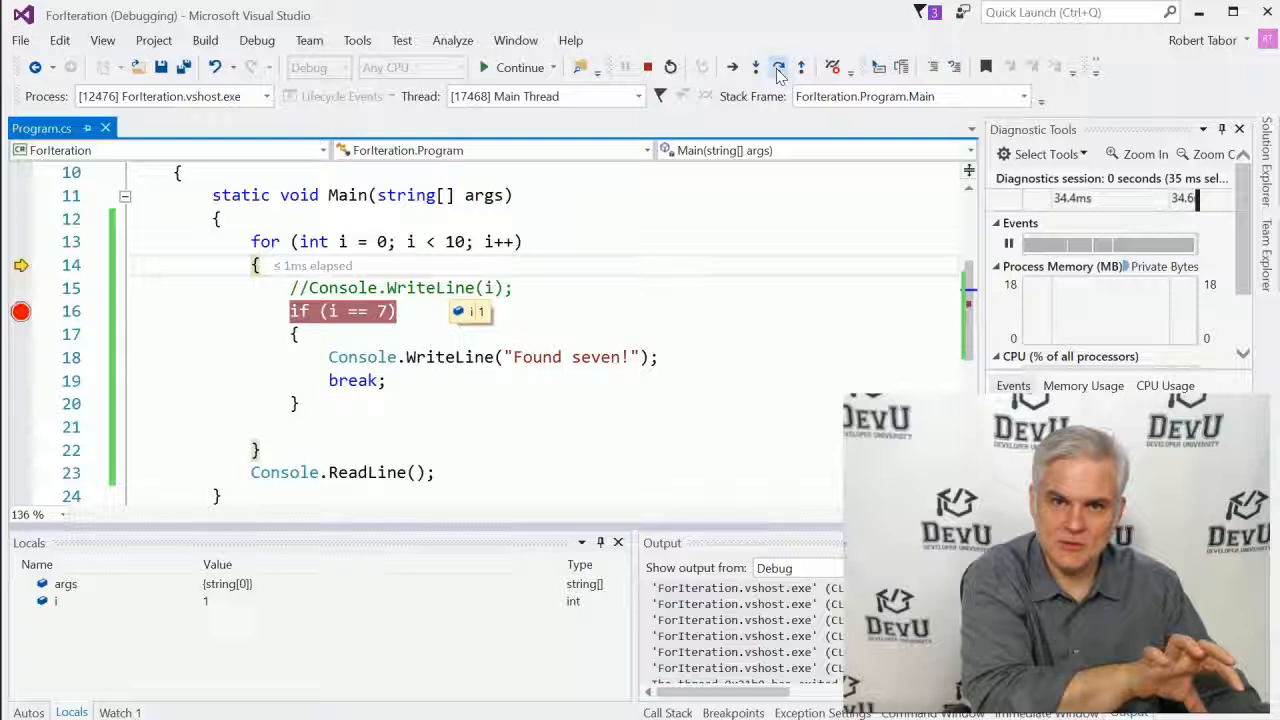
left_click(778, 68)
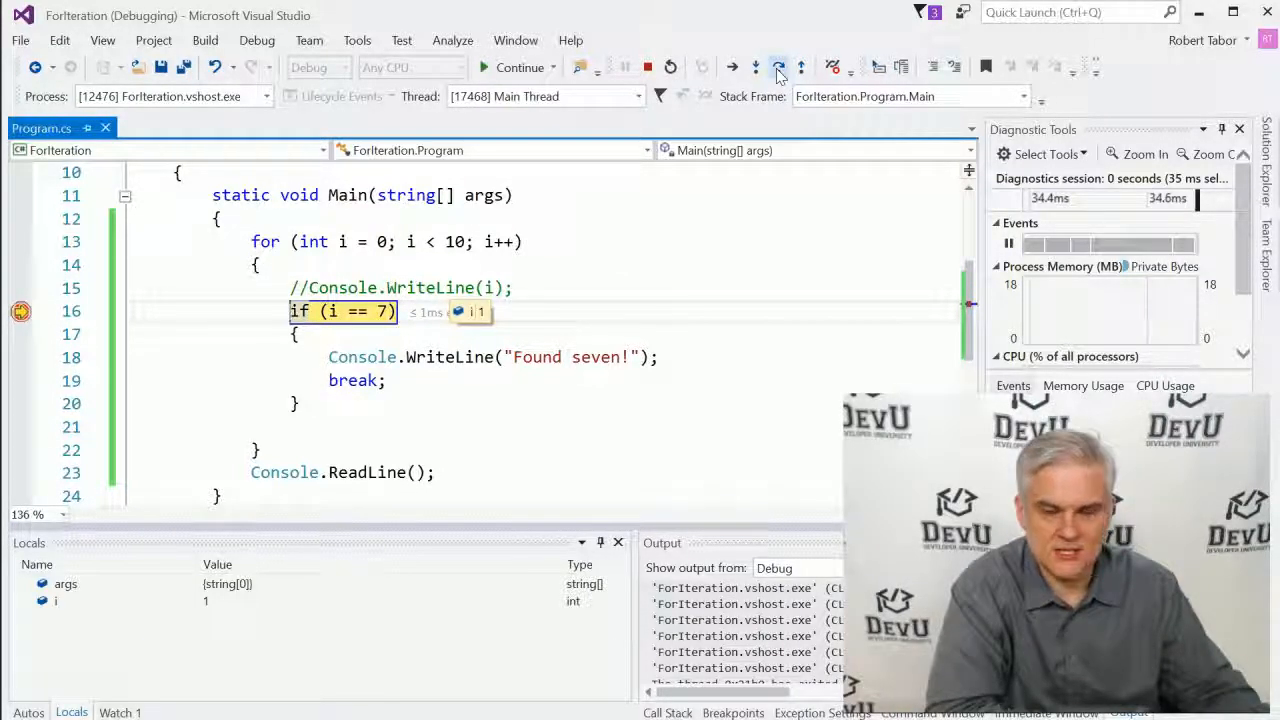
left_click(778, 68)
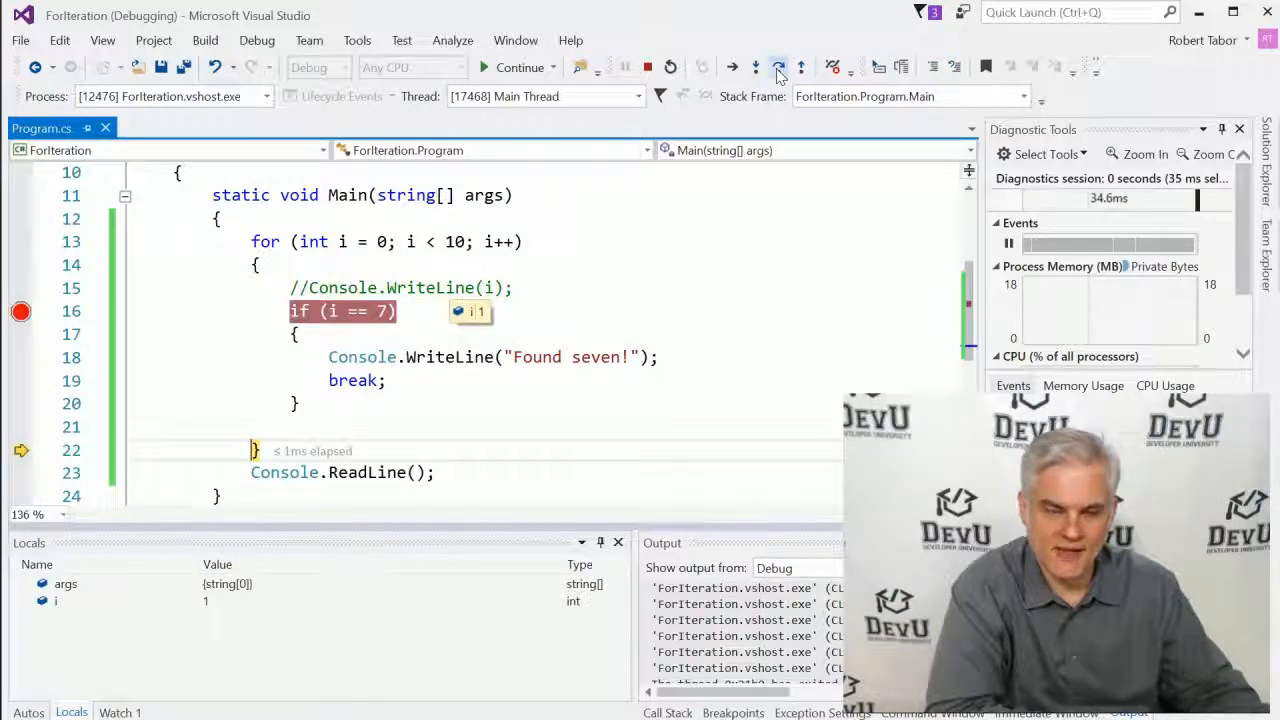
left_click(756, 68)
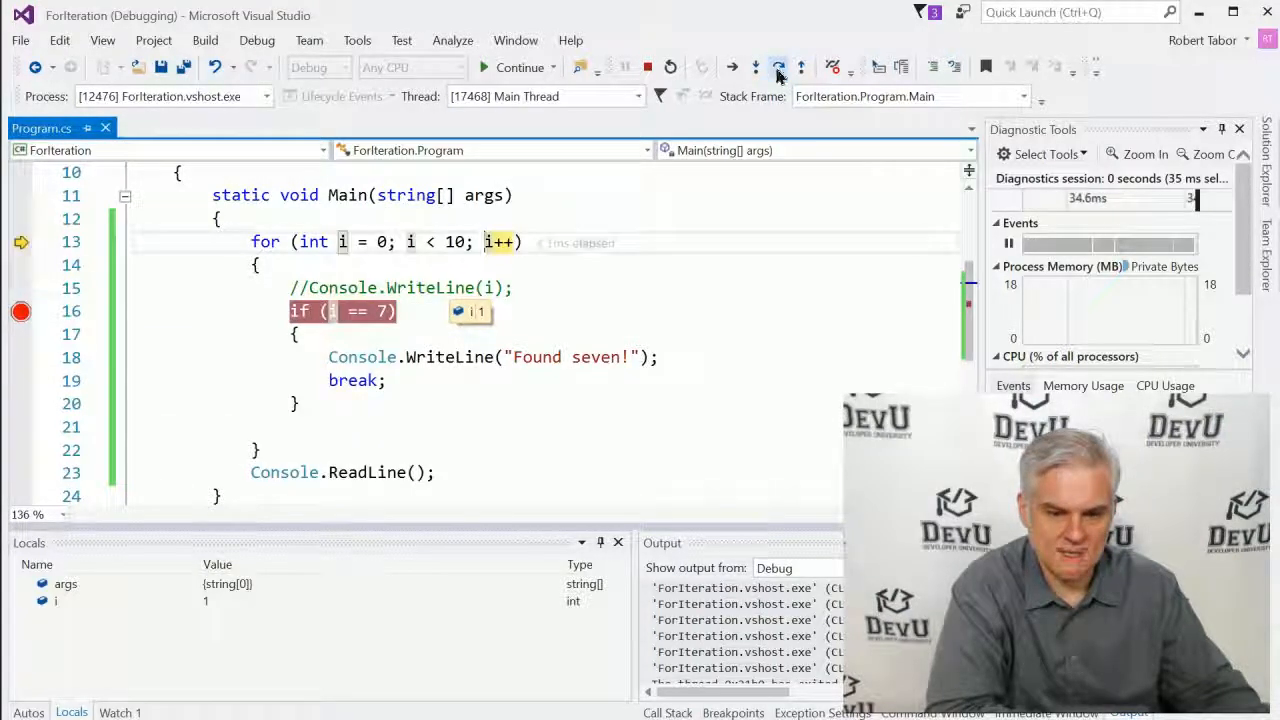
left_click(778, 68)
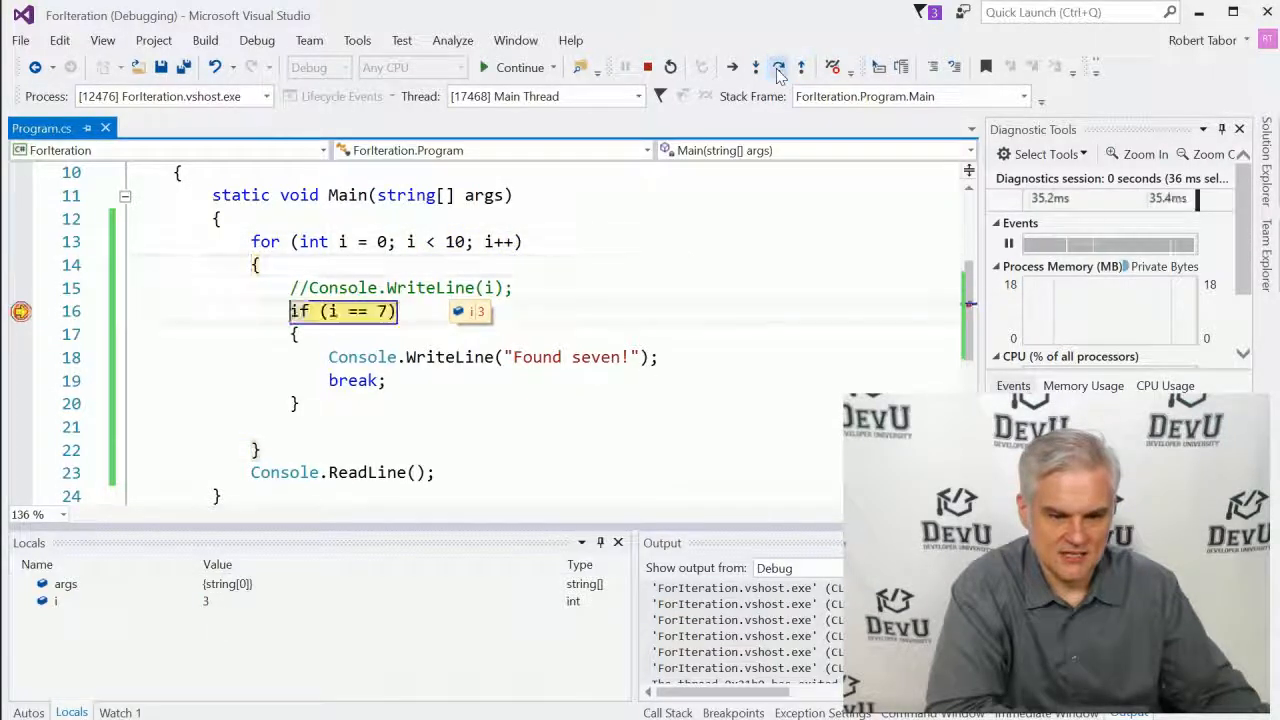
left_click(778, 68)
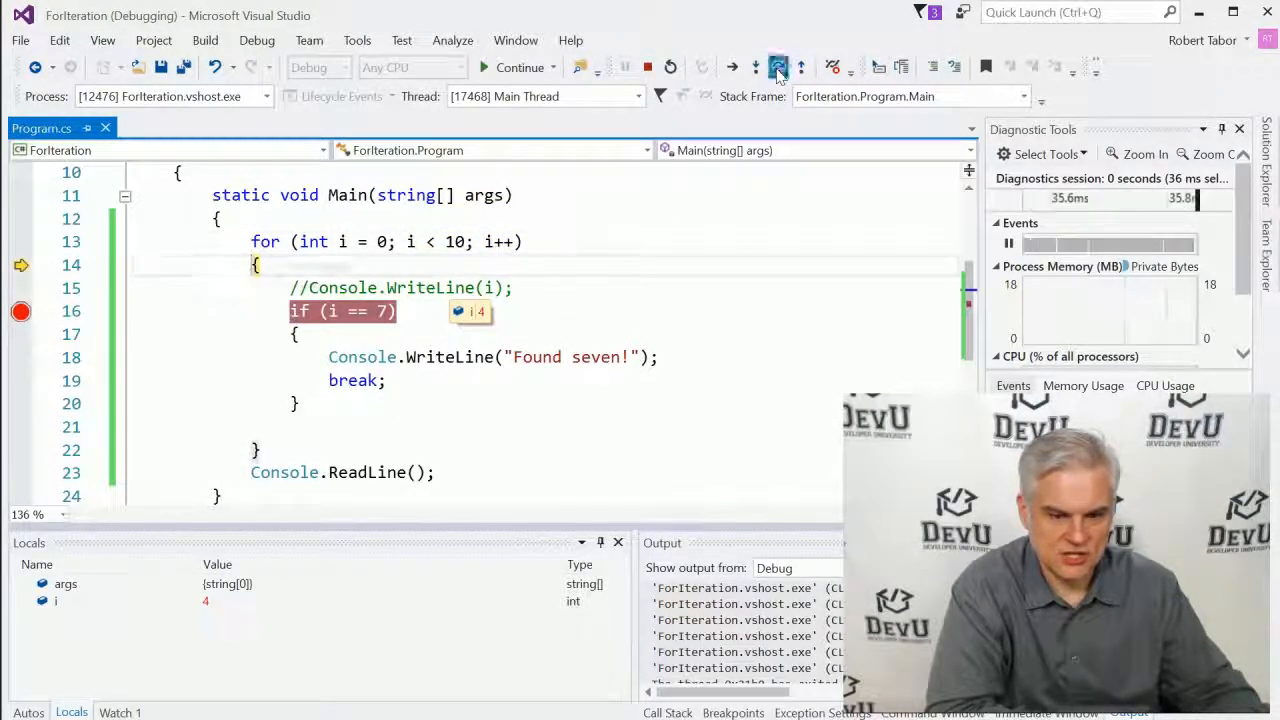
left_click(778, 68)
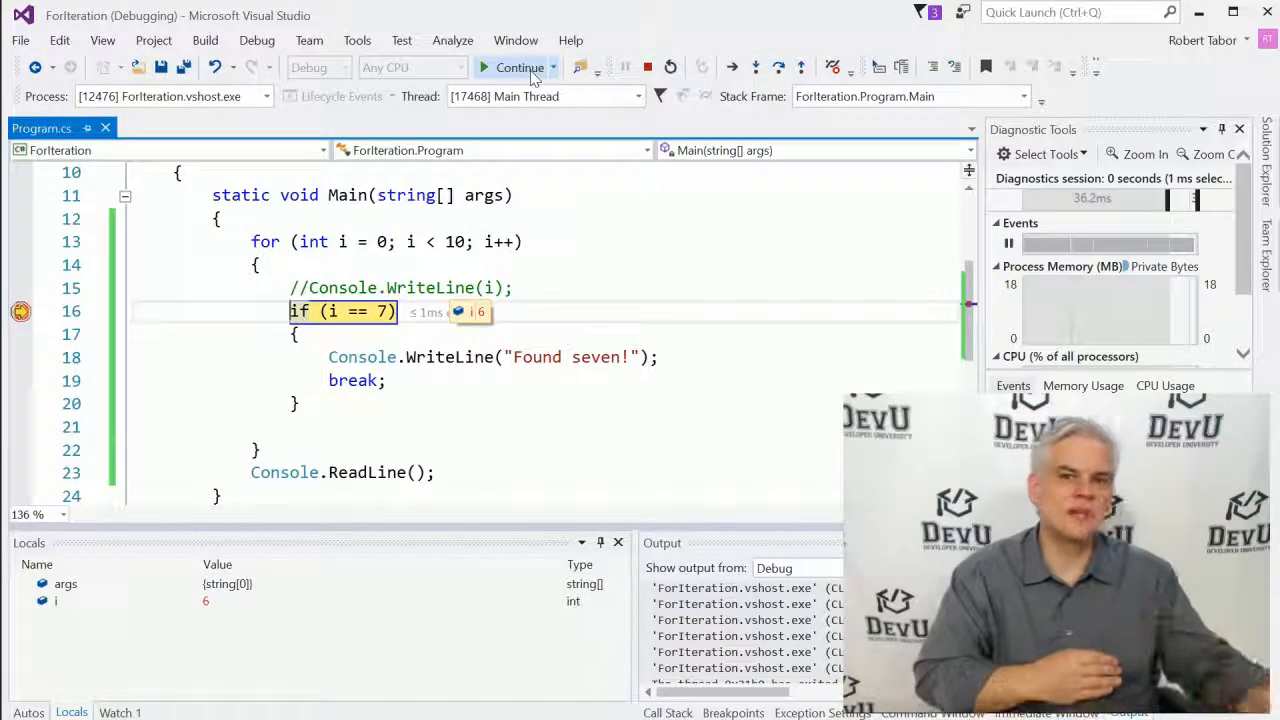
Step: Continue to i = 7, step through the Found seven! branch and break, then let the program finish
left_click(520, 68)
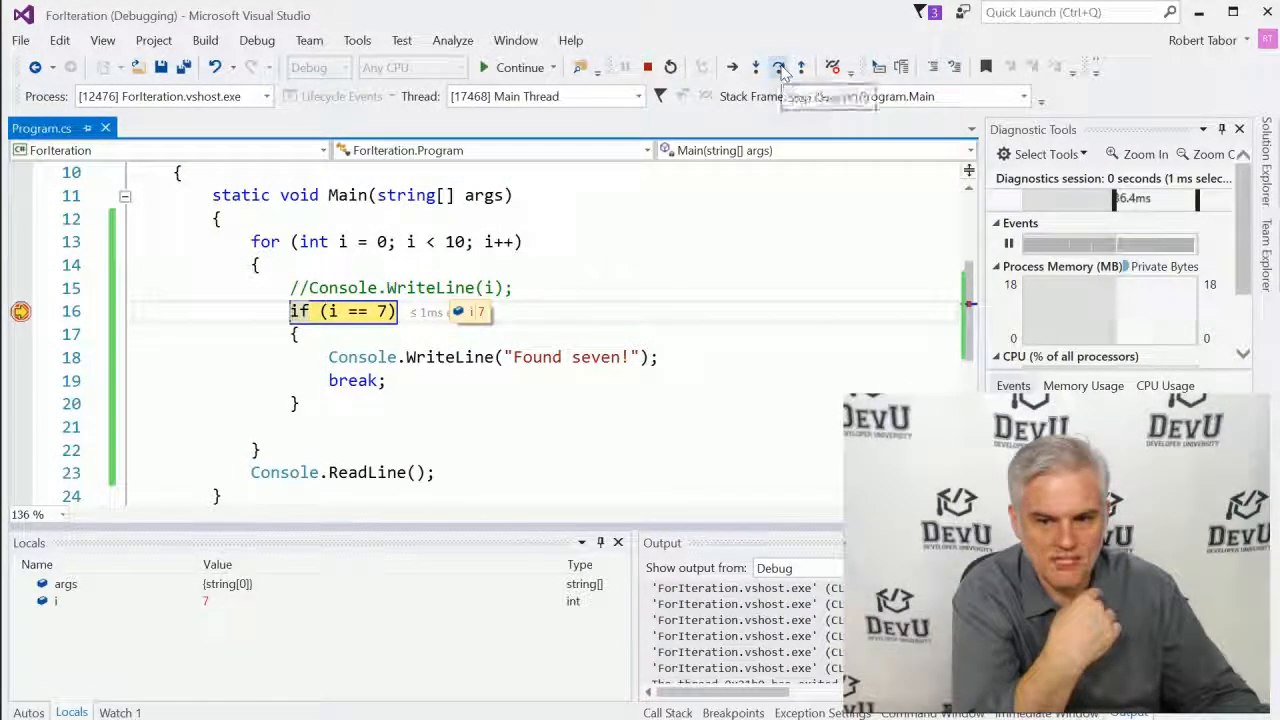
mouse_move(780, 66)
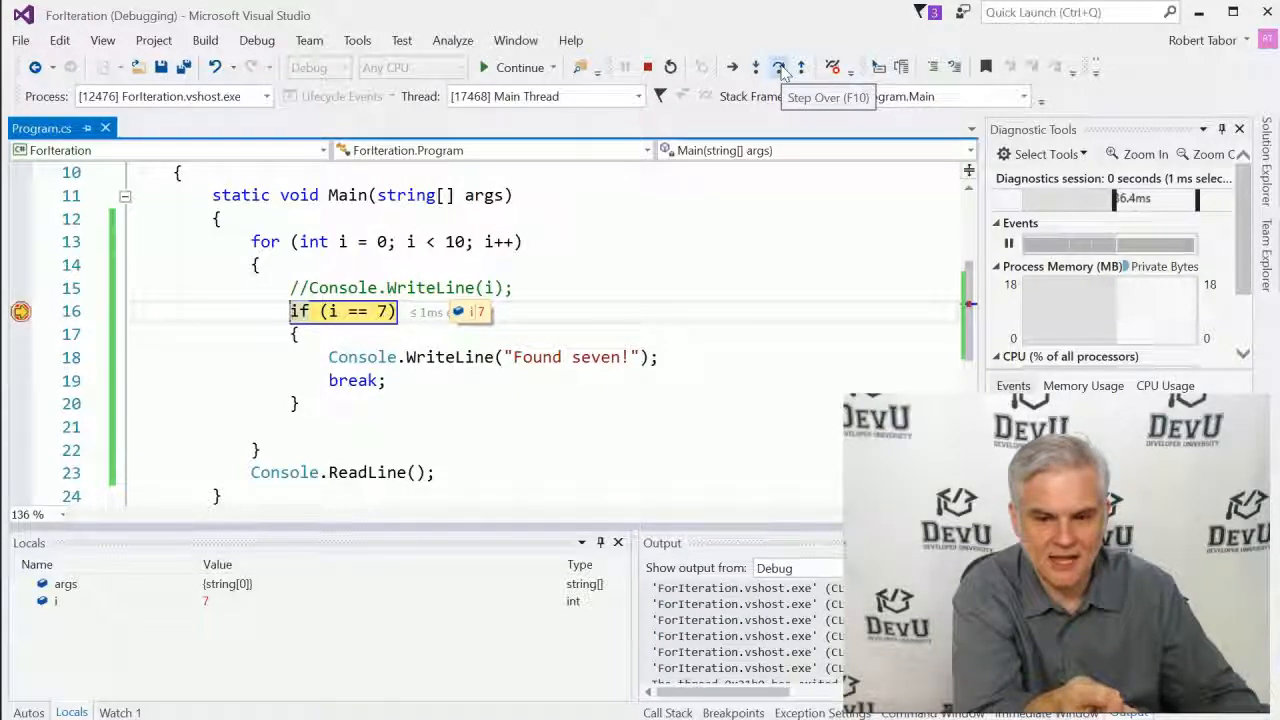
left_click(780, 66)
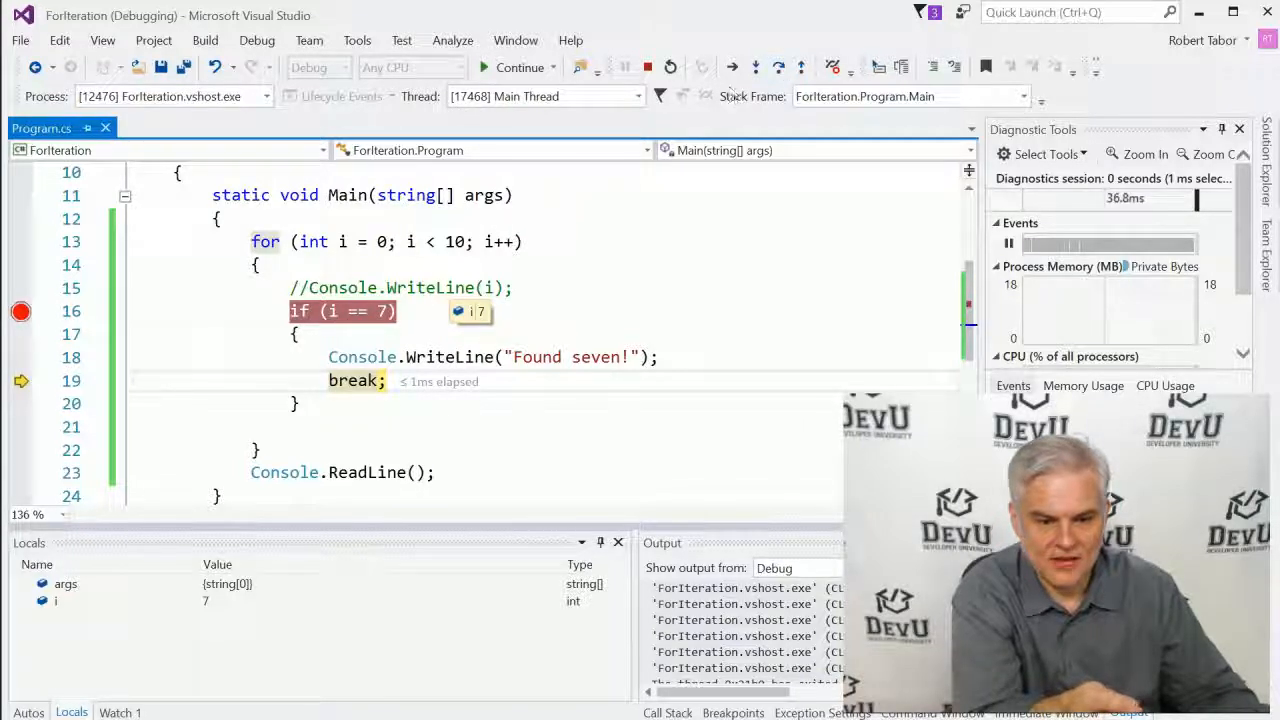
left_click(516, 68)
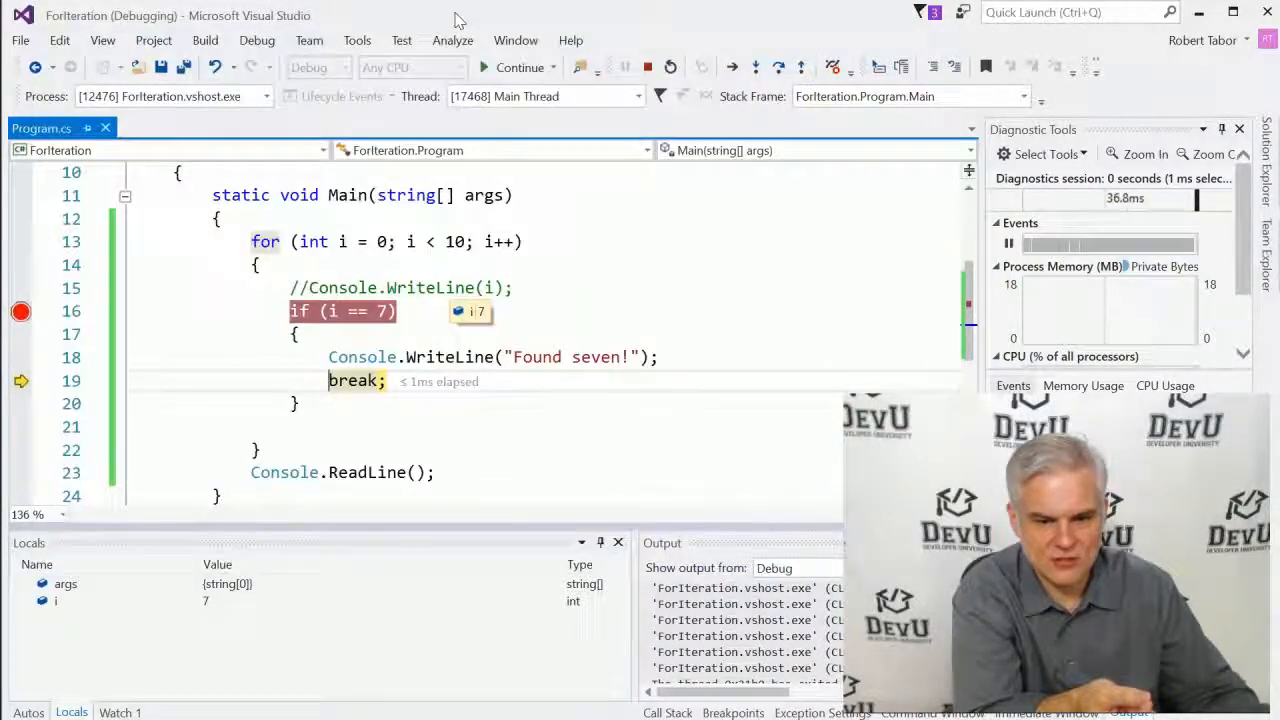
mouse_move(780, 68)
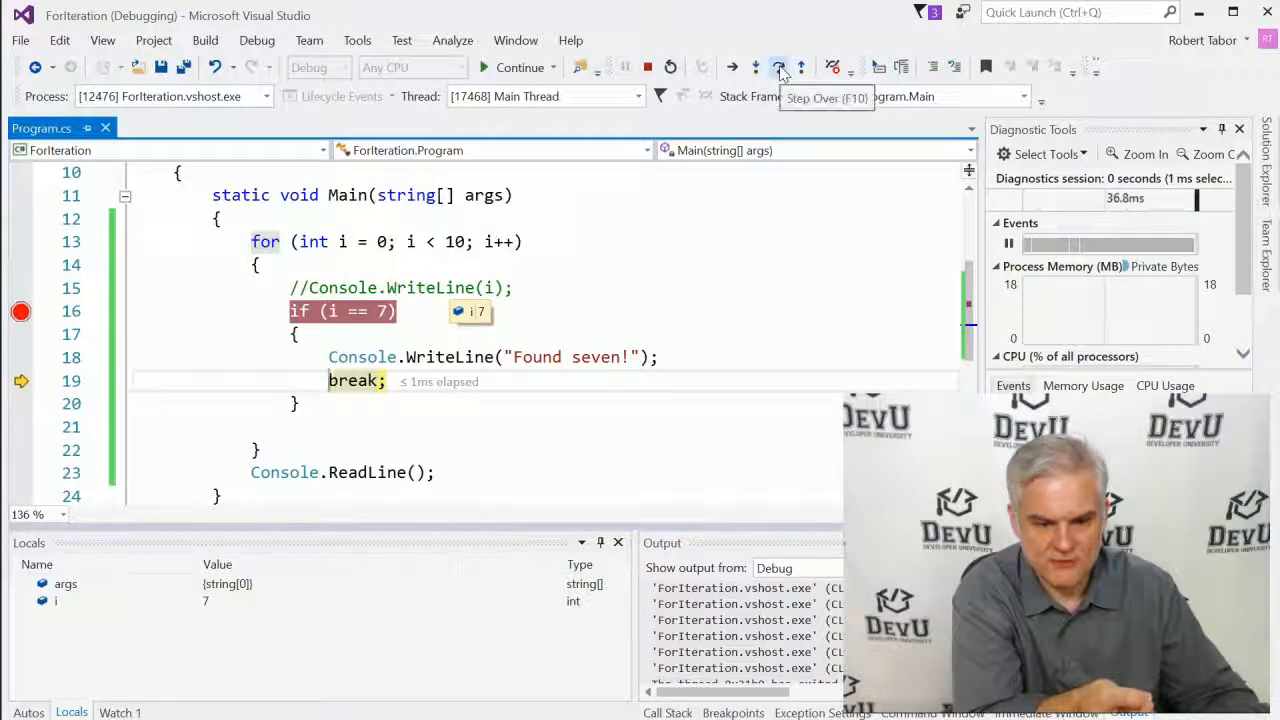
left_click(780, 68)
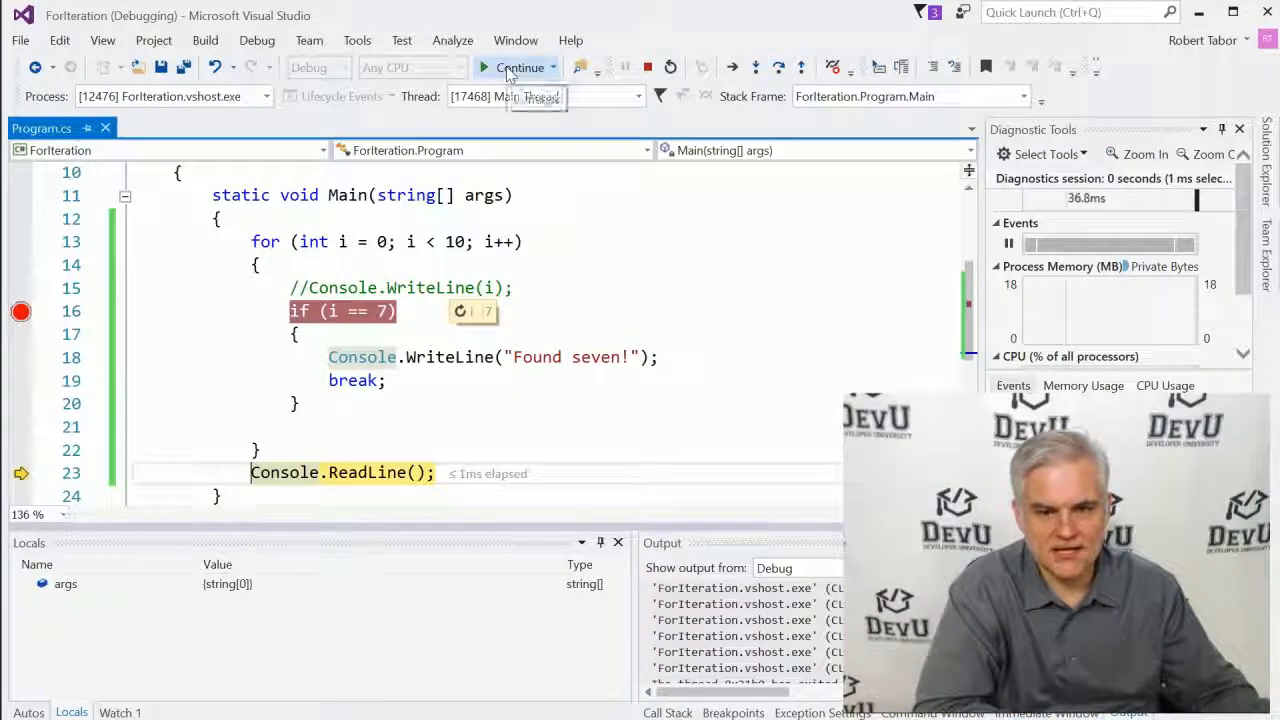
left_click(516, 68)
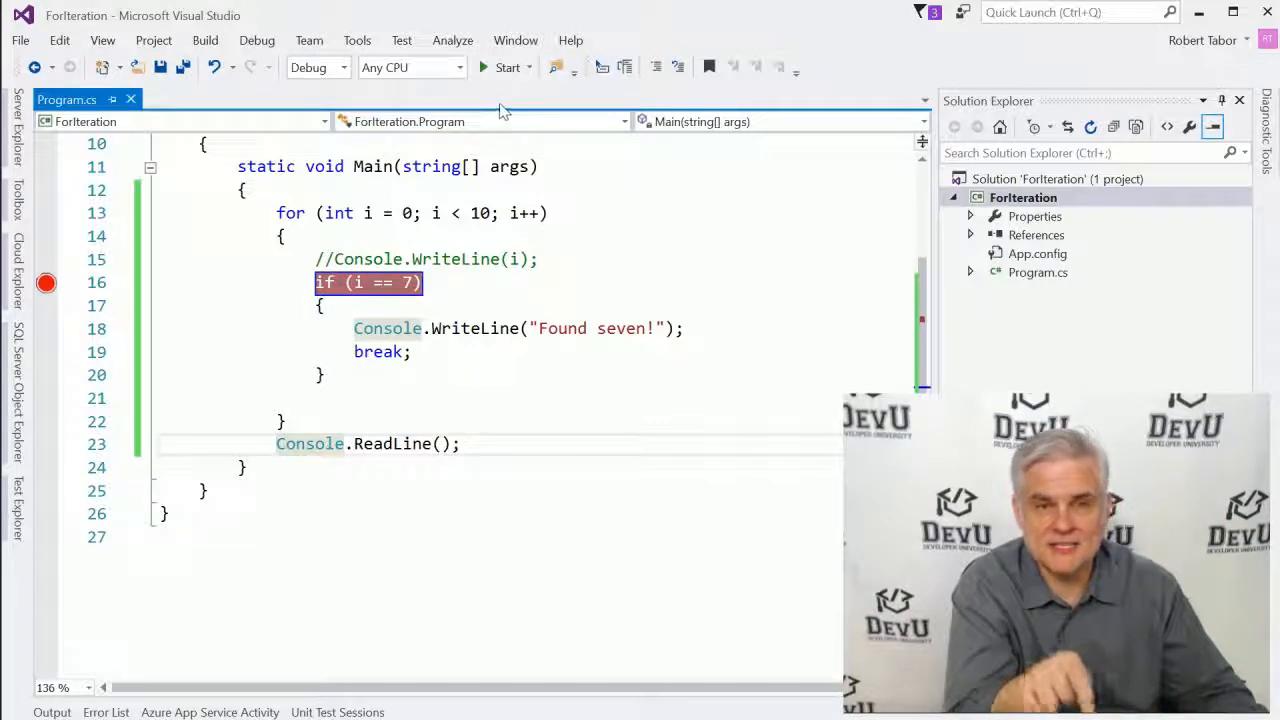
mouse_move(356, 282)
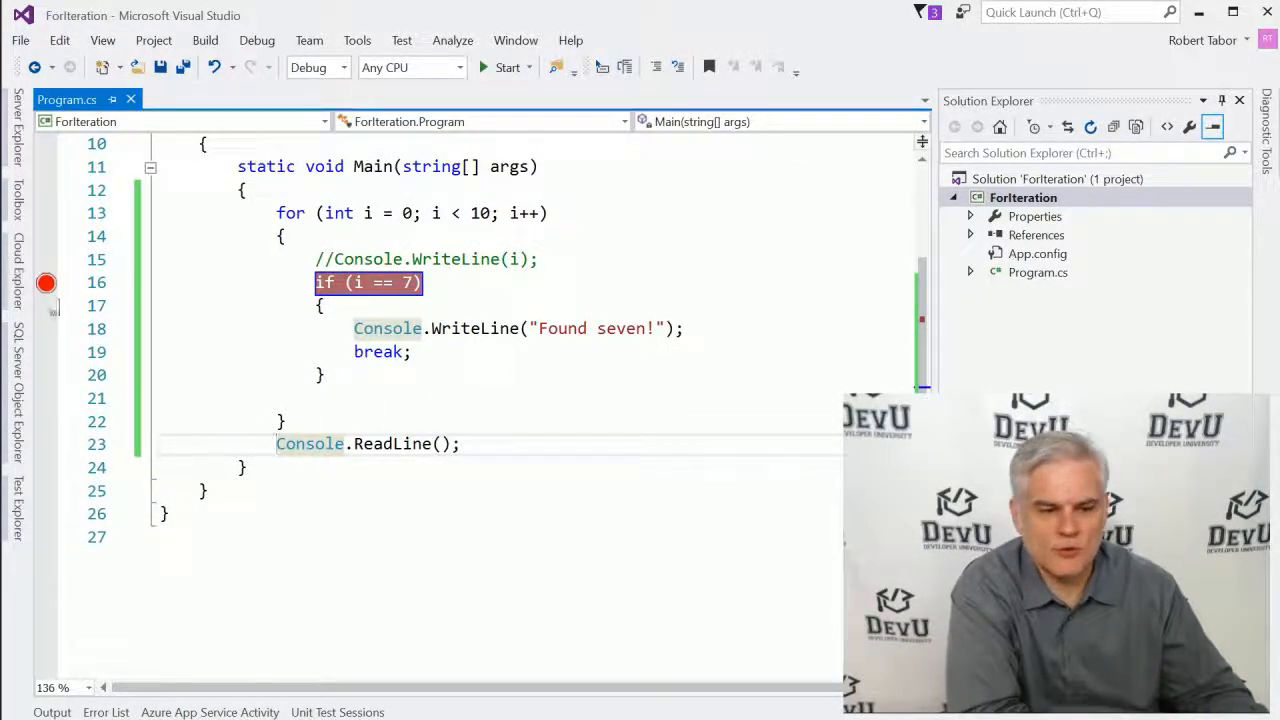
mouse_move(46, 284)
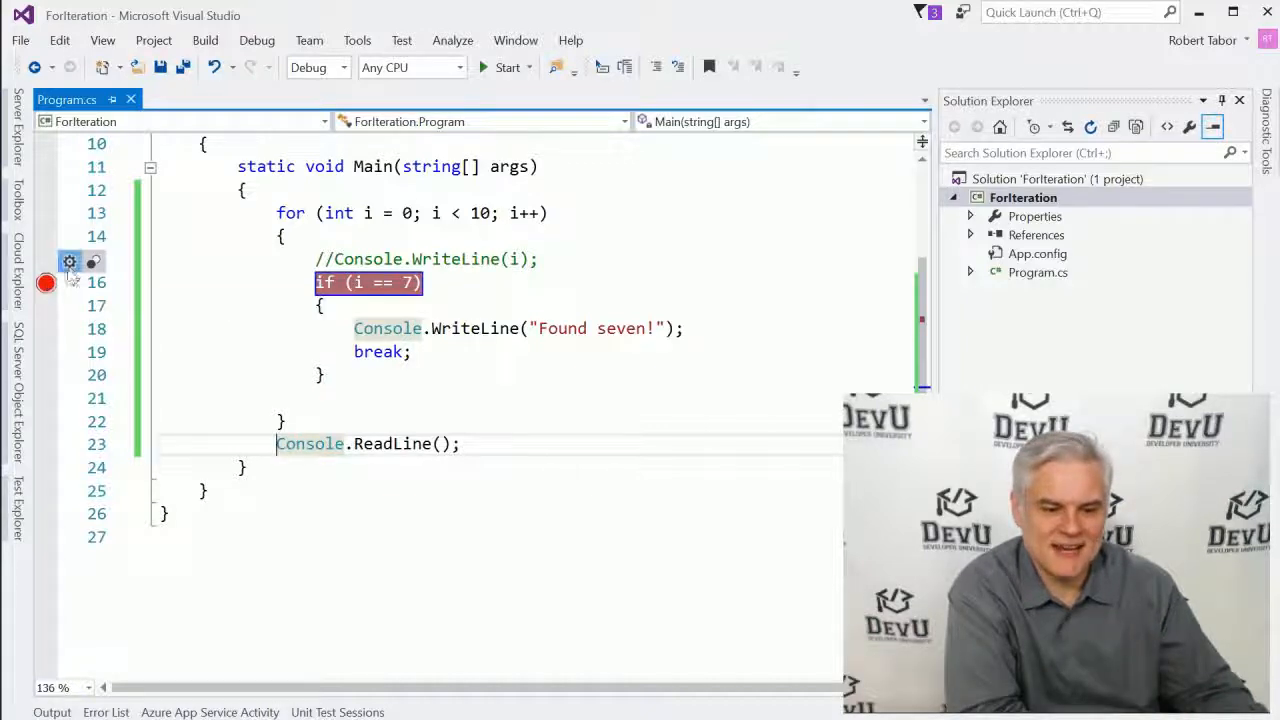
mouse_move(68, 262)
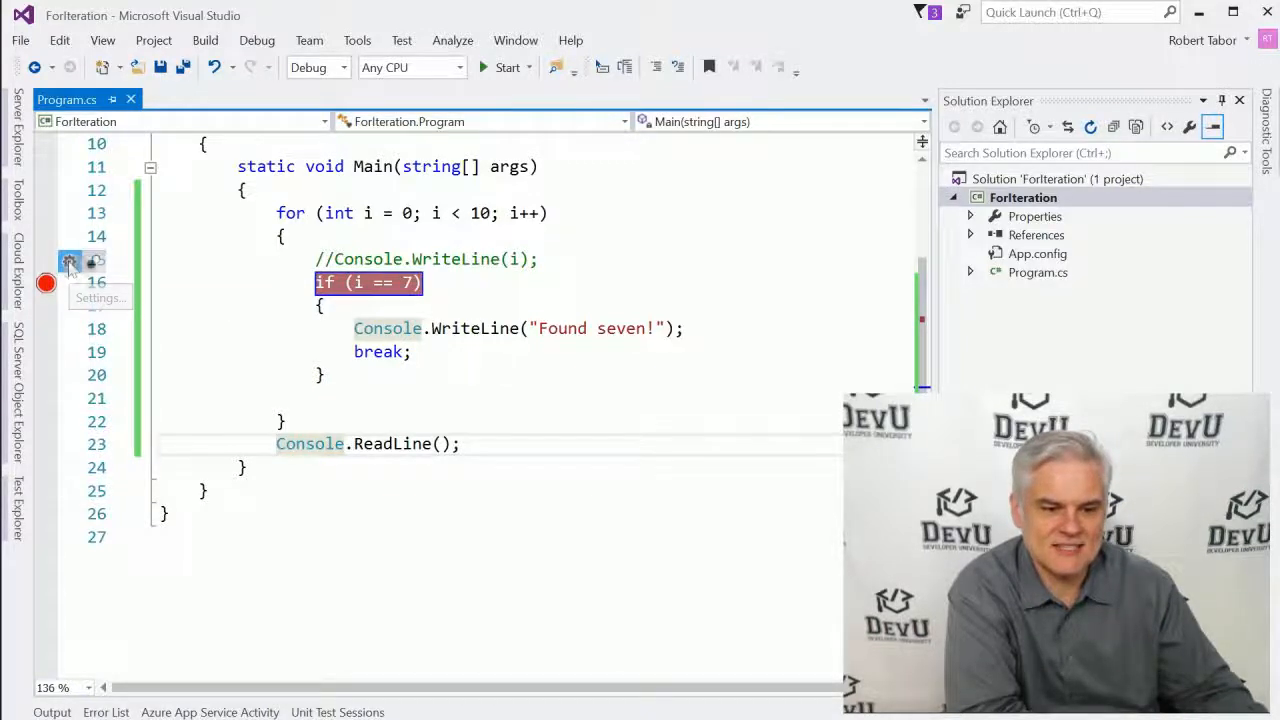
Step: Add the condition i == 7 (Is true) to the if-line breakpoint and close its settings
left_click(68, 260)
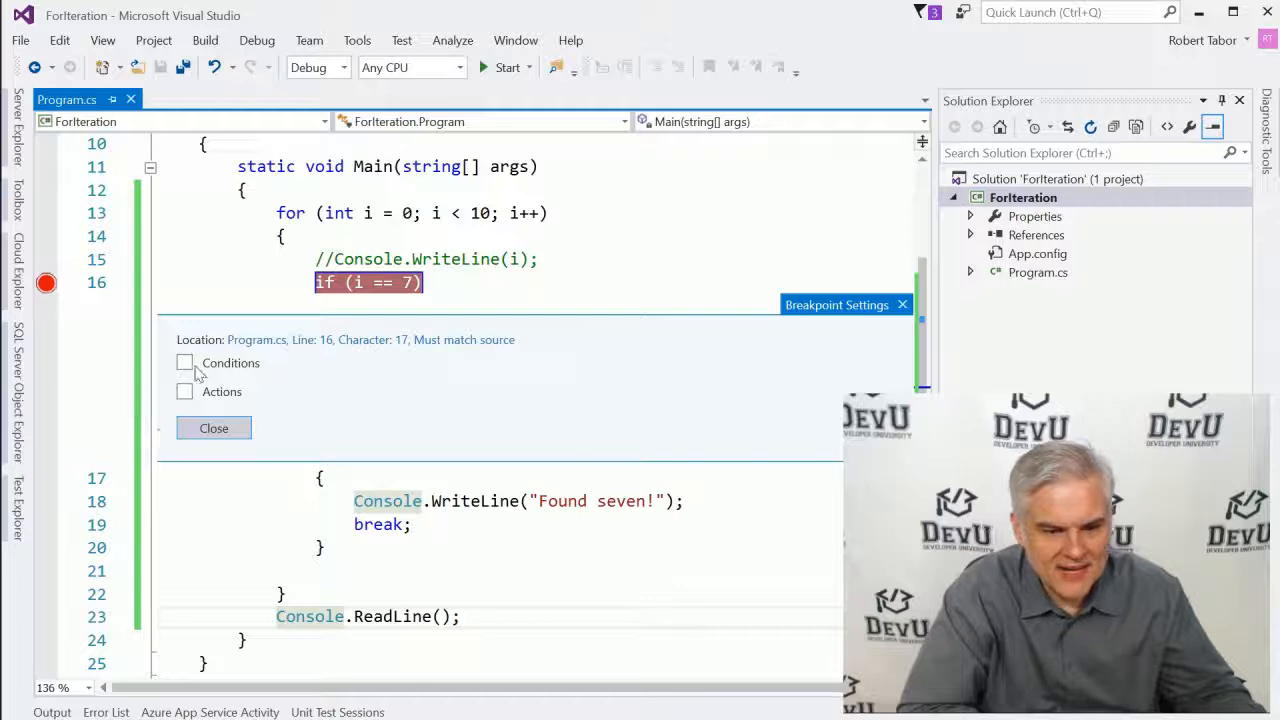
left_click(184, 362)
type("i == 7")
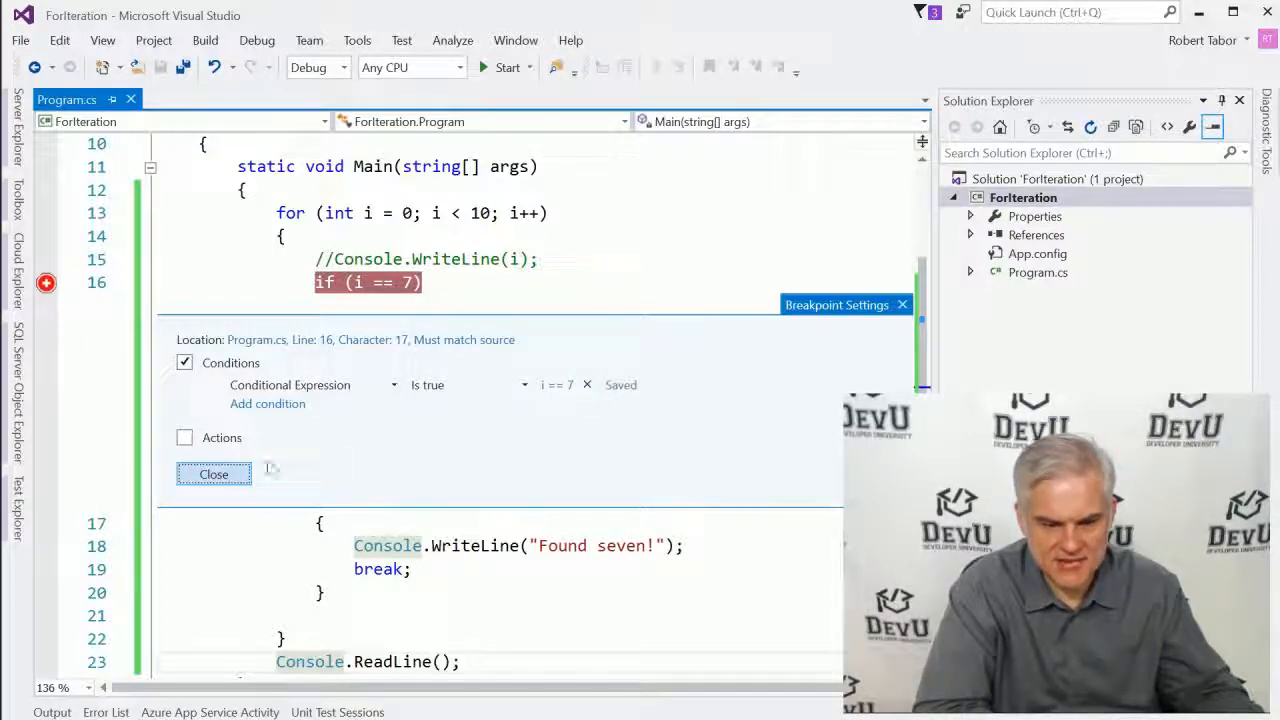
left_click(212, 472)
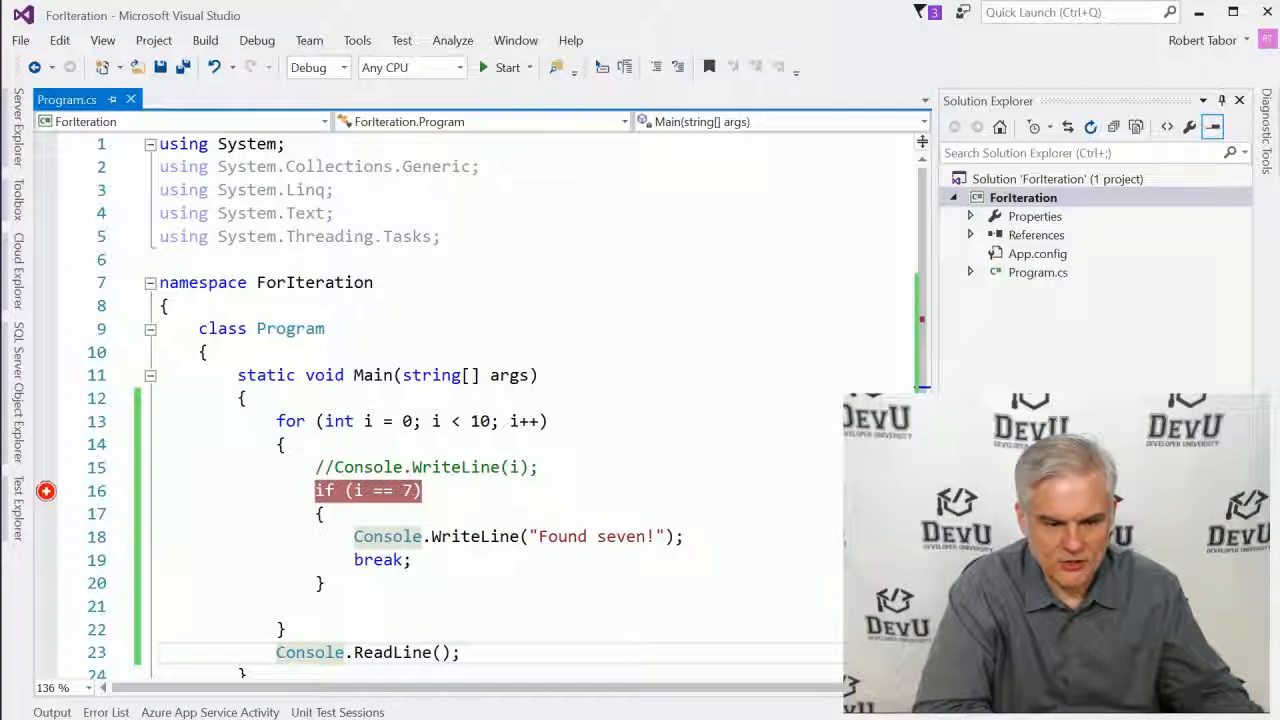
mouse_move(46, 492)
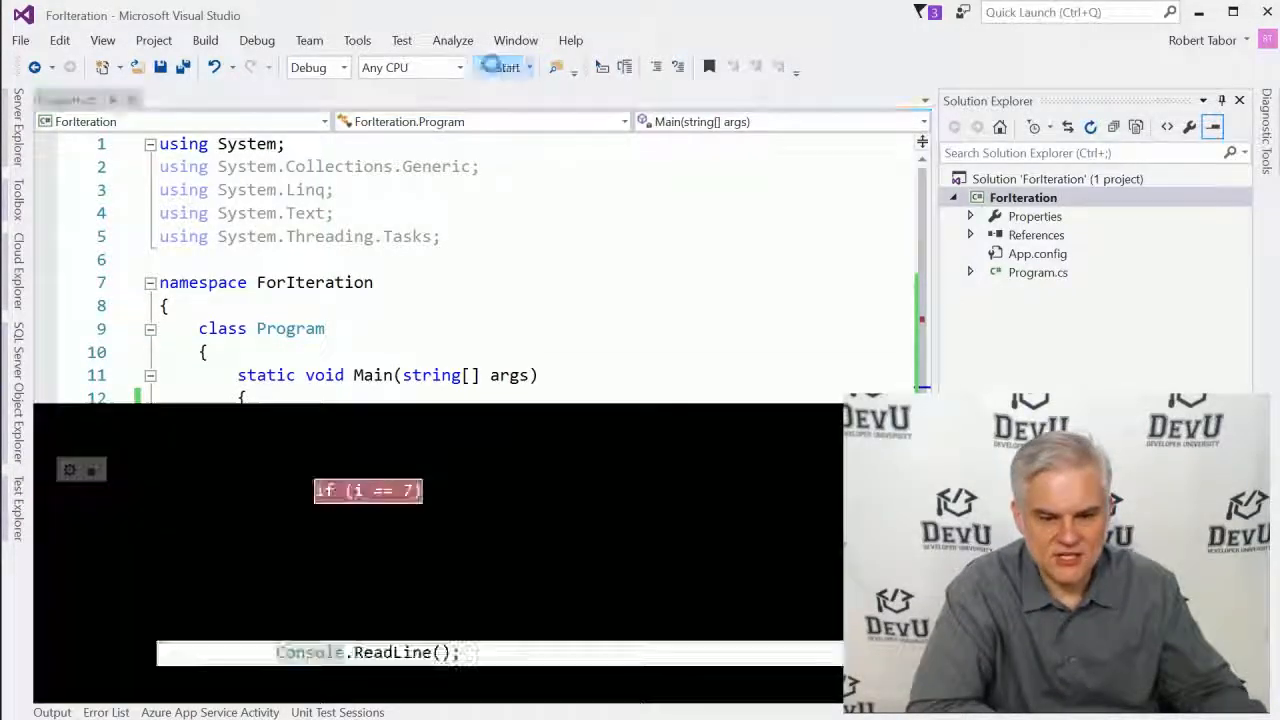
left_click(504, 68)
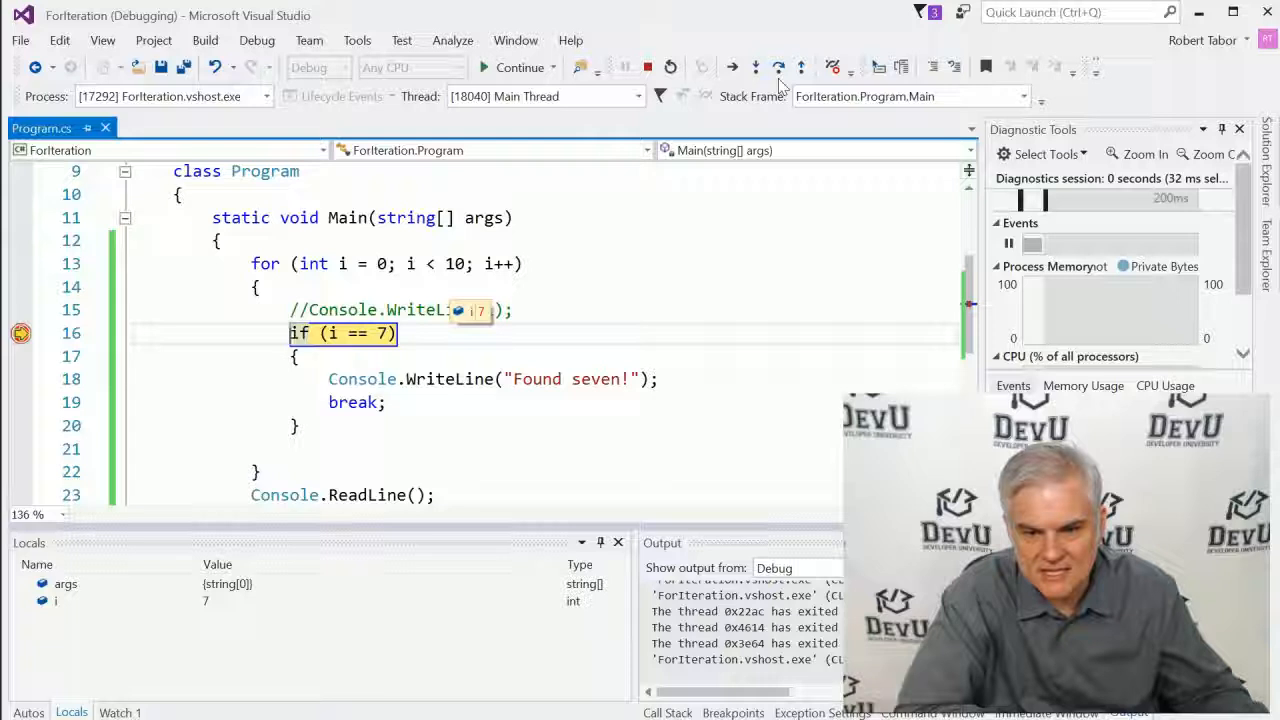
left_click(778, 66)
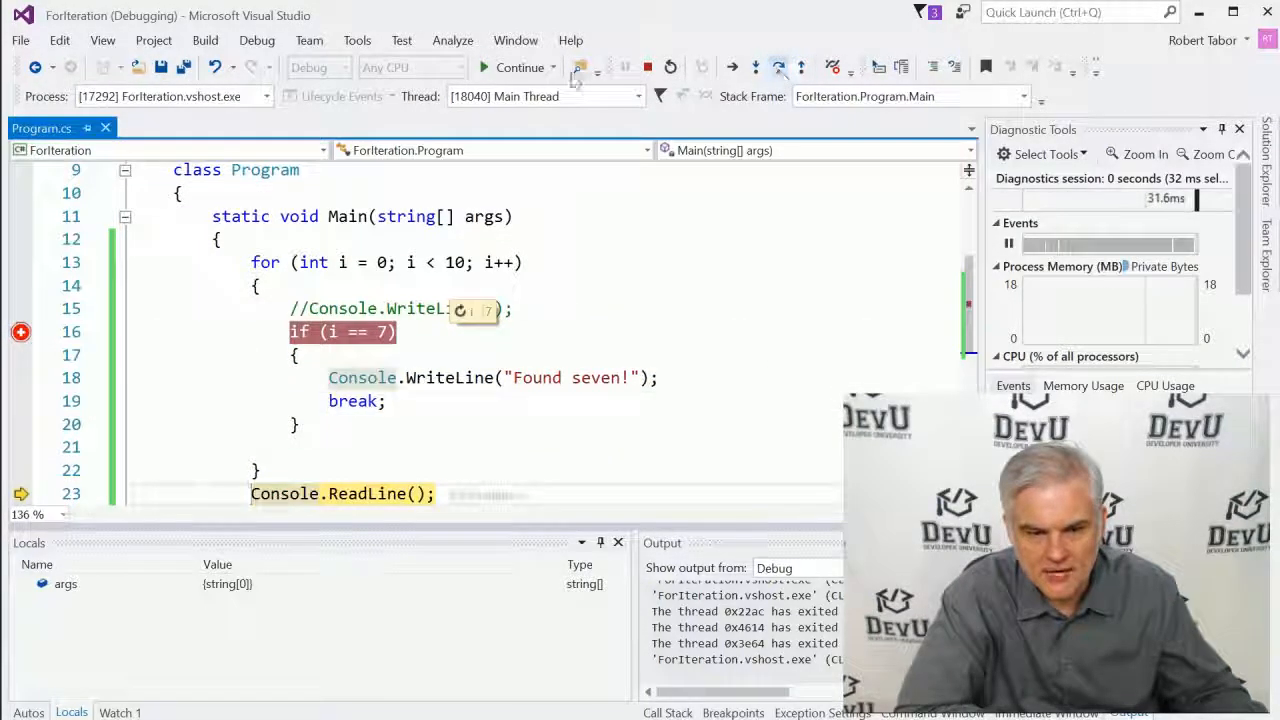
left_click(512, 68)
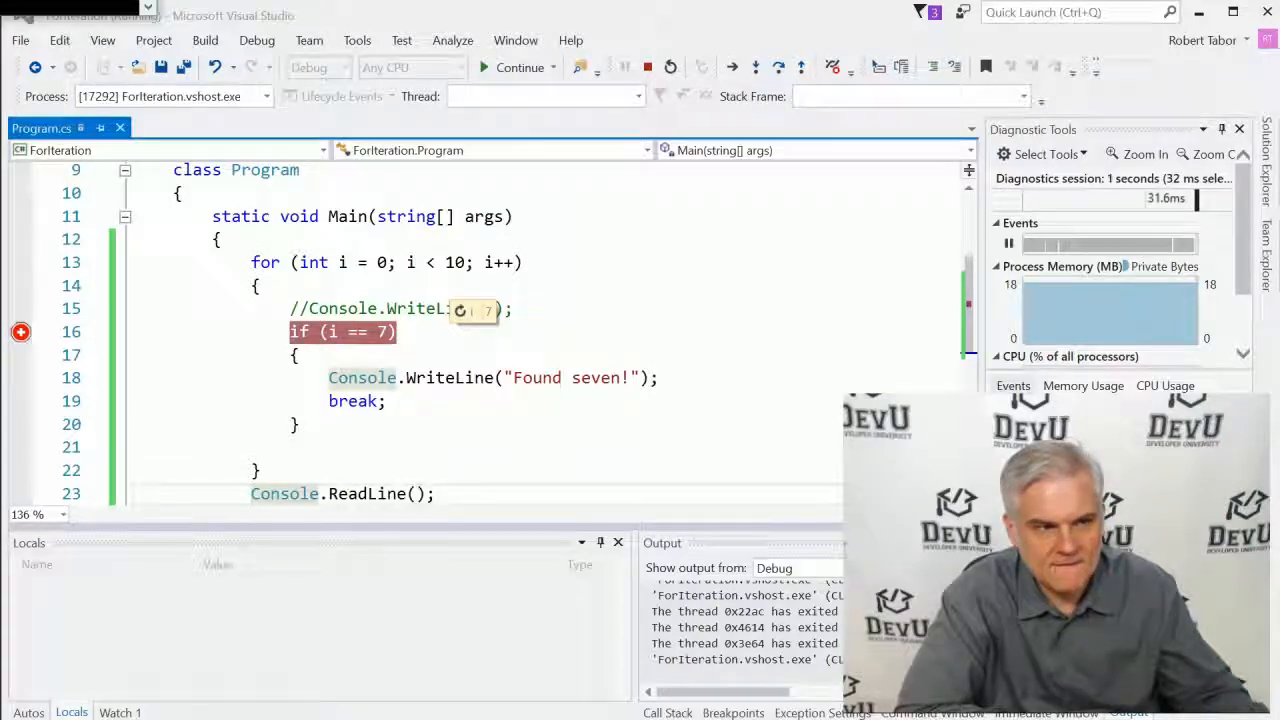
left_click(520, 68)
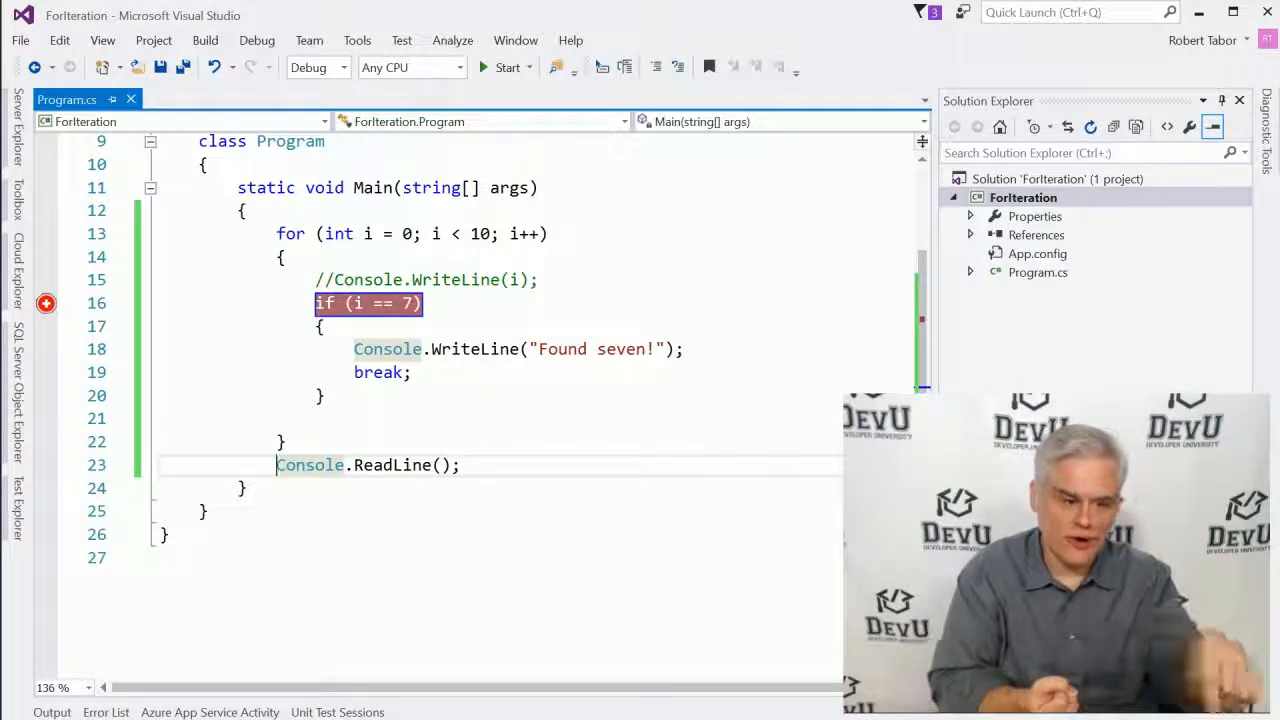
mouse_move(508, 68)
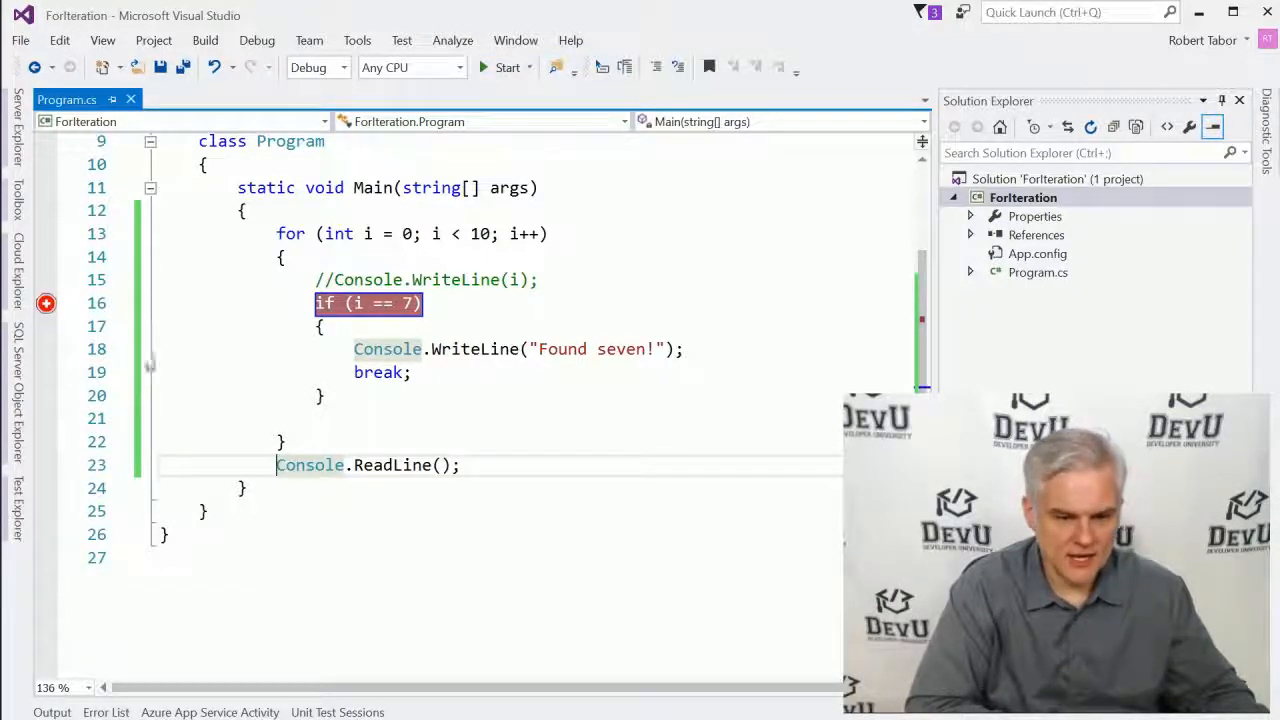
mouse_move(46, 304)
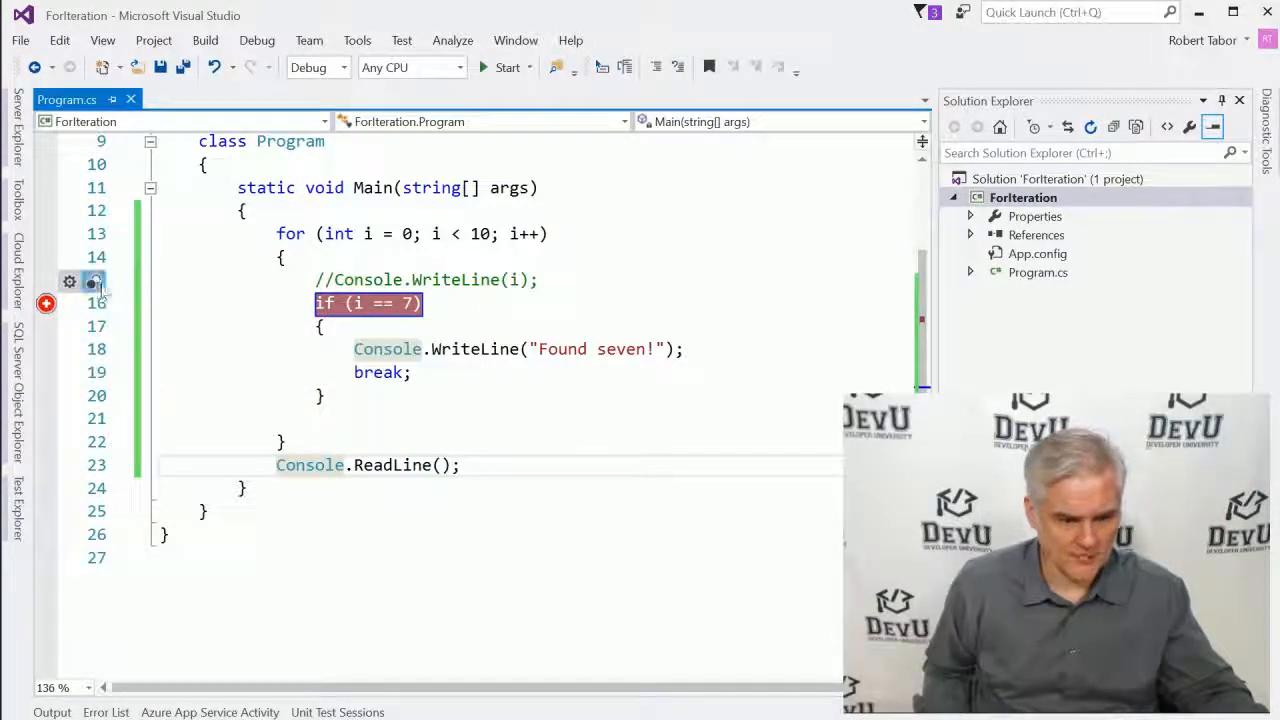
mouse_move(92, 304)
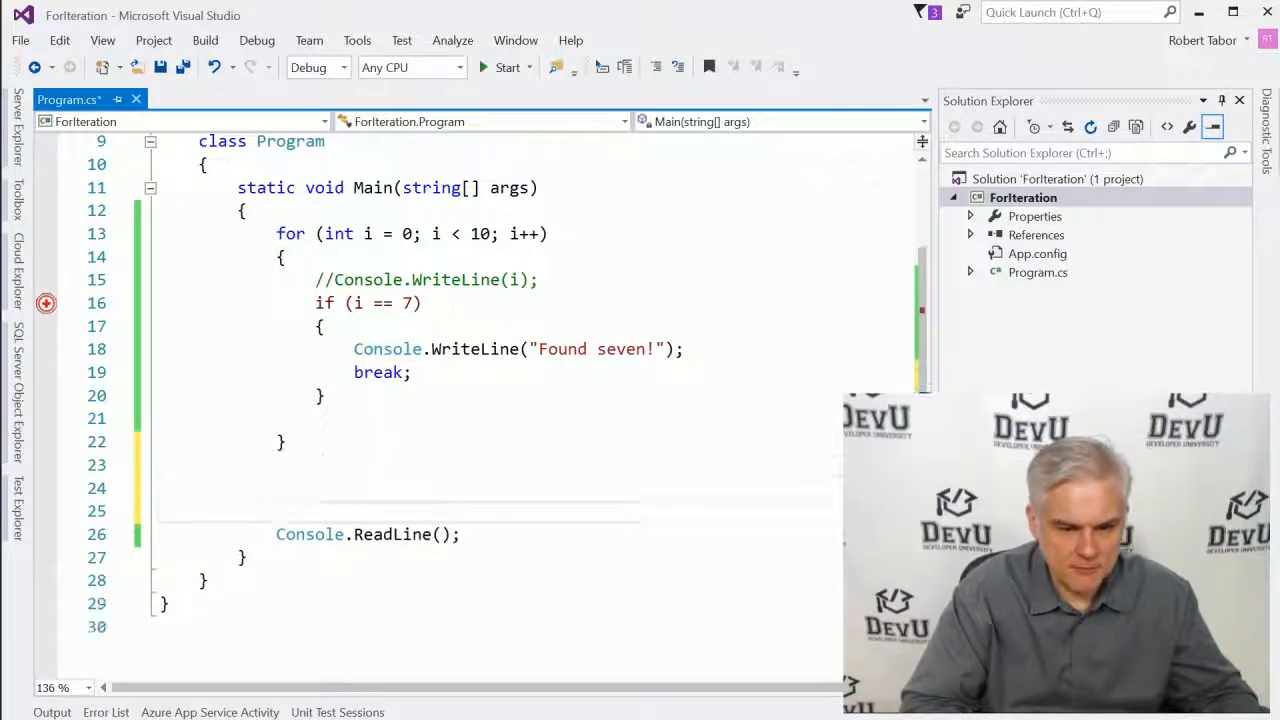
Step: Enter 'for' on a blank line below the first loop so IntelliSense offers the for snippet
scroll("down", 3)
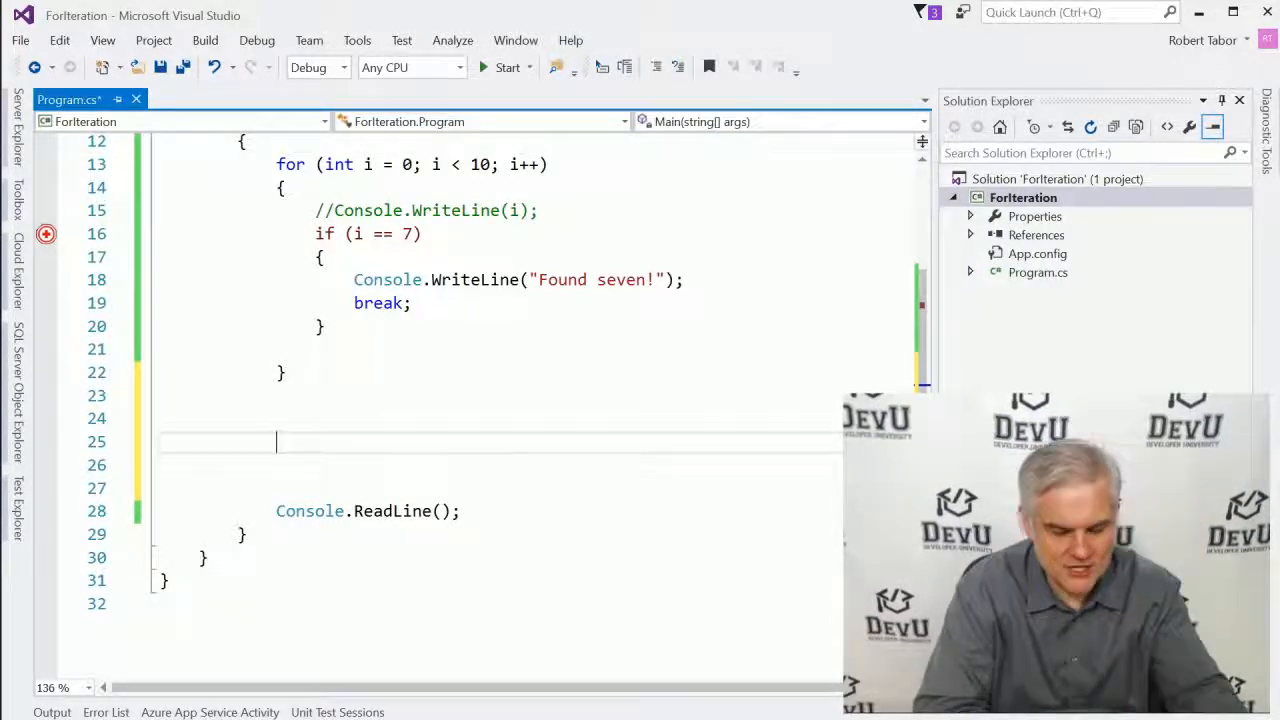
type("for")
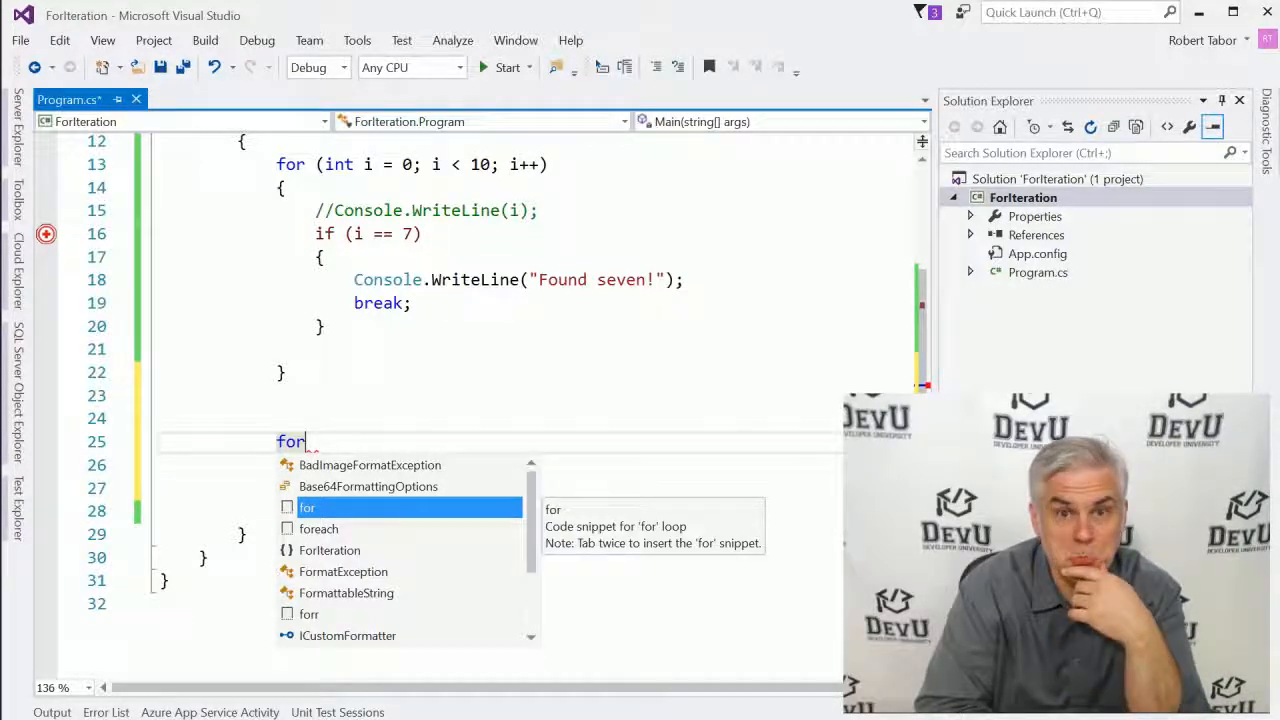
Step: Insert the for snippet with counter myValue from 0 while myValue < 12
key("Tab")
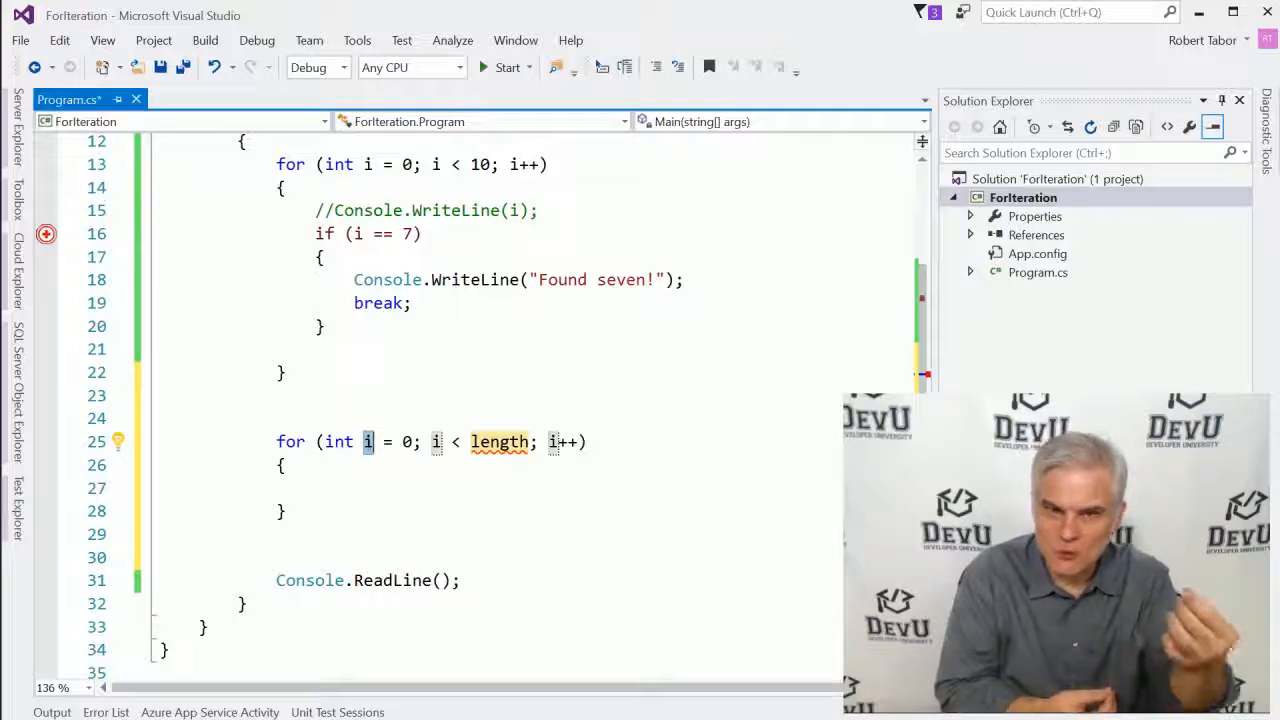
type("myValu")
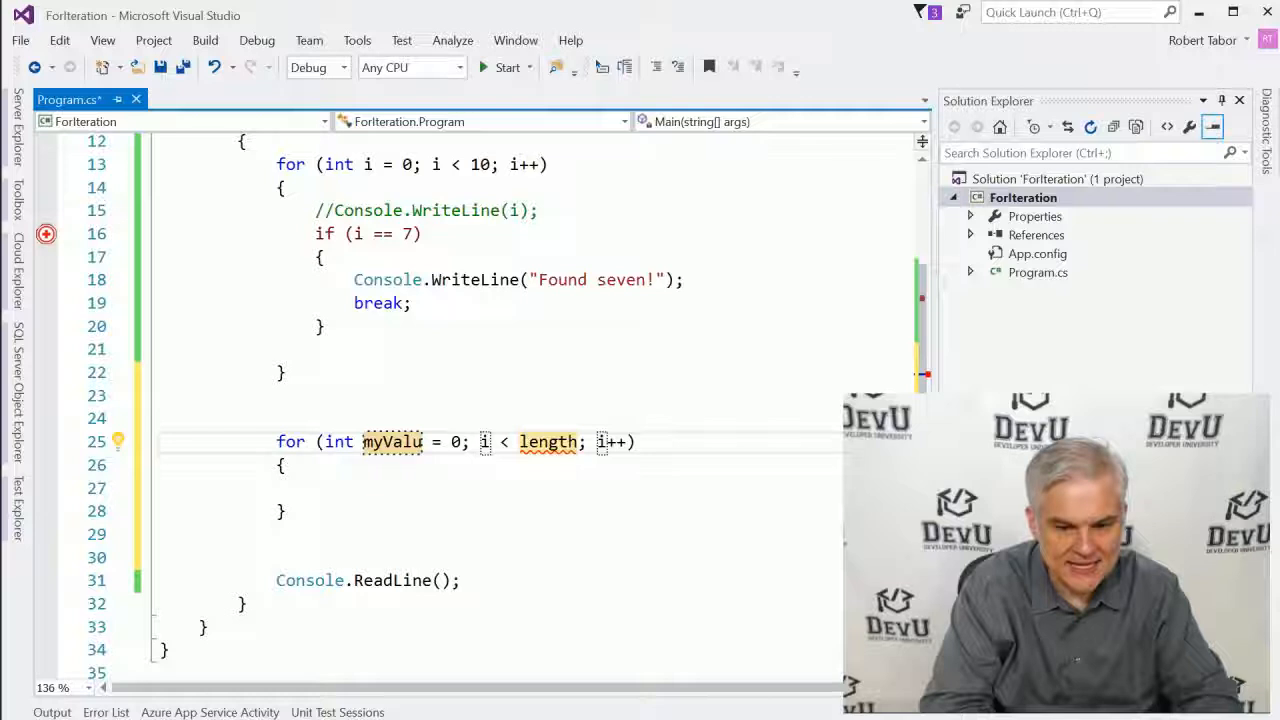
type("e")
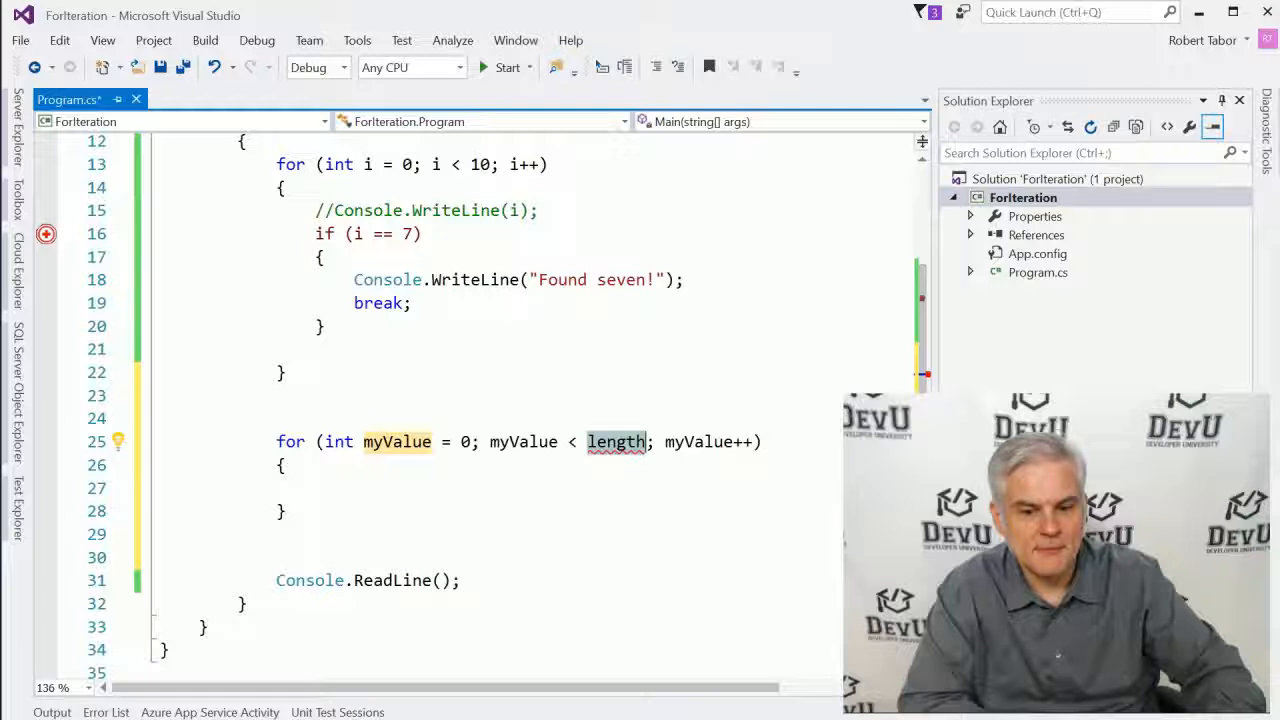
type("12")
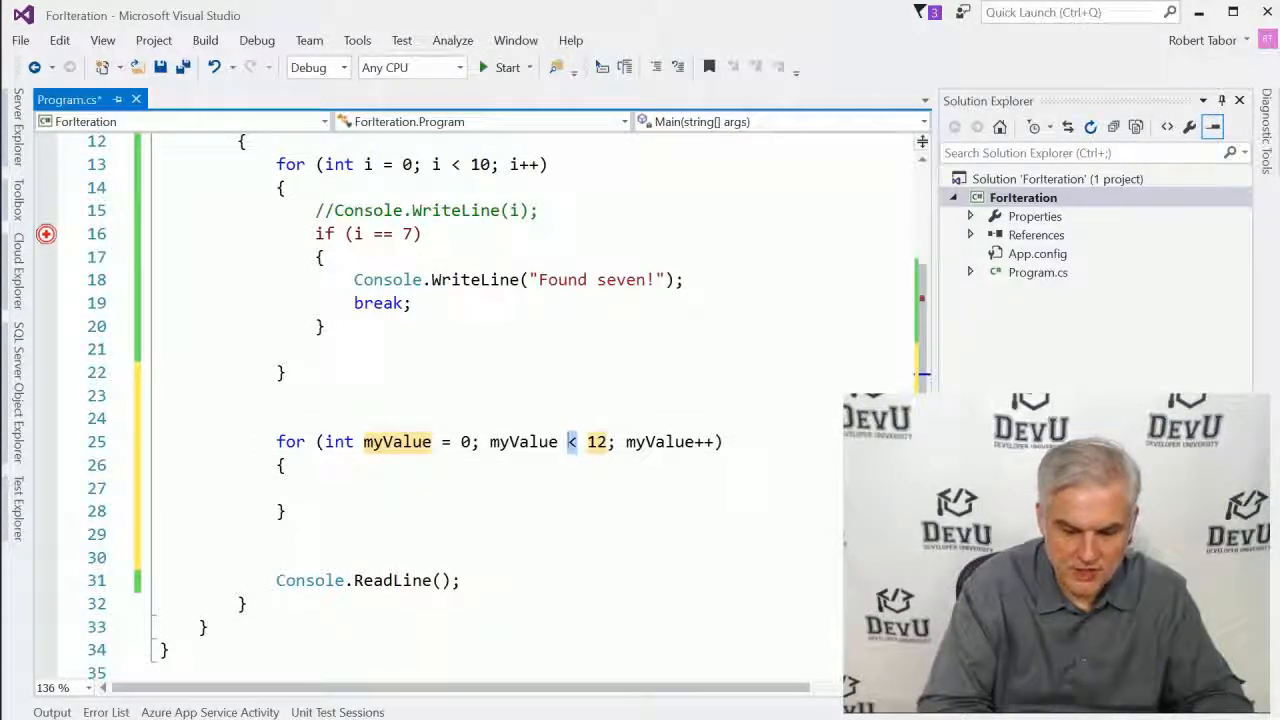
type("=")
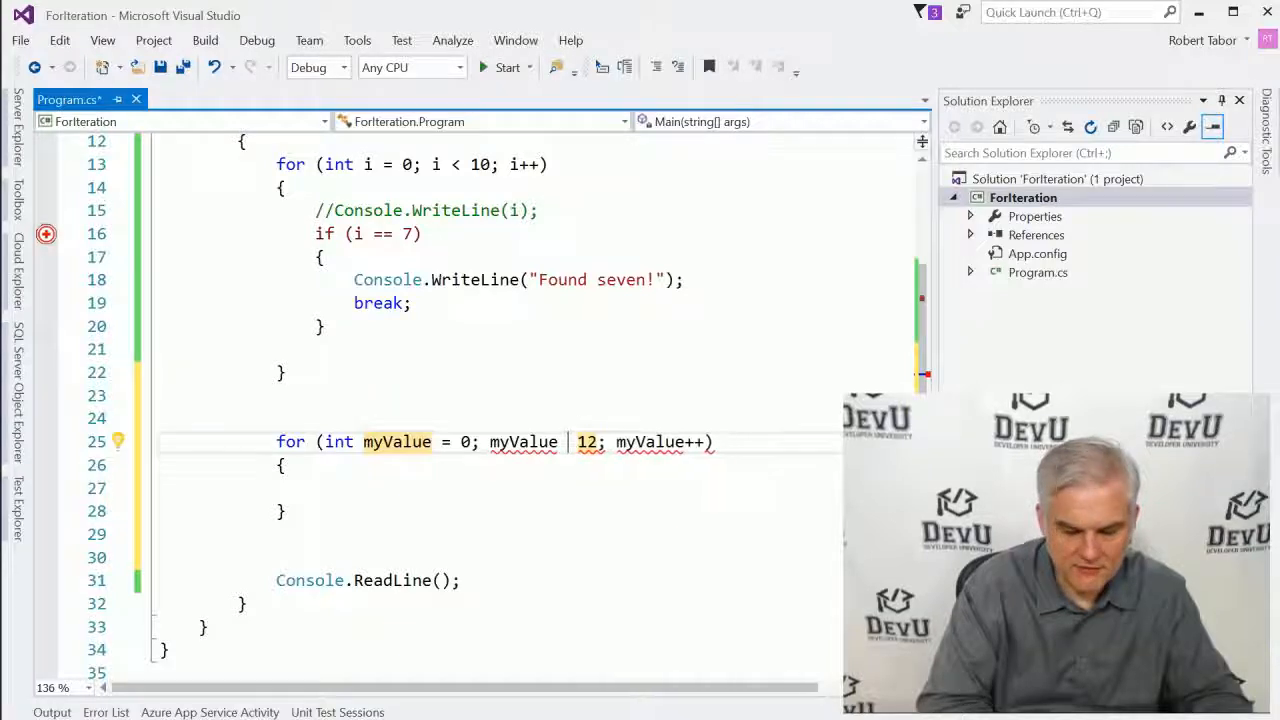
type("<")
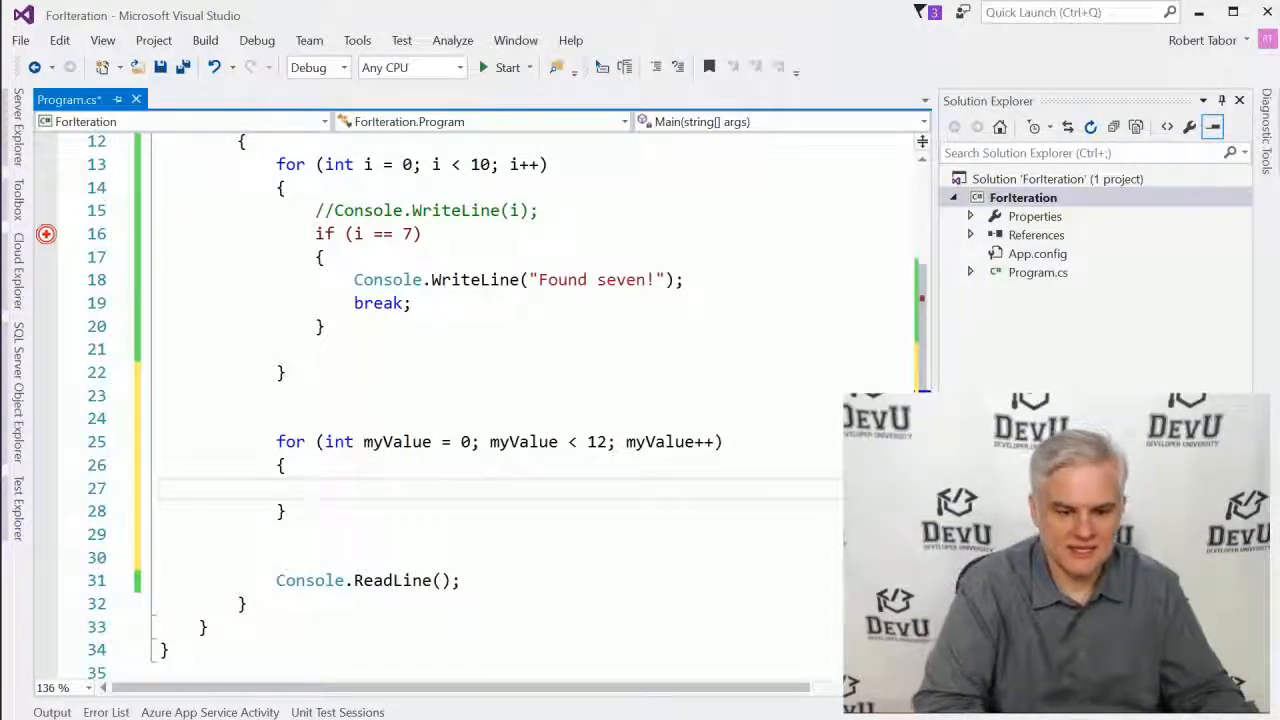
Step: Fill the loop body with Console.WriteLine(myValue); and start a debug run
type("Console.")
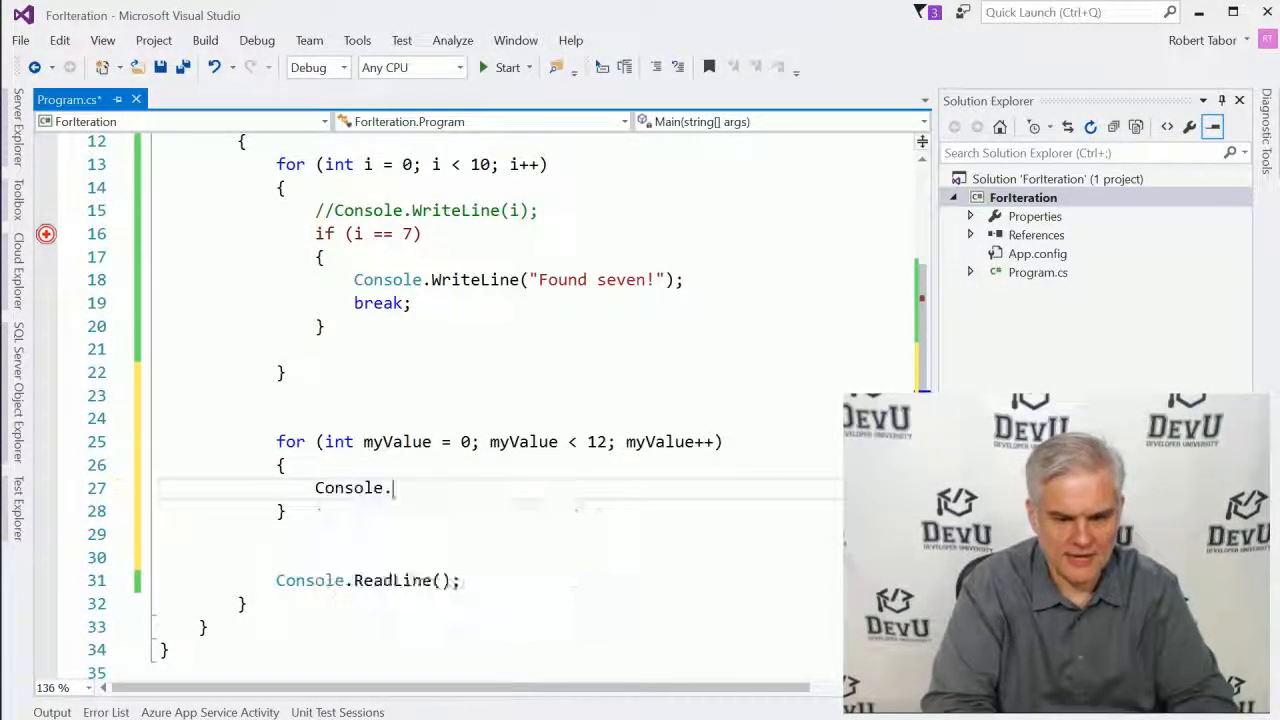
type("WriteLine")
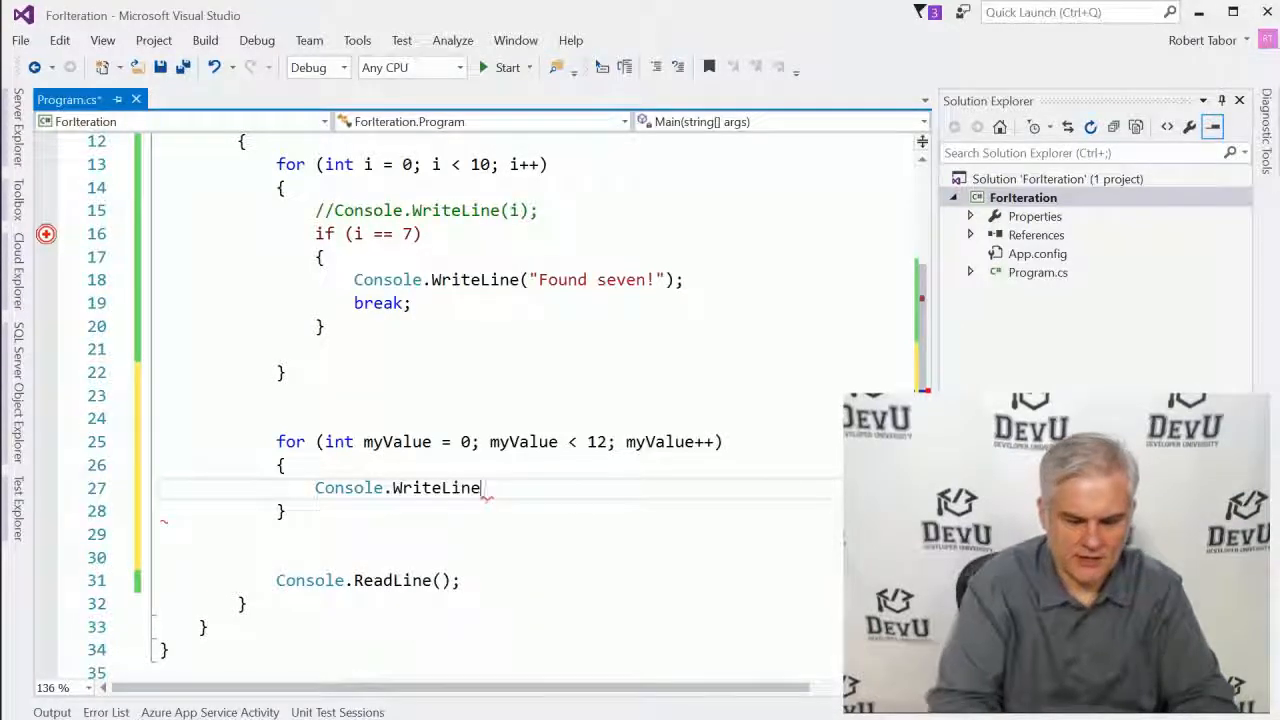
type("(my")
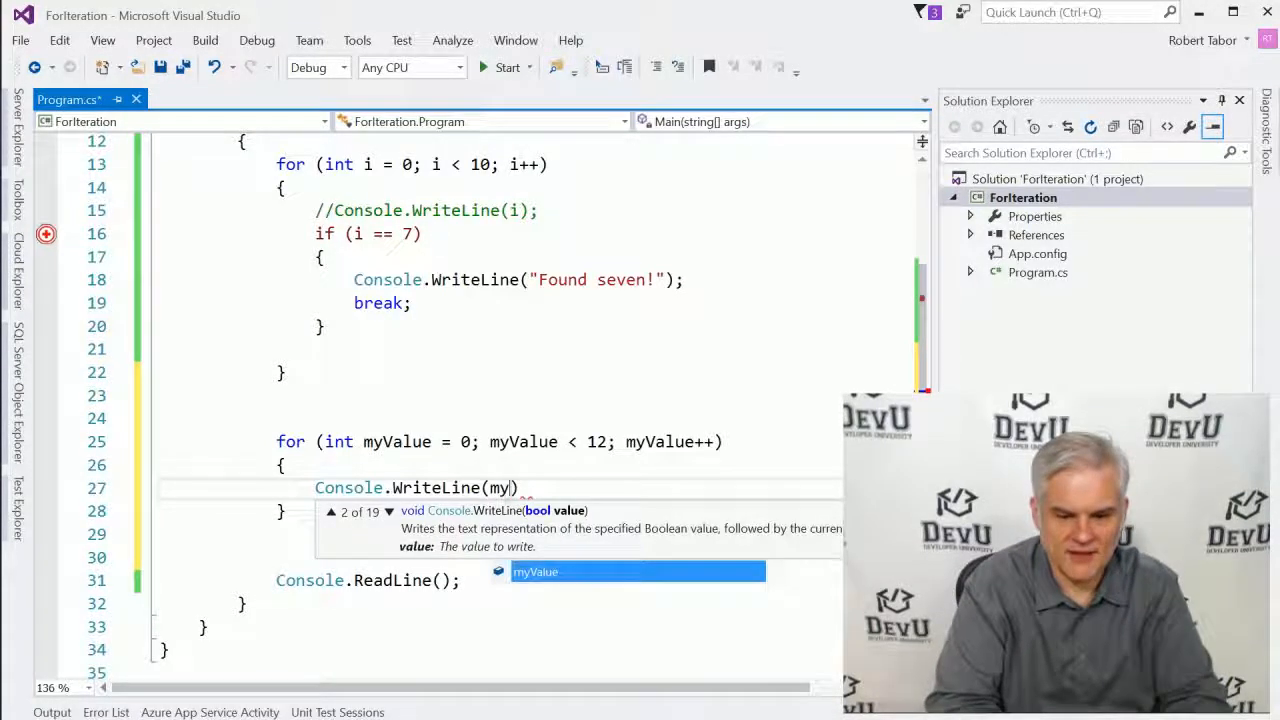
type("Value);")
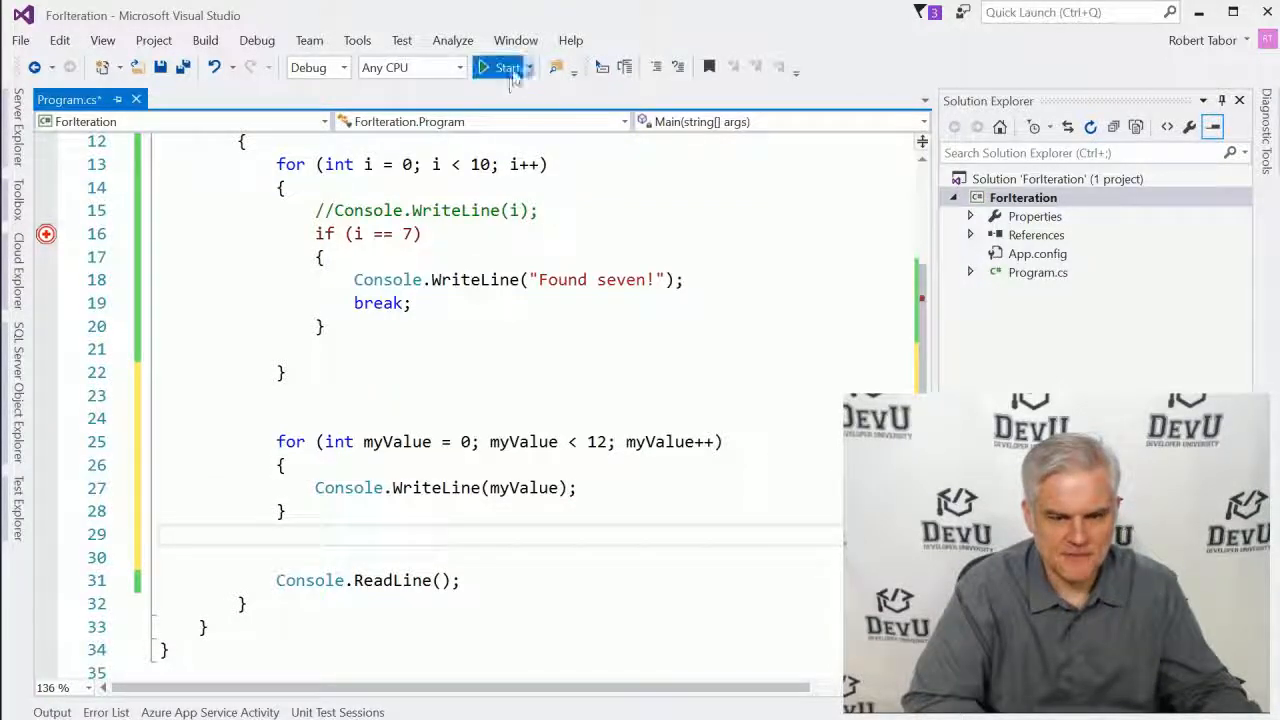
left_click(500, 68)
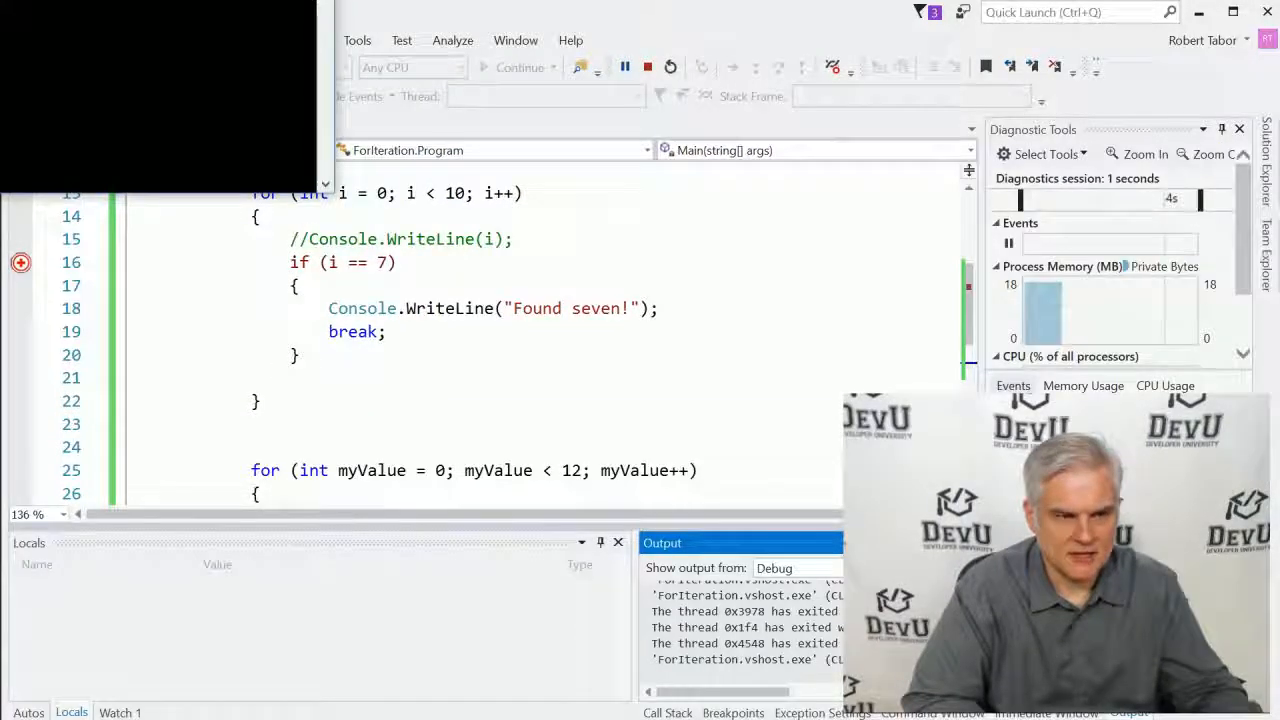